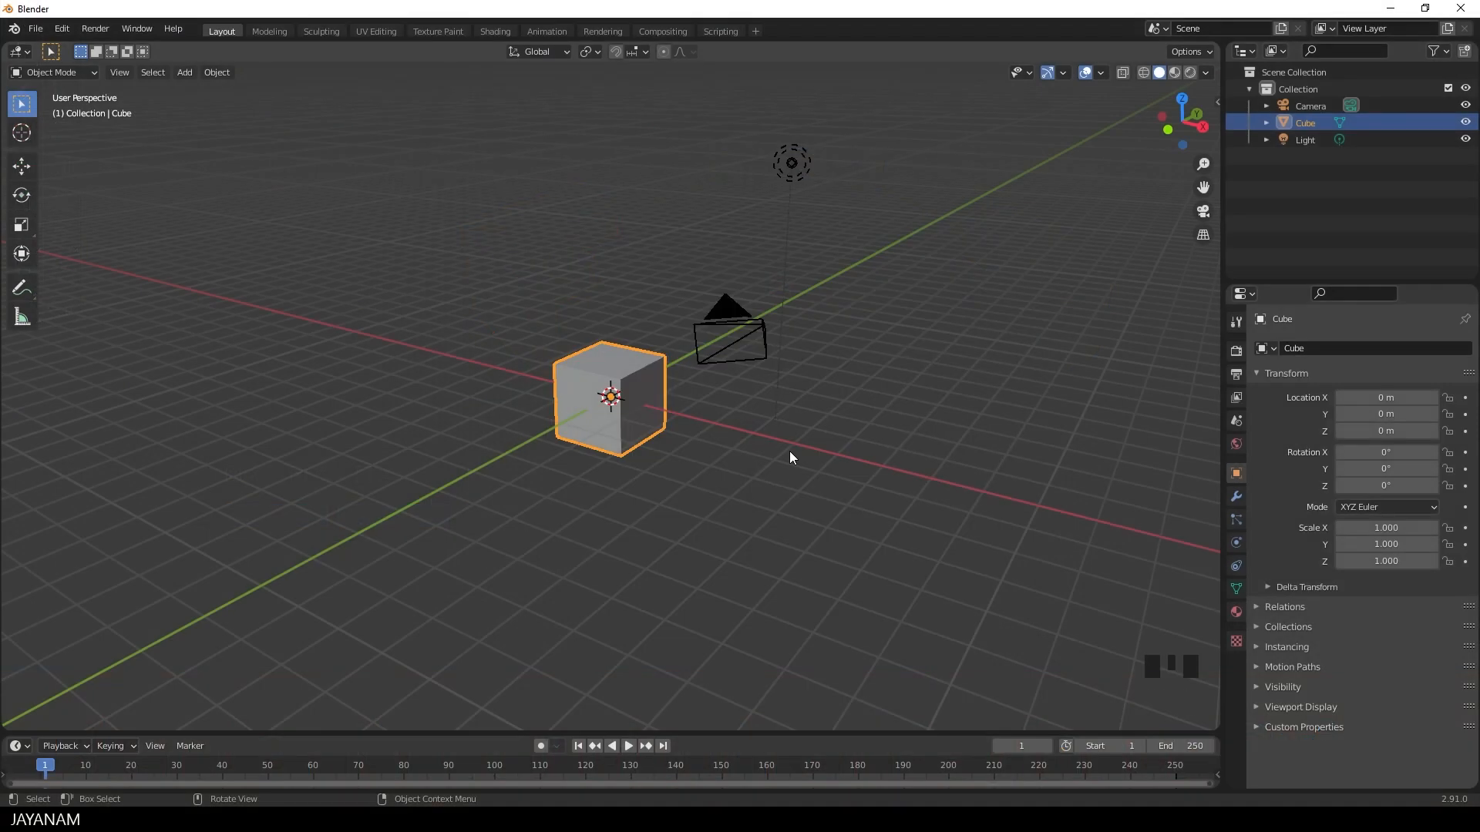
pyautogui.moveTo(745, 328)
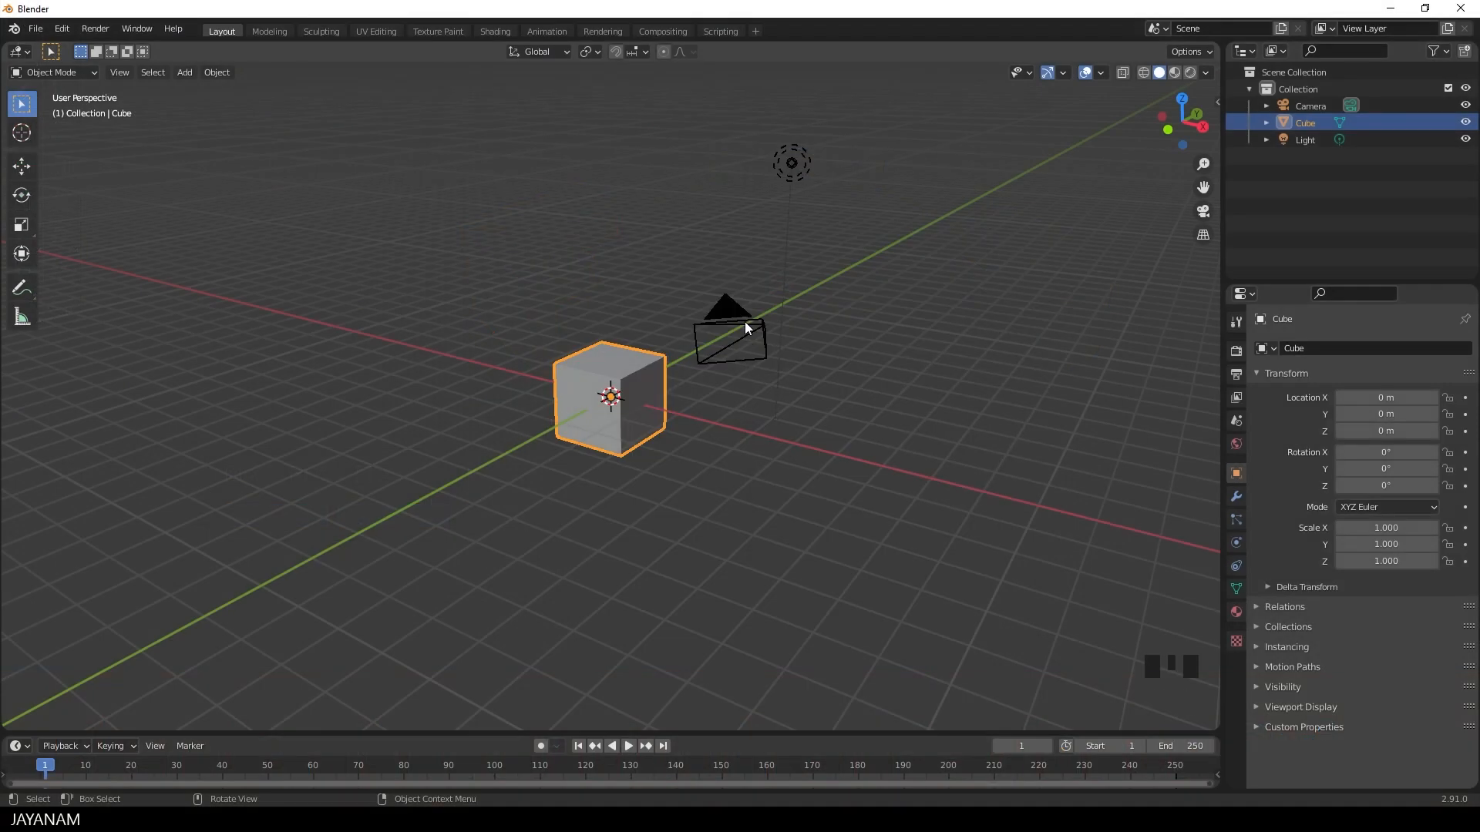
# Delete the camera from the default scene and select the cube.
pyautogui.press('Delete')
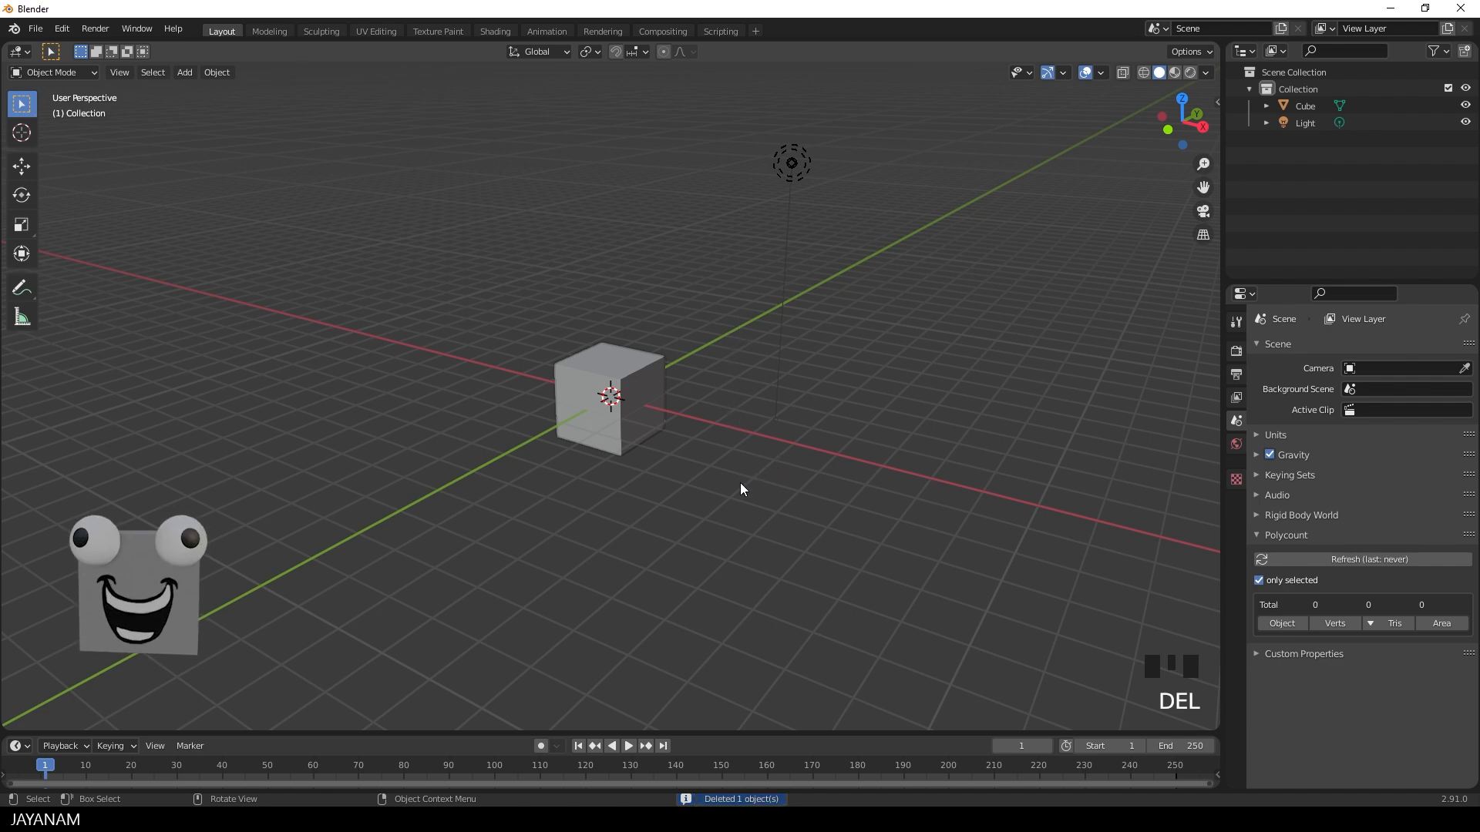
pyautogui.click(609, 396)
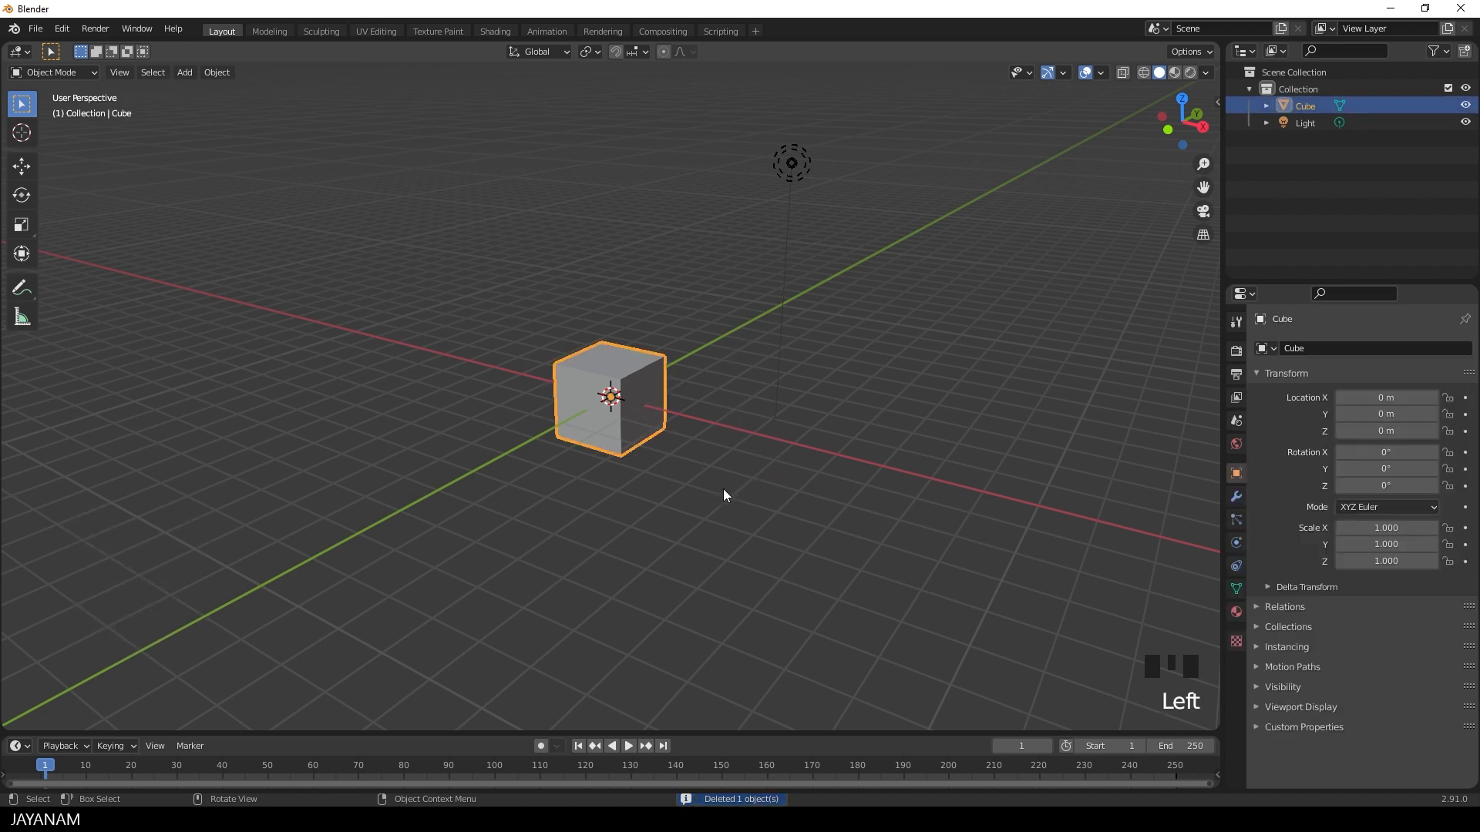
pyautogui.moveTo(745, 508)
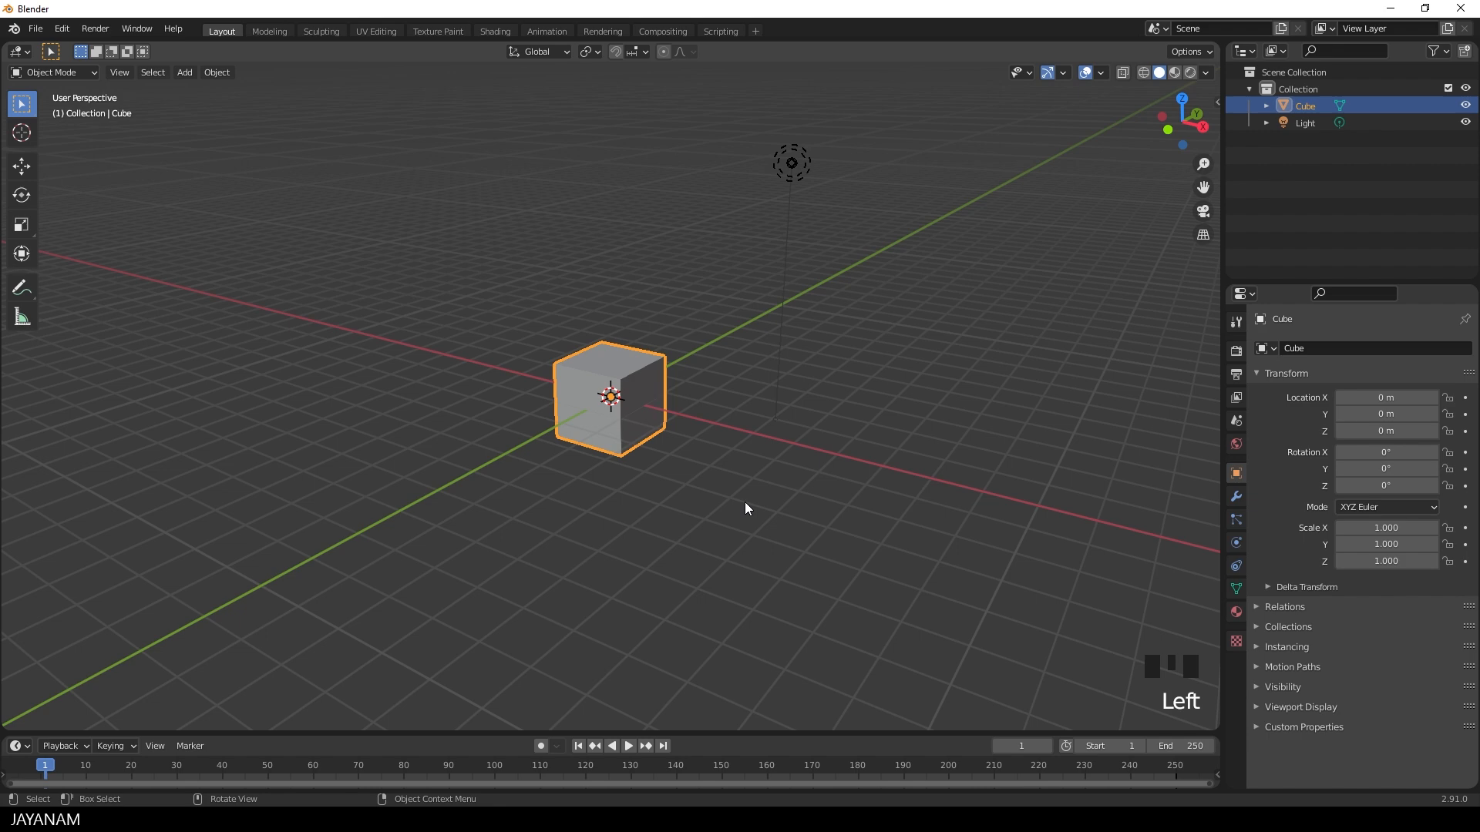
# In Edit Mode, move the cube's mesh along X away from its origin.
pyautogui.press('Tab')
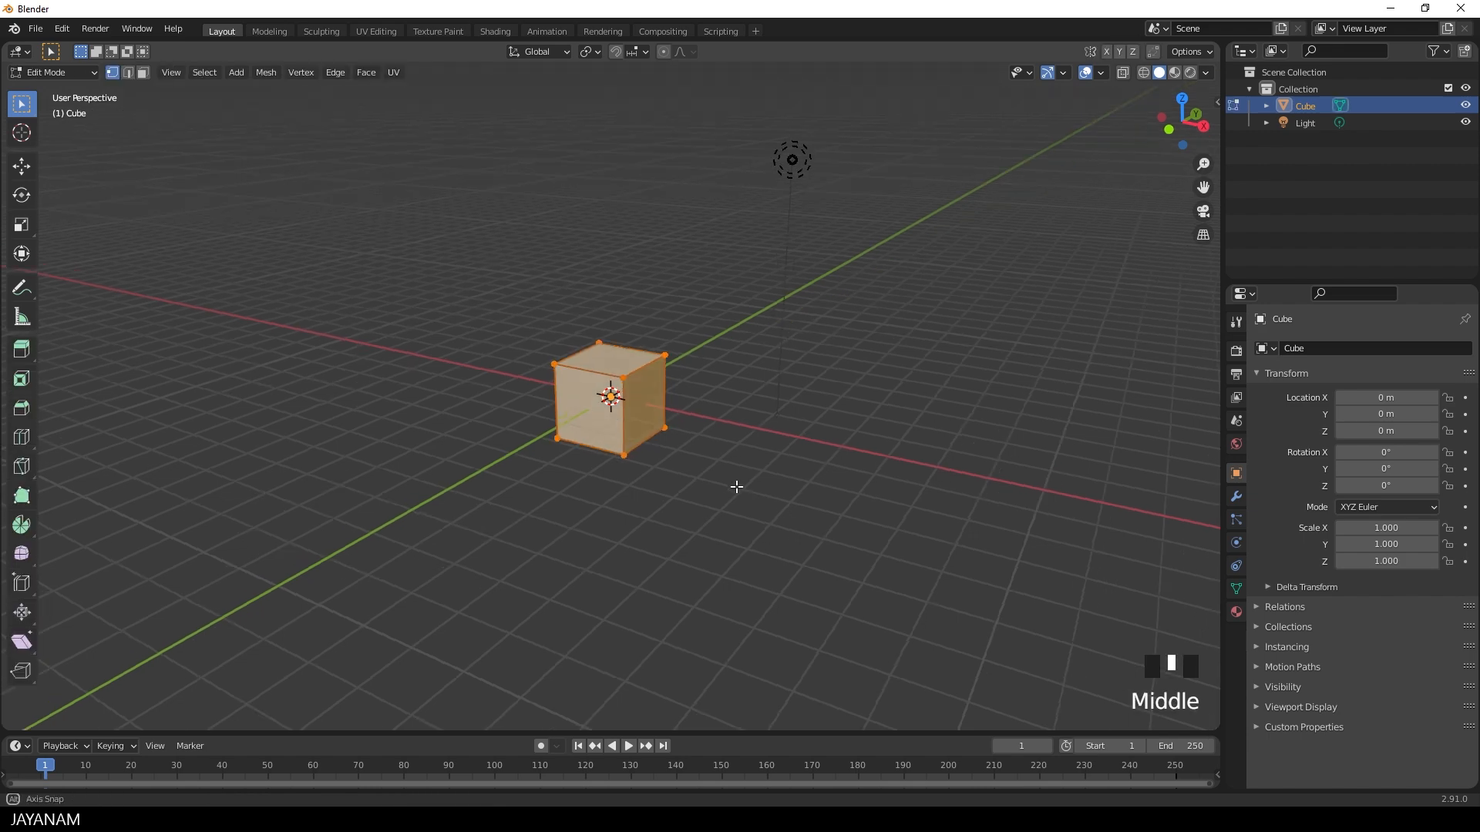
pyautogui.scroll(3)
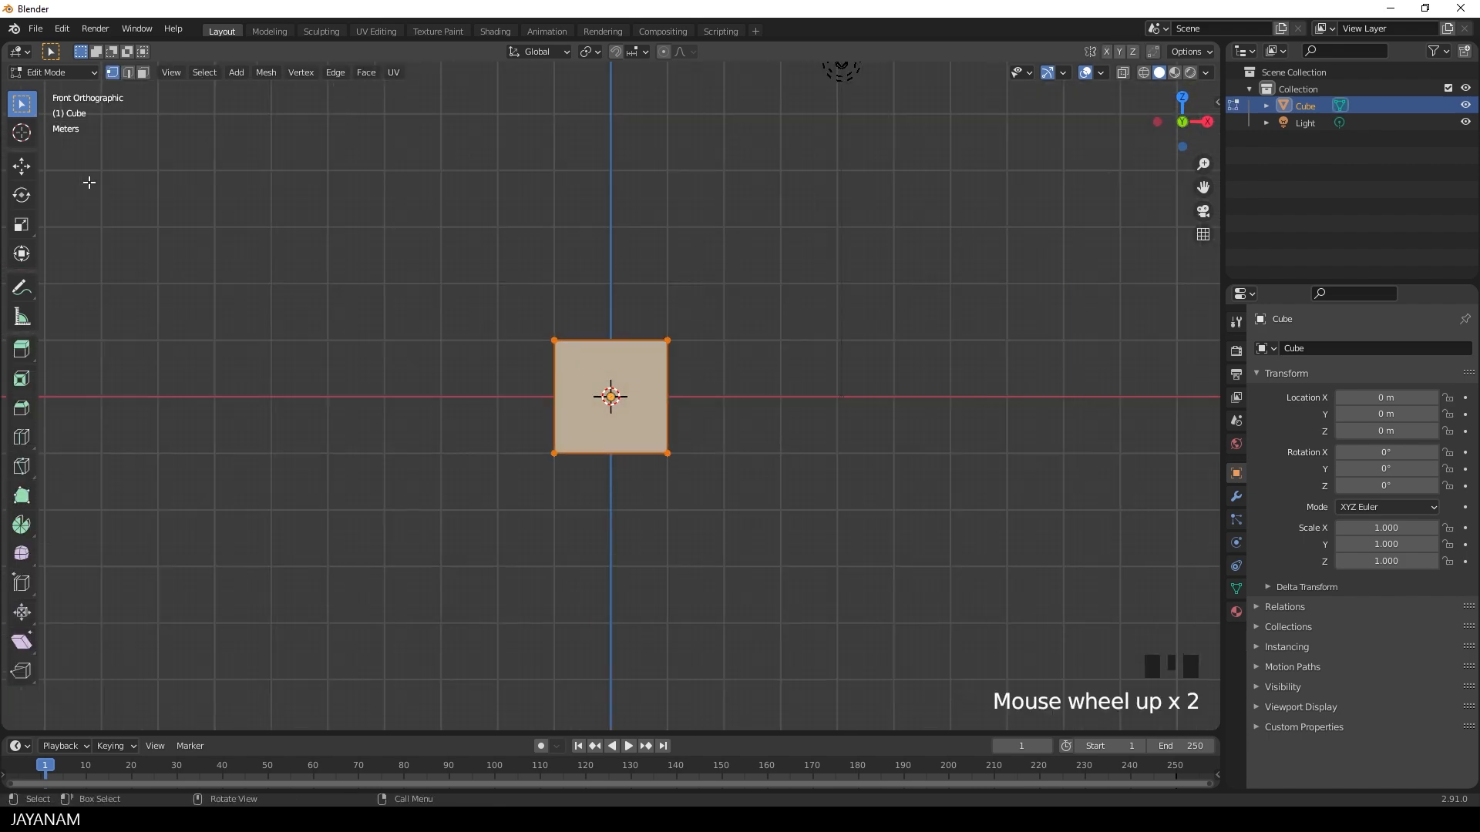
pyautogui.click(21, 167)
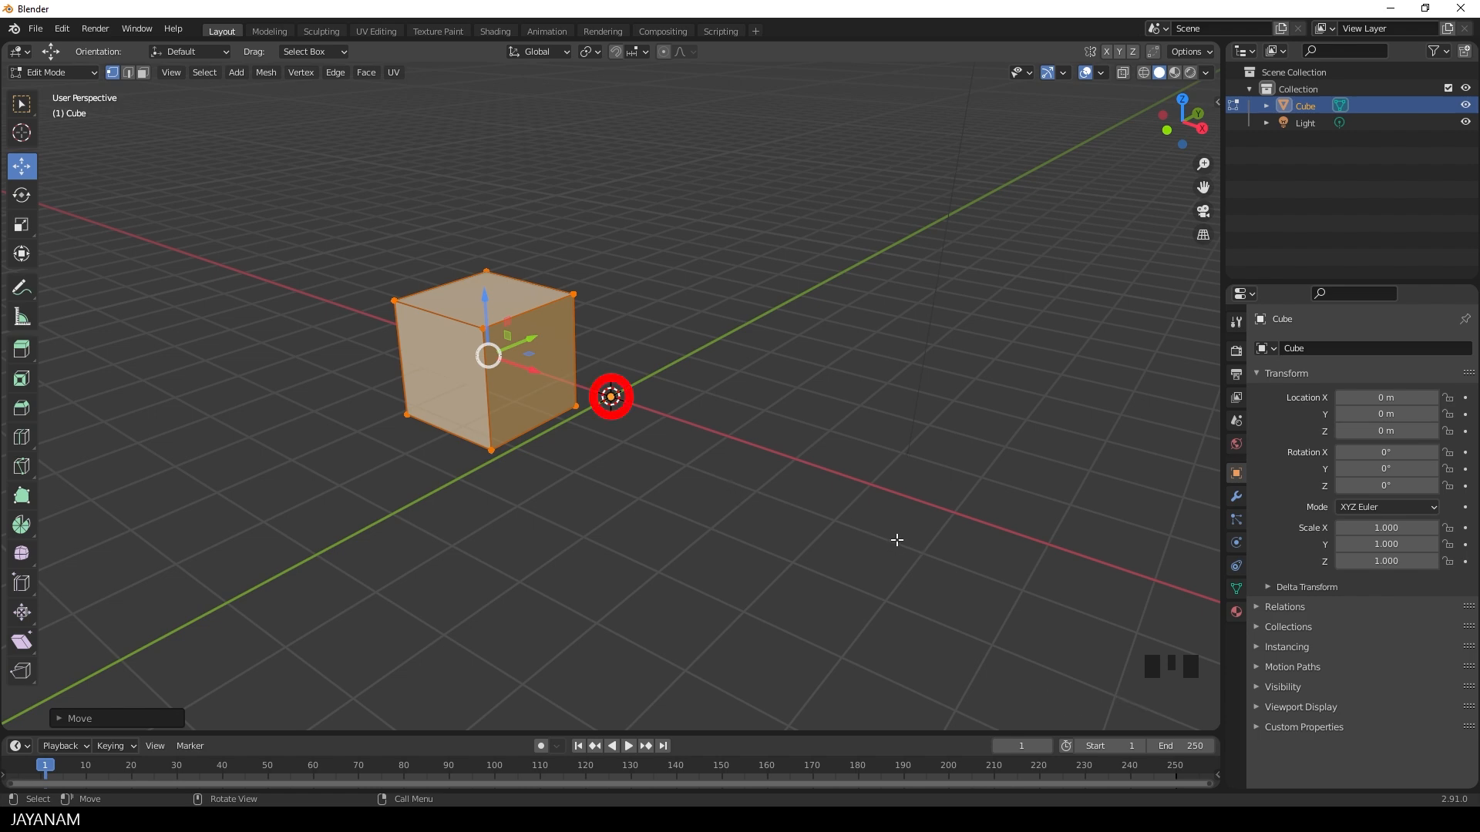
pyautogui.press('Tab')
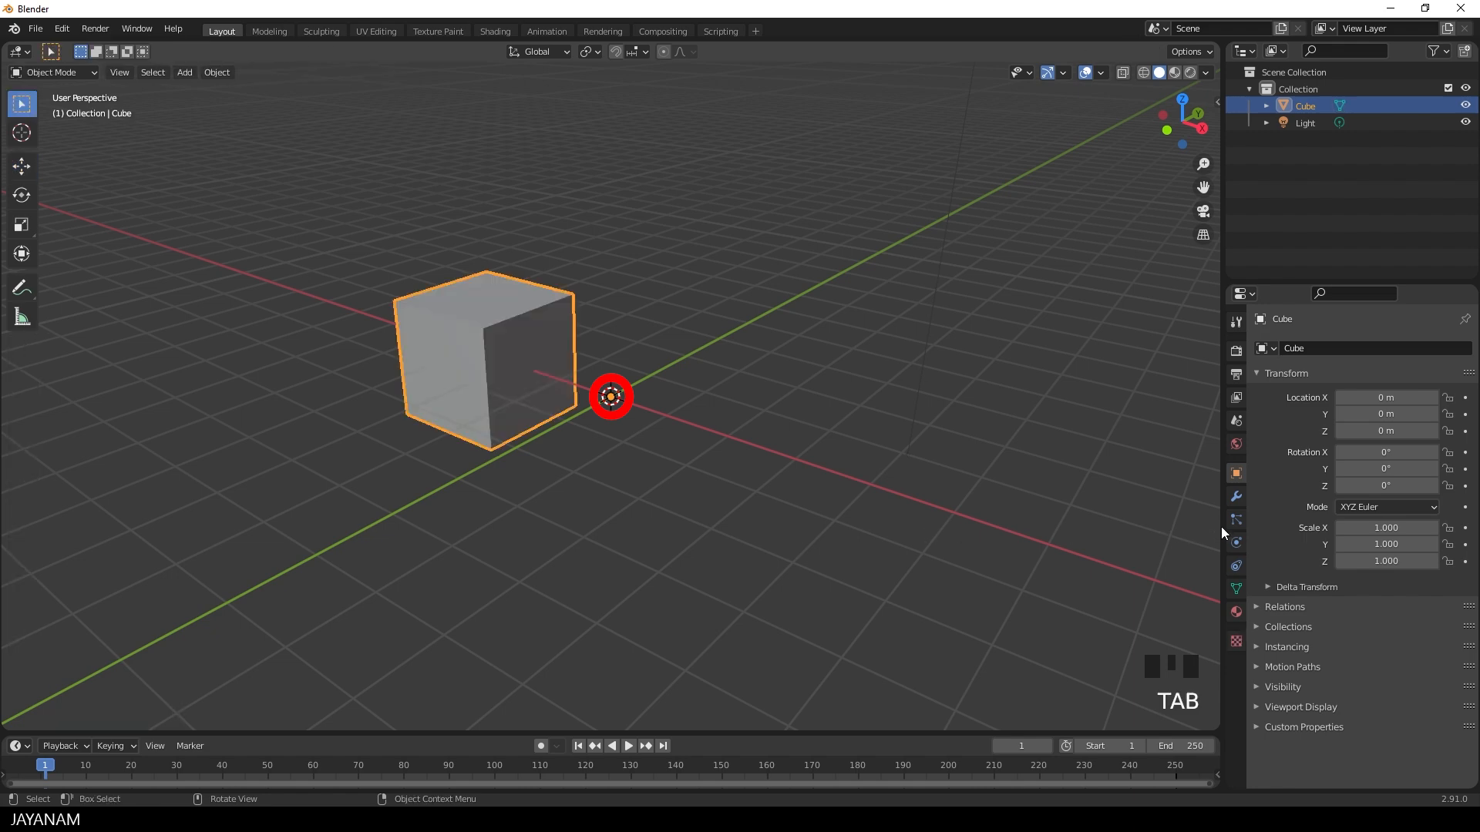
# Add a Mirror modifier on the X axis to the cube.
pyautogui.click(1236, 497)
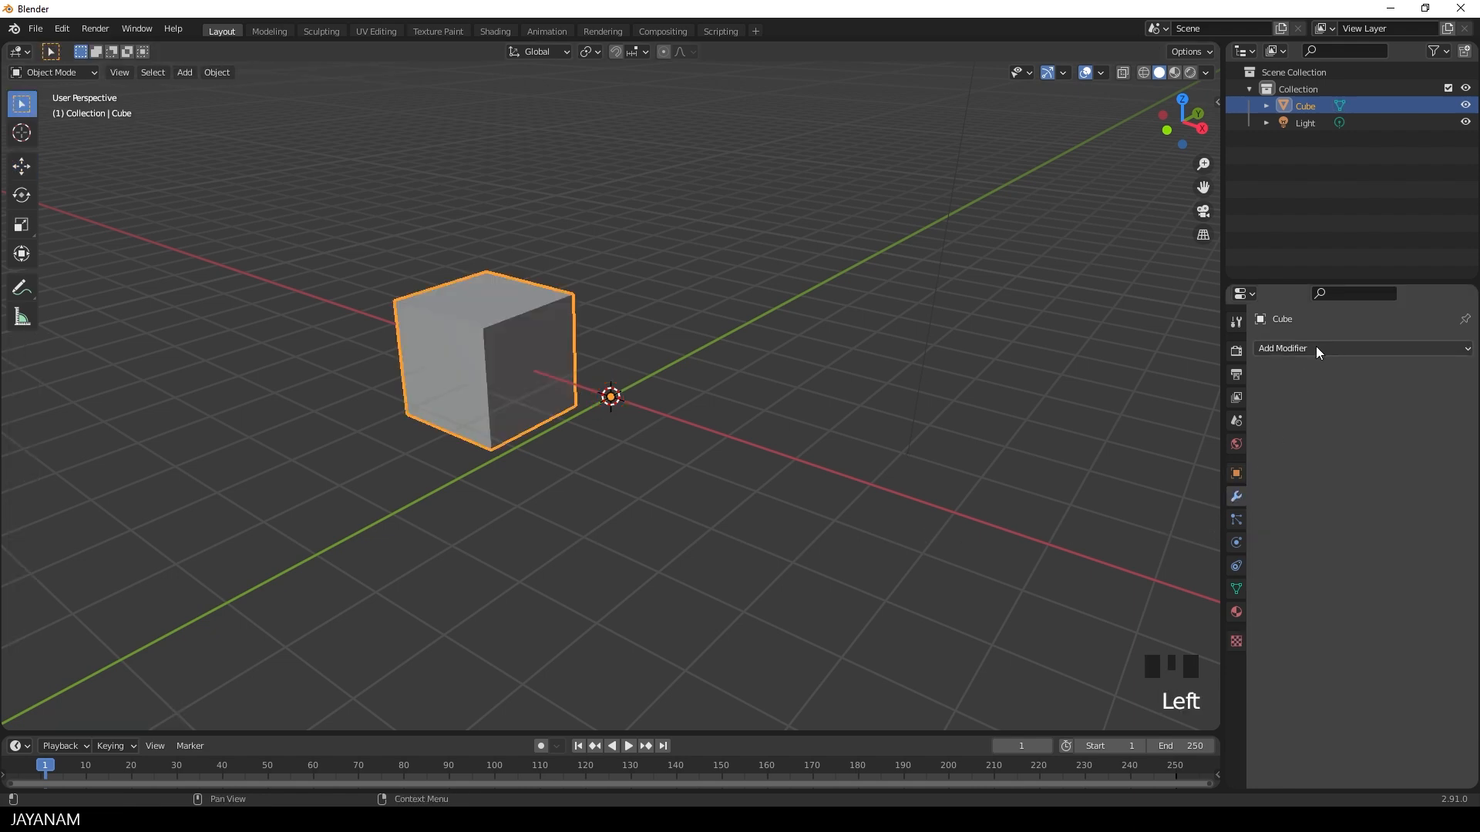
pyautogui.click(1283, 348)
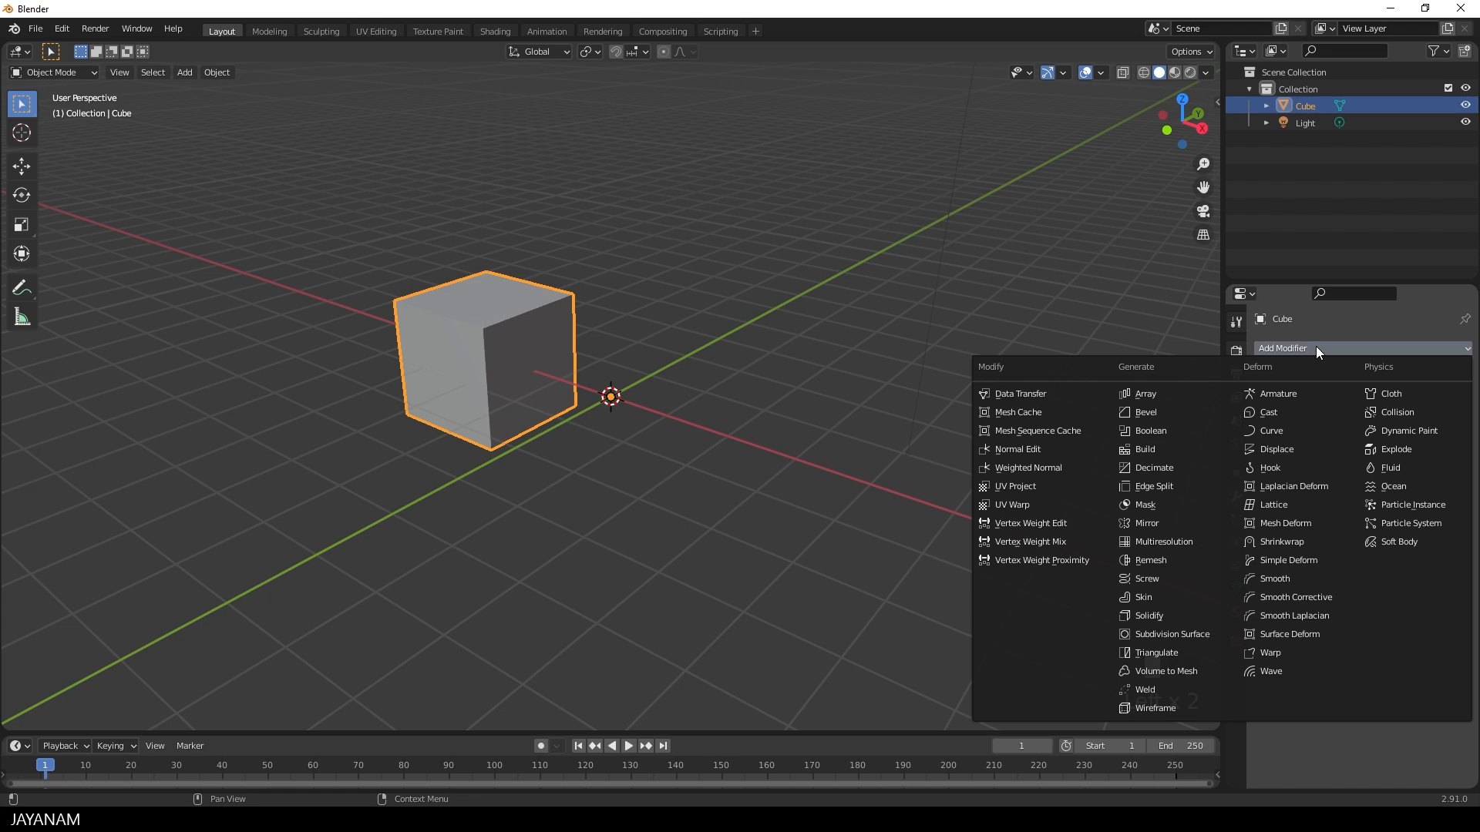
pyautogui.moveTo(1151, 541)
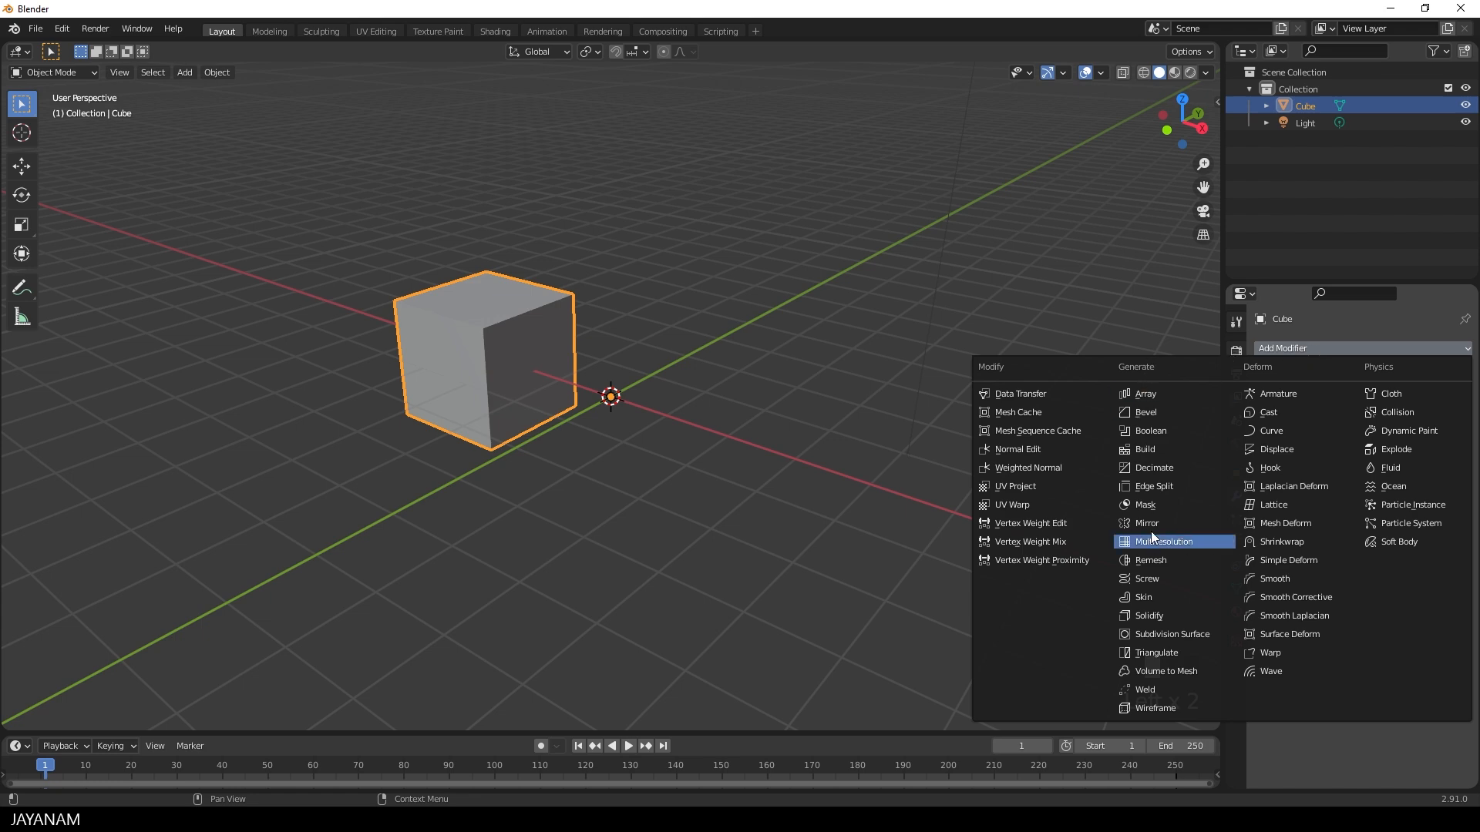
pyautogui.click(1146, 523)
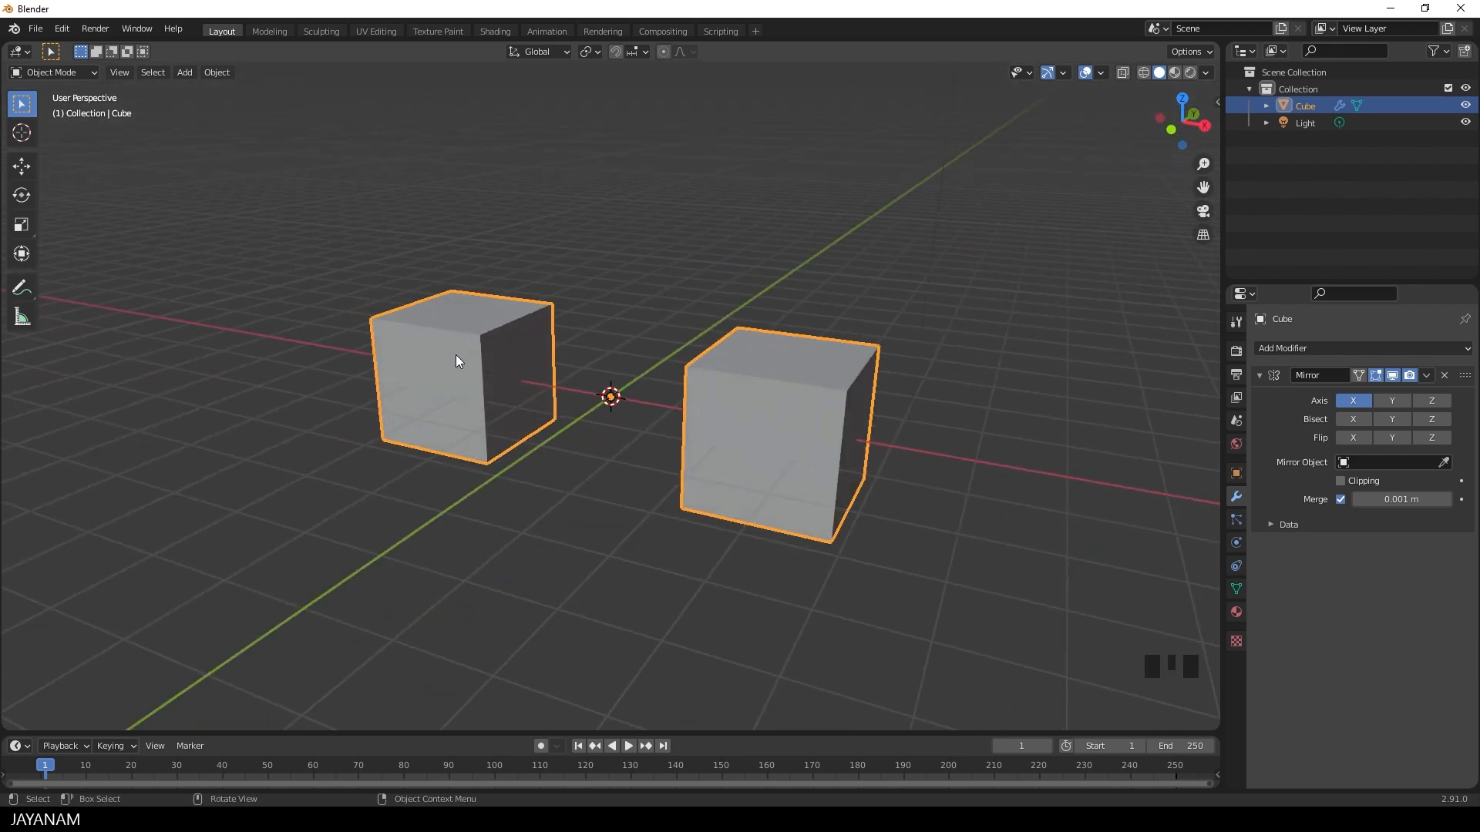
# Enter Edit Mode with face selection to pick the cube's origin-facing face.
pyautogui.press('Tab')
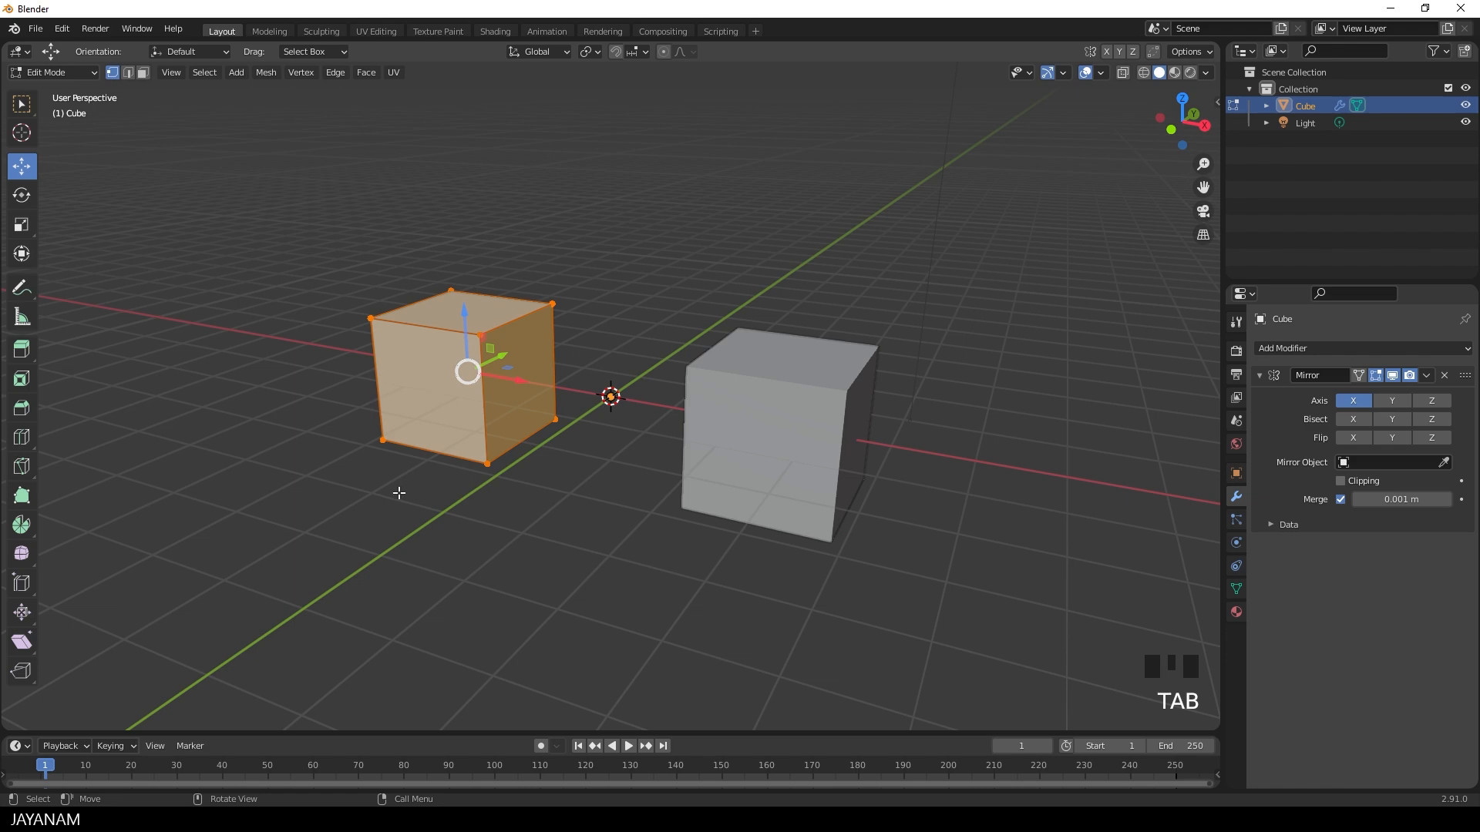
pyautogui.press('Tab')
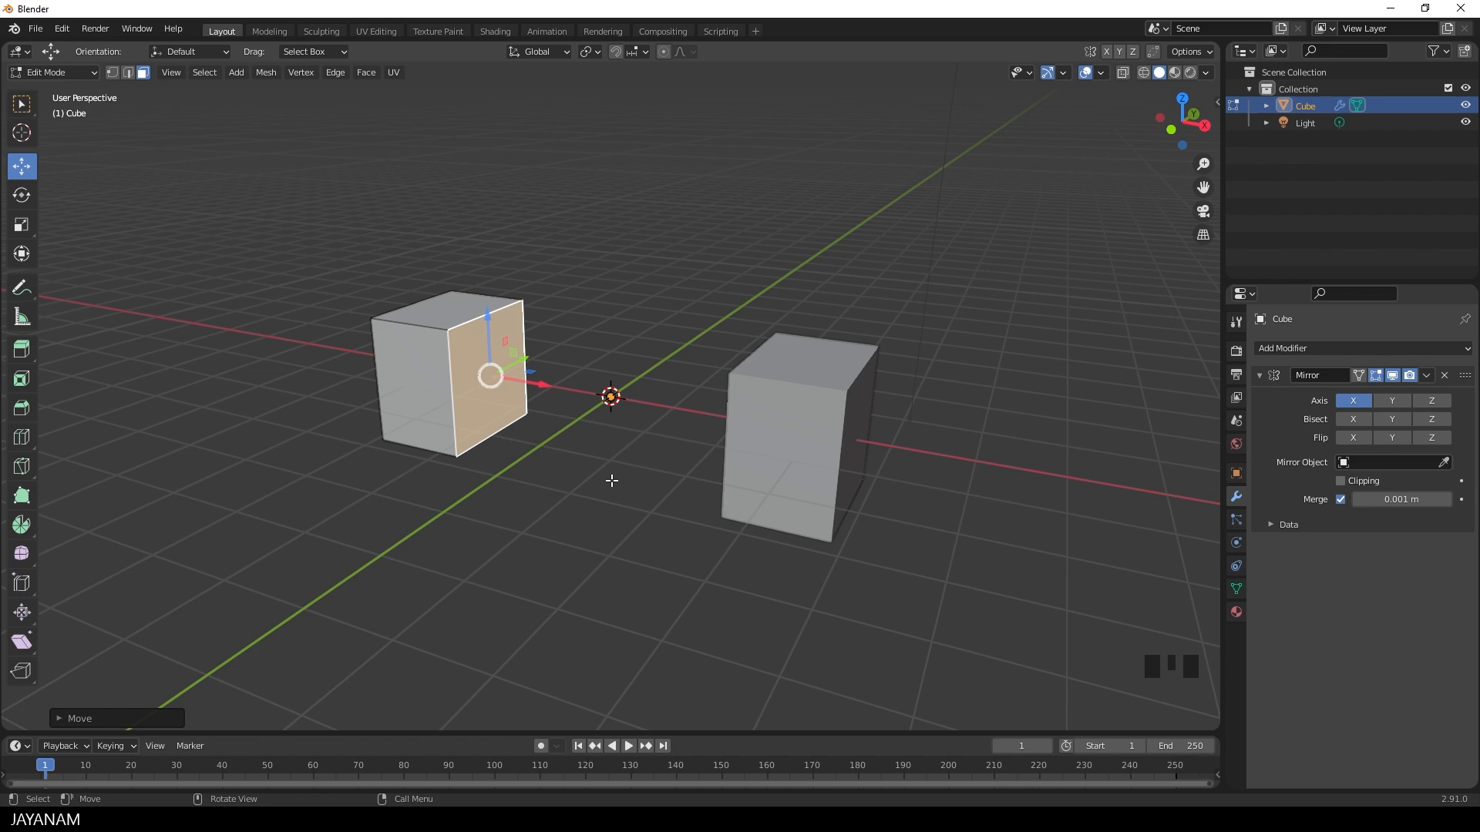
pyautogui.moveTo(601, 486)
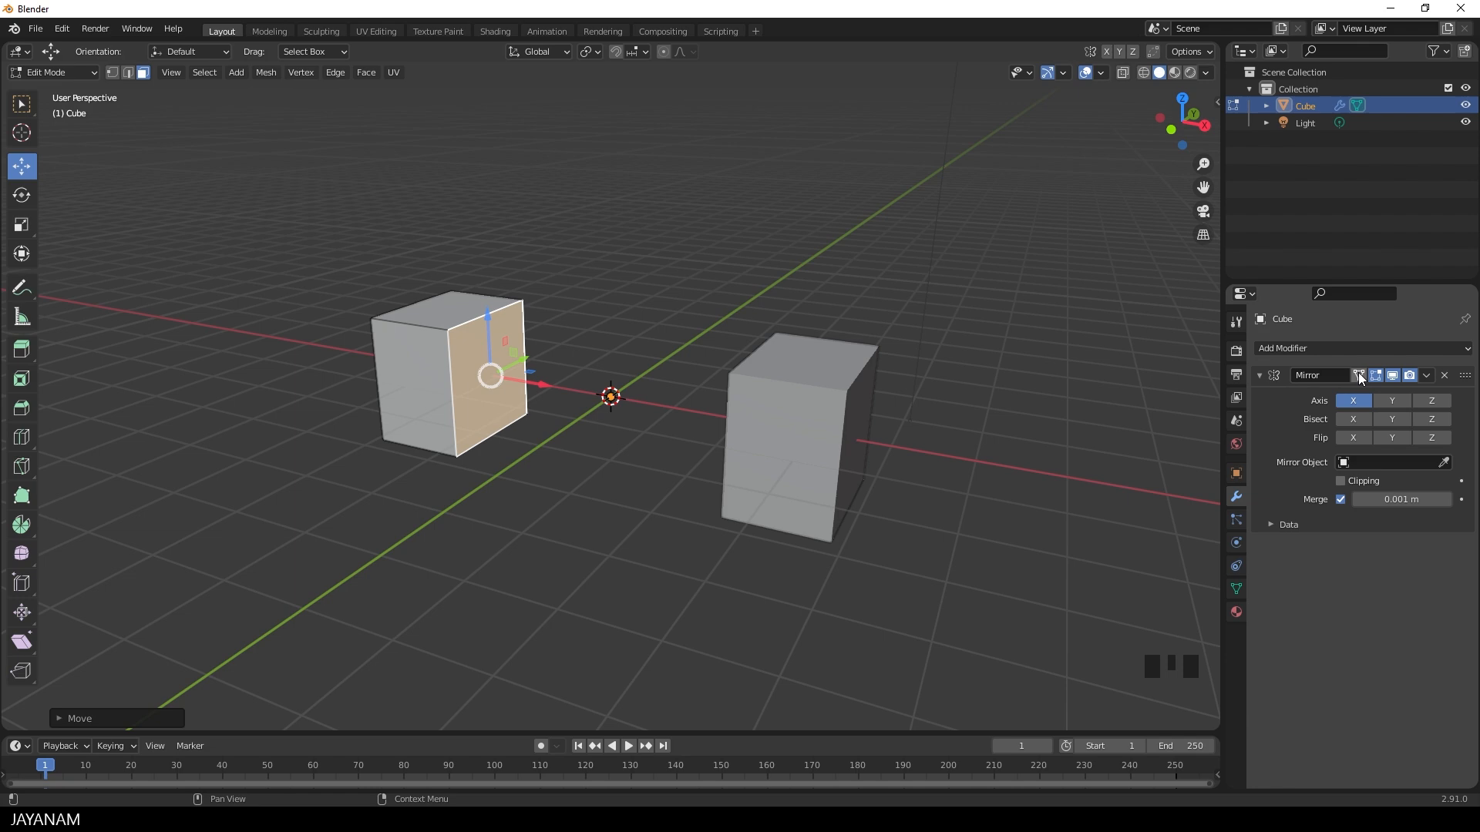
pyautogui.click(1359, 375)
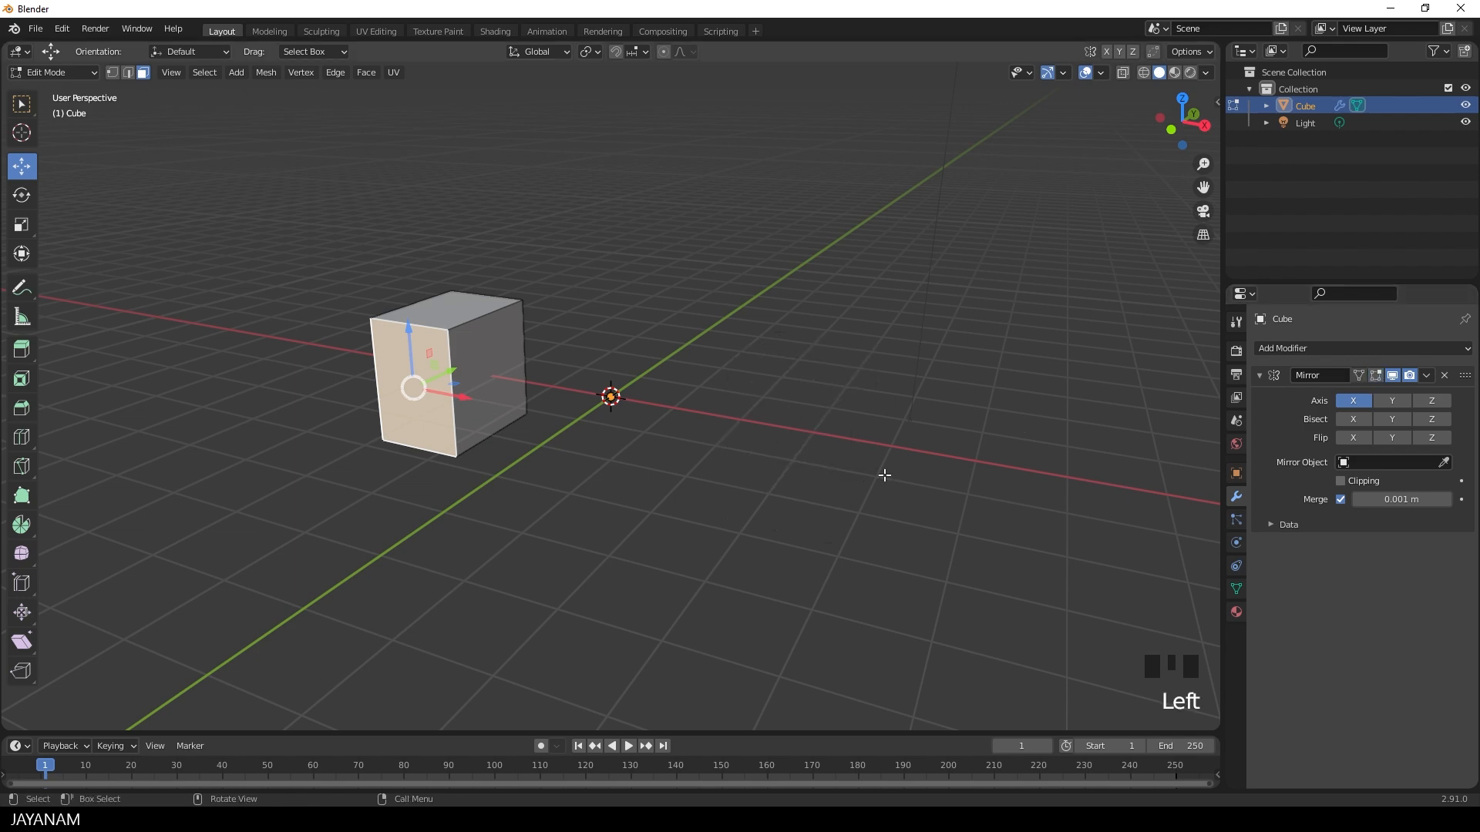
pyautogui.press('Tab')
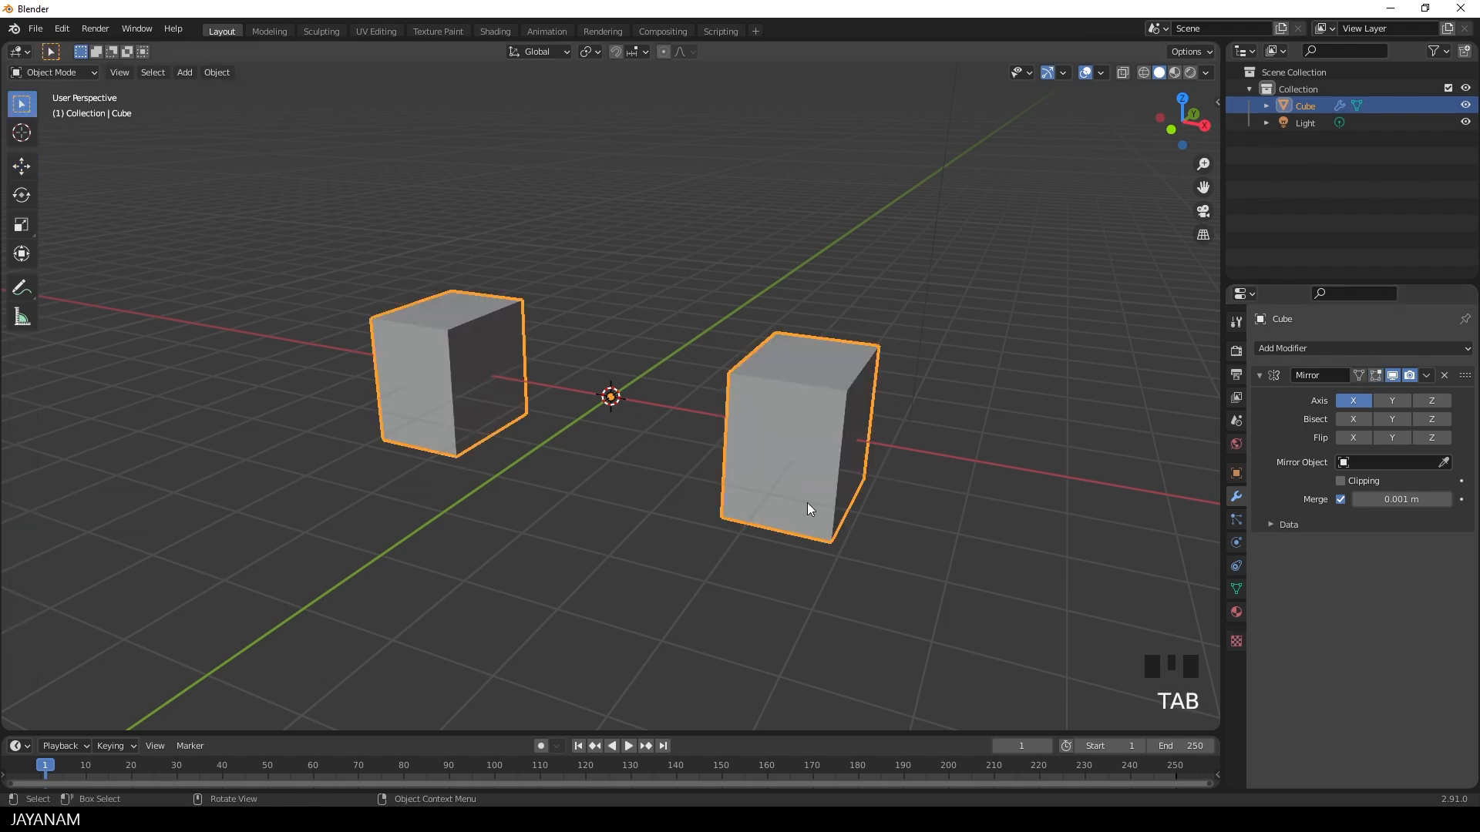
pyautogui.press('Tab')
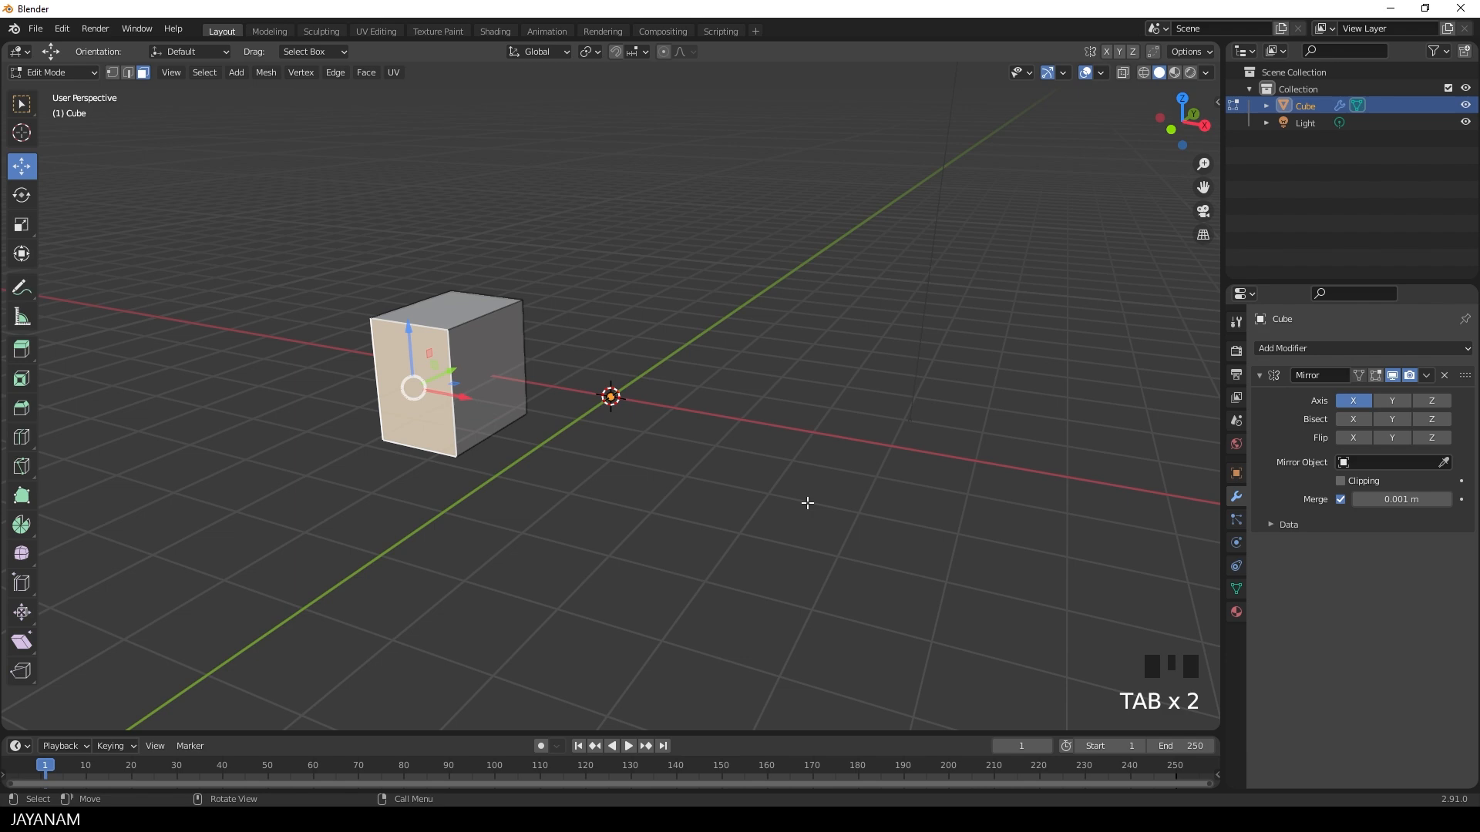
pyautogui.click(1375, 374)
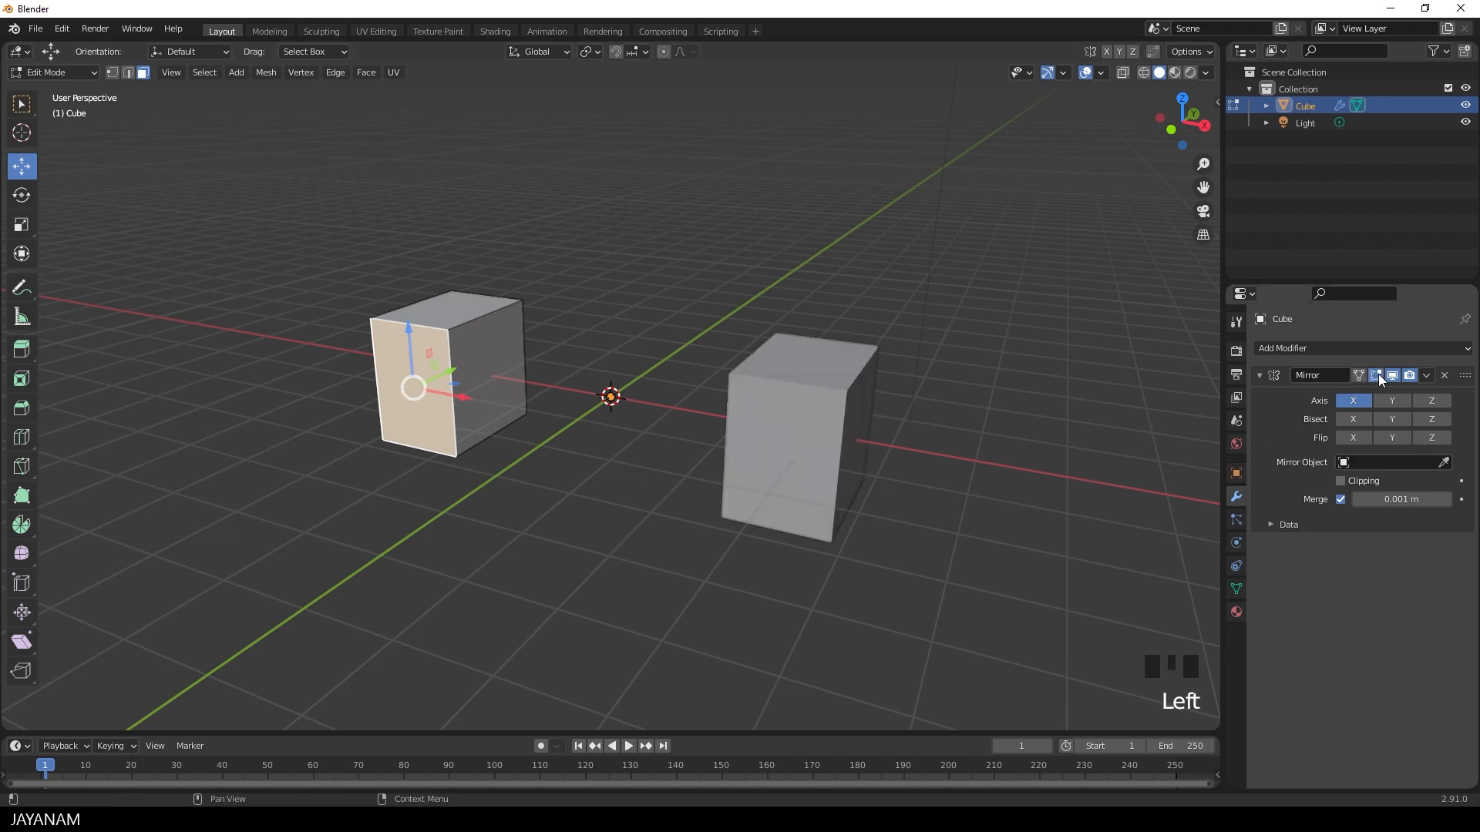
pyautogui.moveTo(1391, 375)
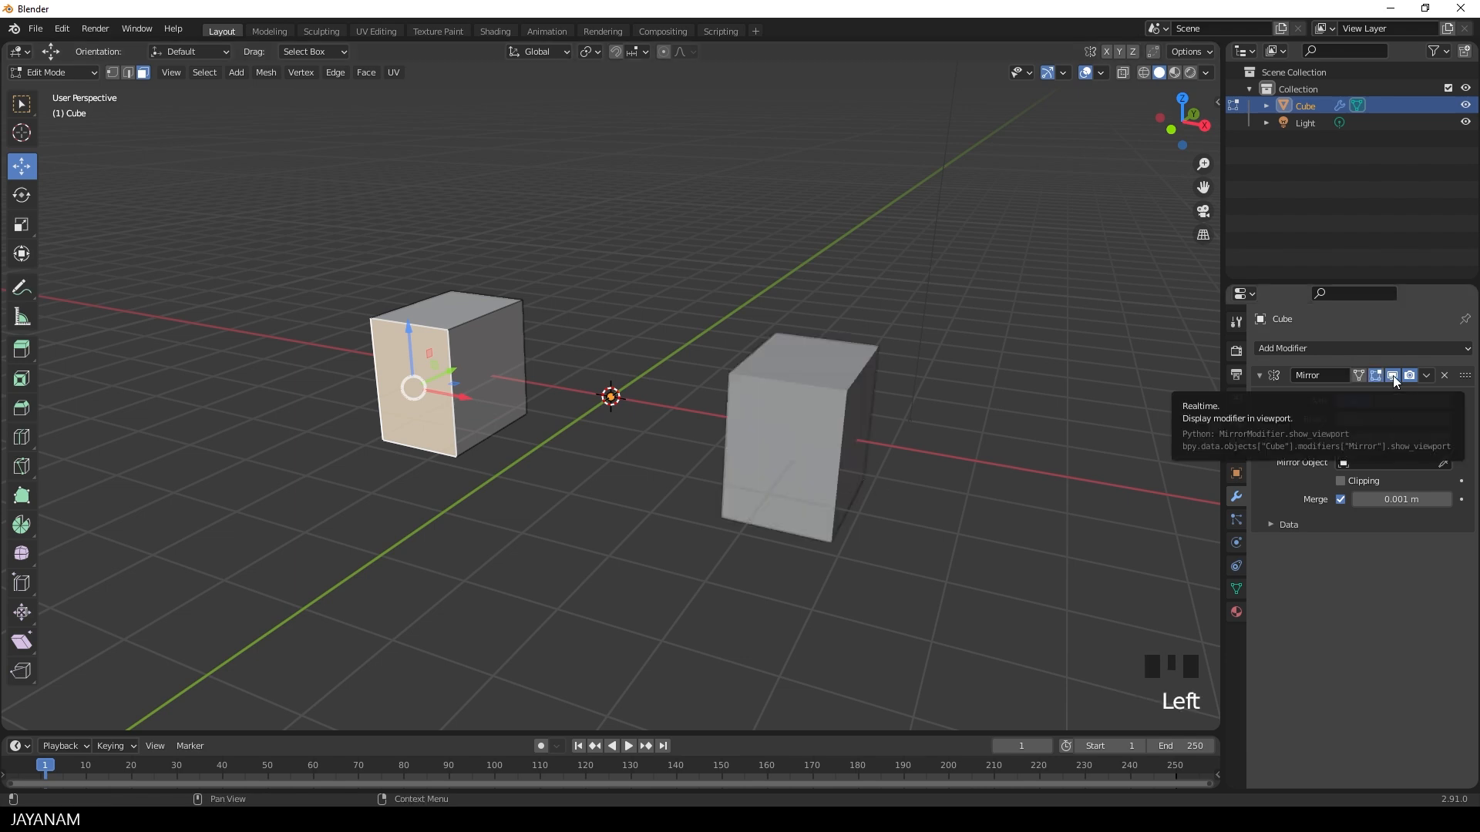
pyautogui.click(1393, 375)
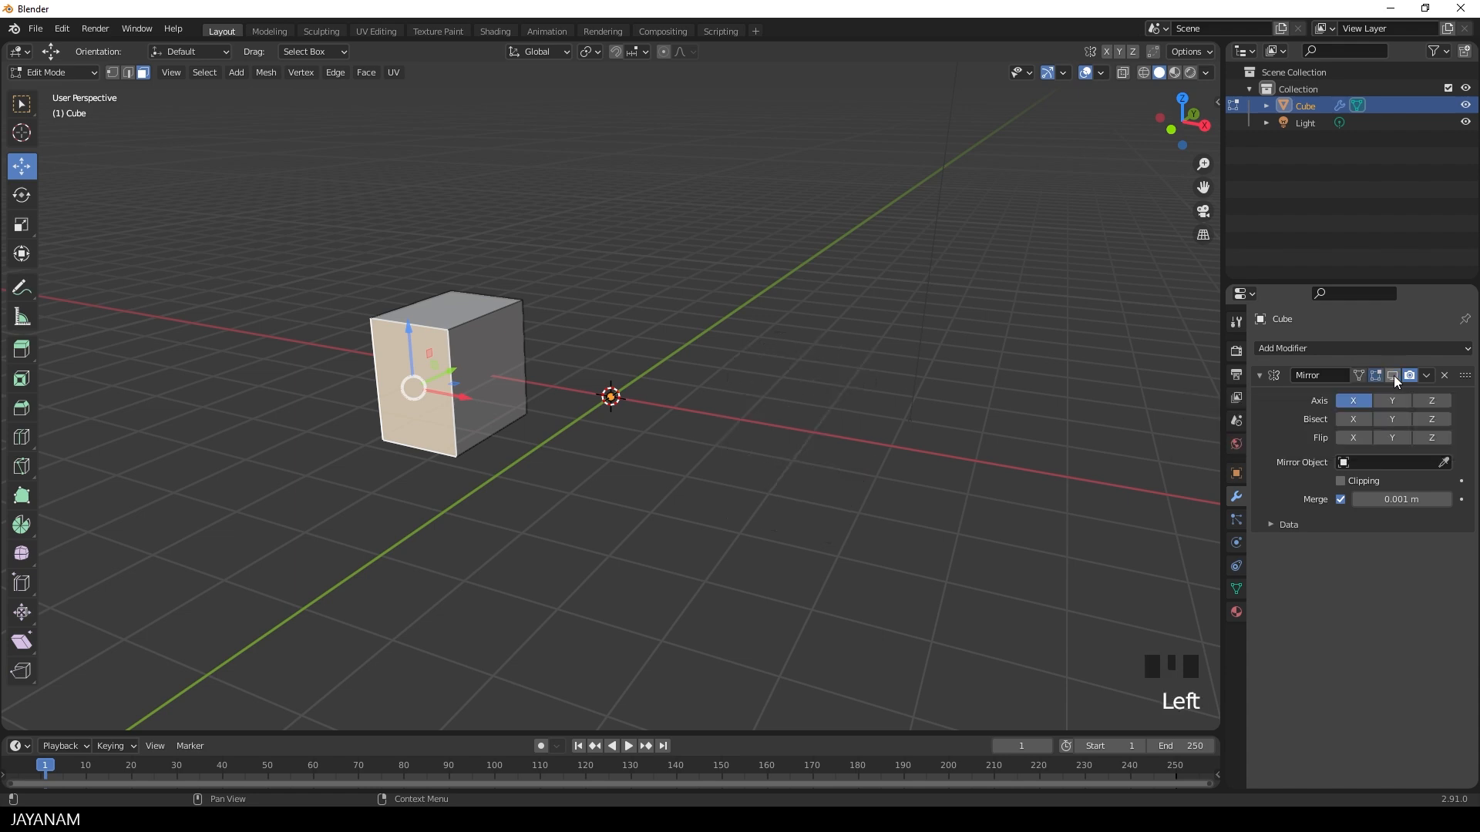
pyautogui.click(1410, 374)
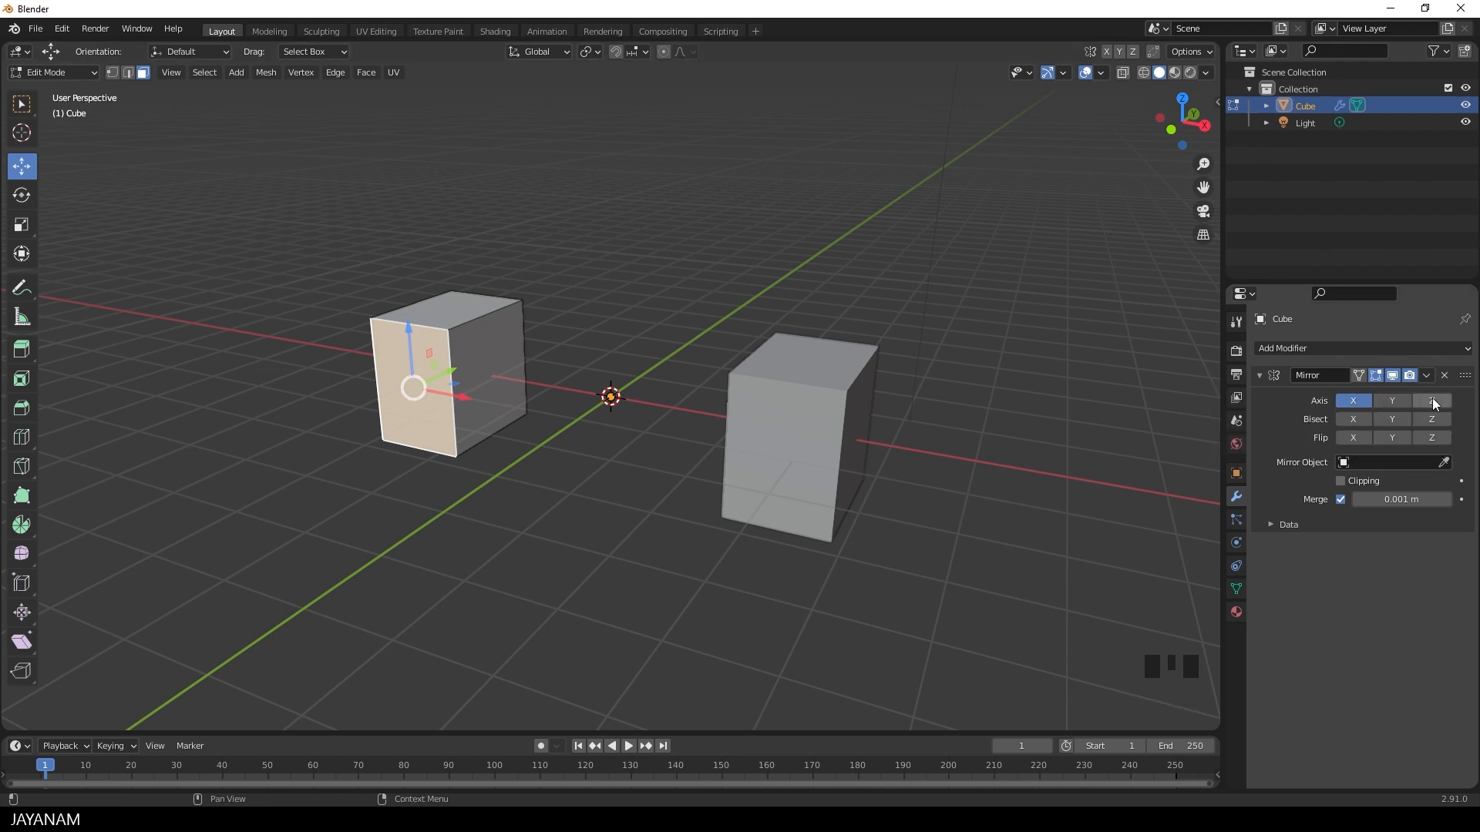
pyautogui.click(1430, 400)
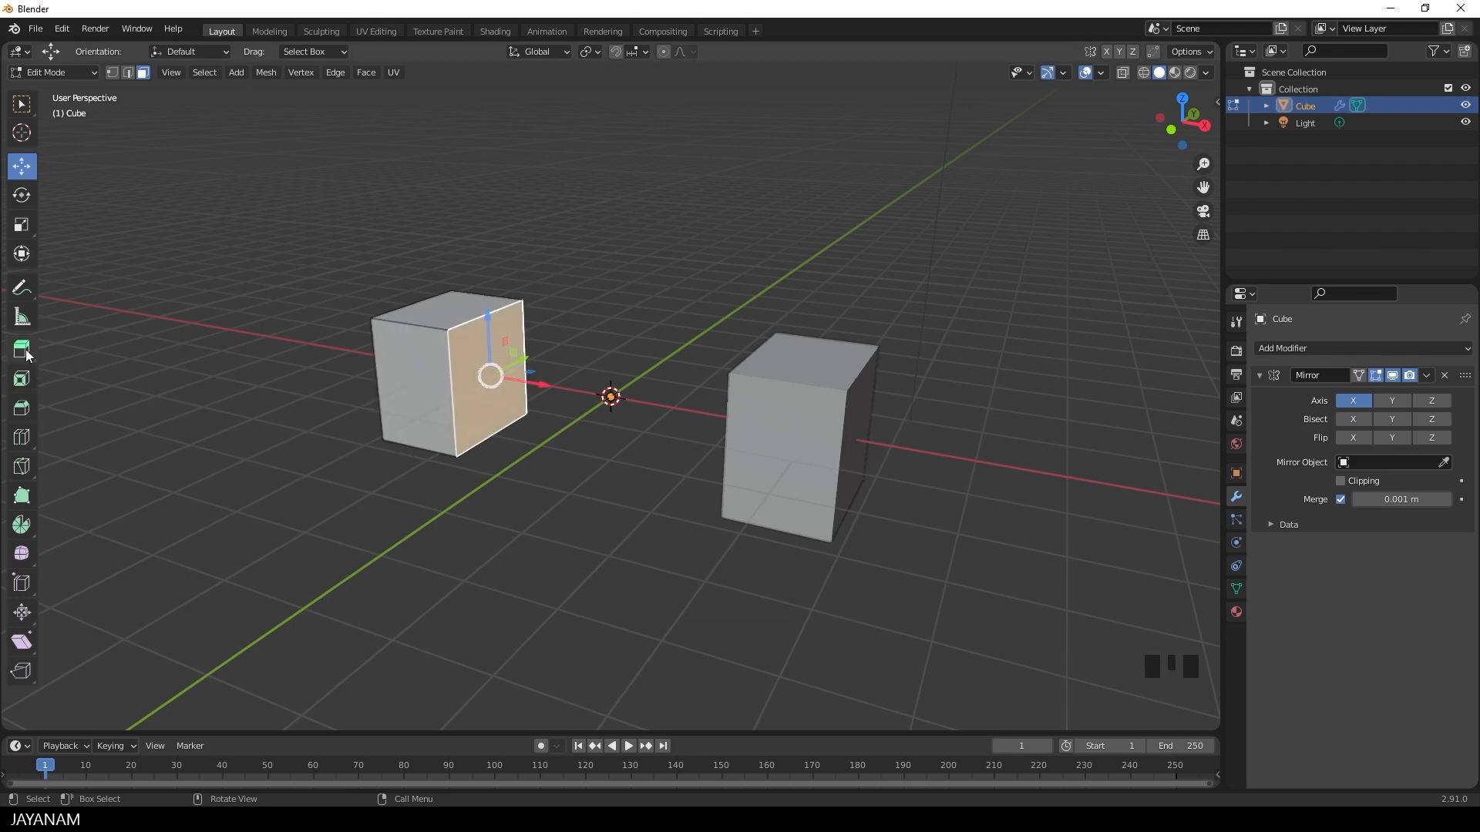
# Extrude the inner face toward the origin and scale it down to taper.
pyautogui.click(22, 349)
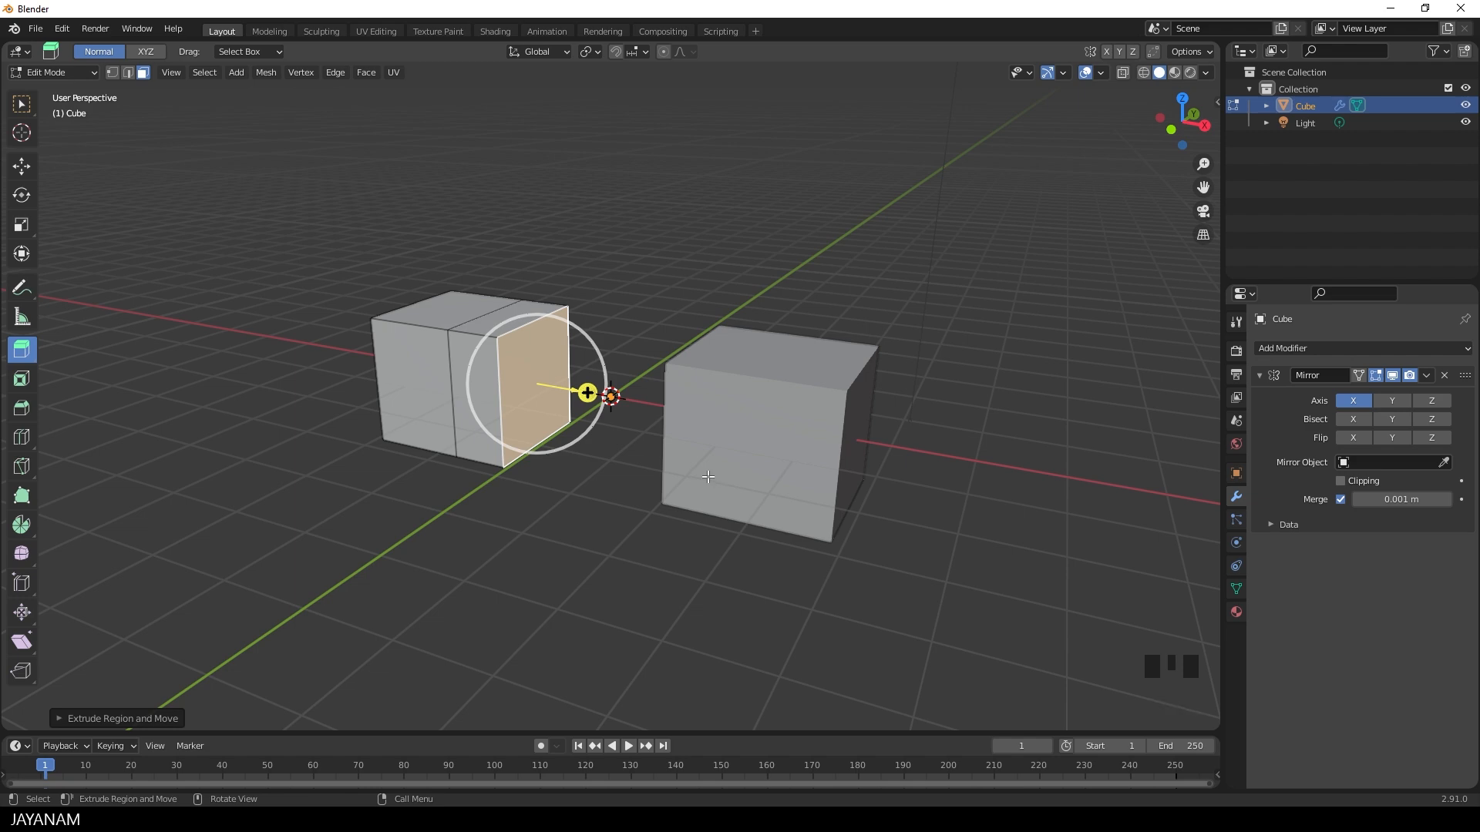
pyautogui.press('s')
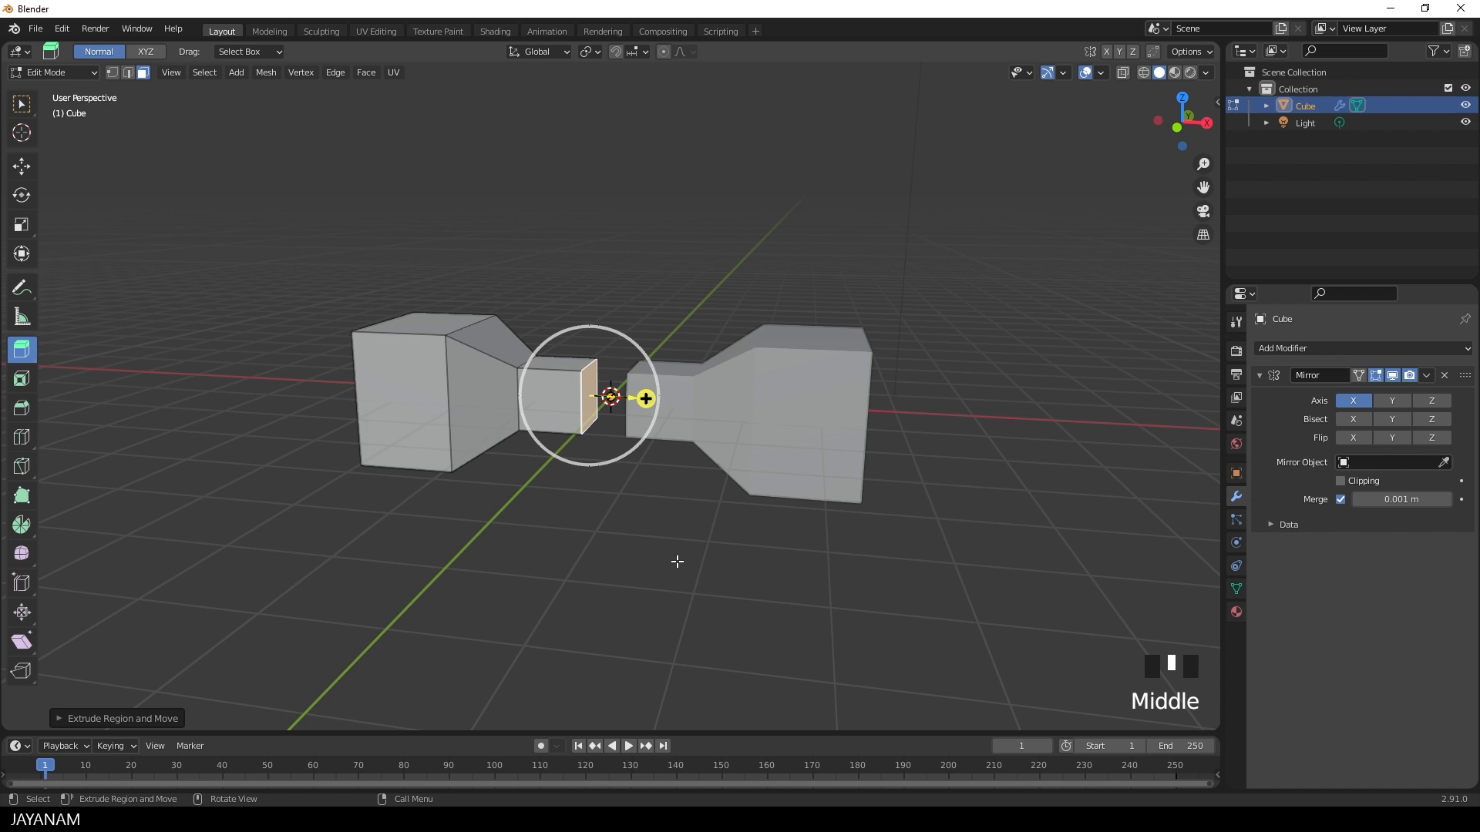
pyautogui.moveTo(677, 562)
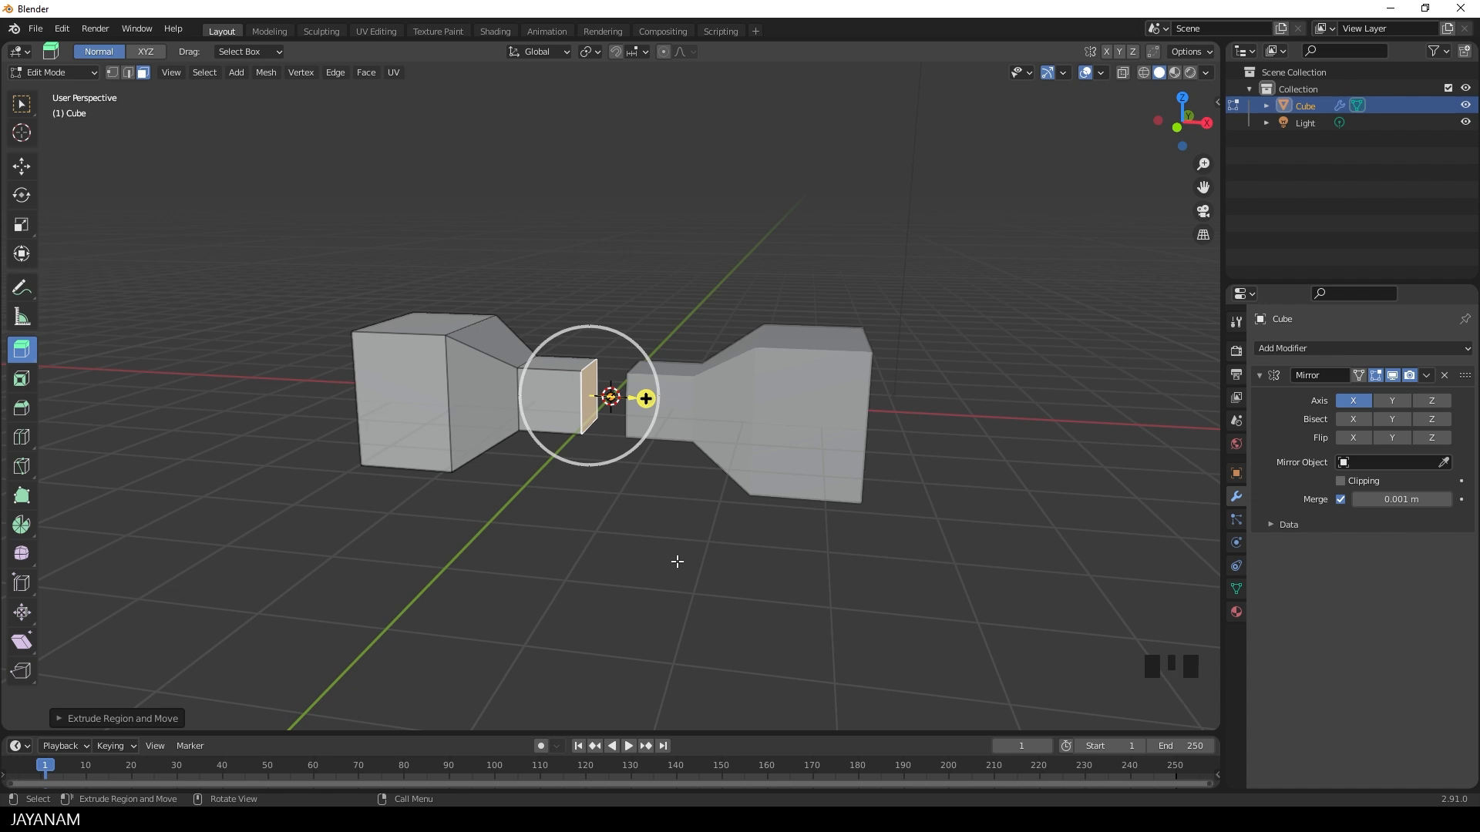
# Enable mirror Clipping and start moving the inner face toward the centre.
pyautogui.click(1340, 481)
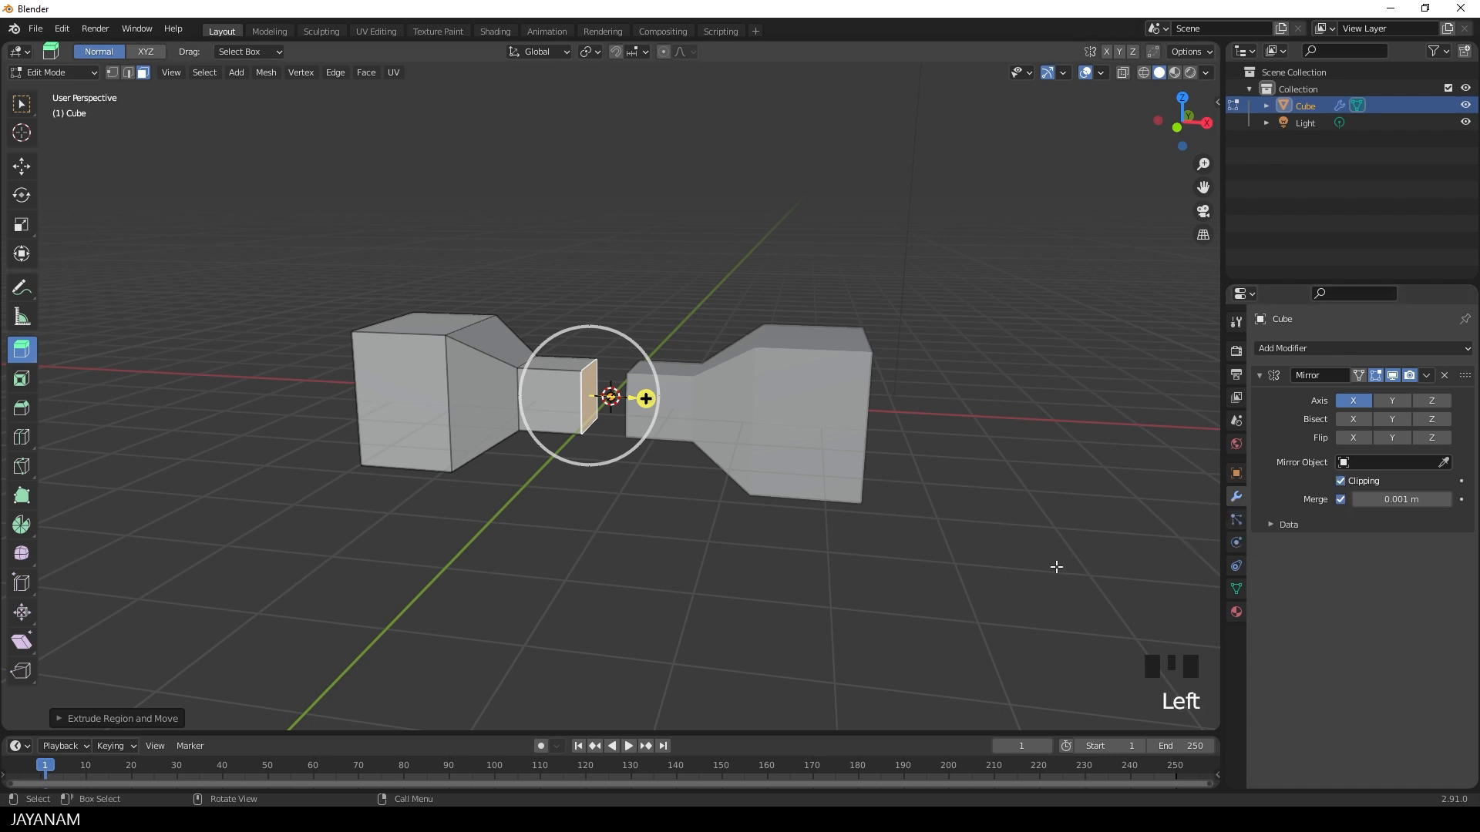
pyautogui.click(20, 167)
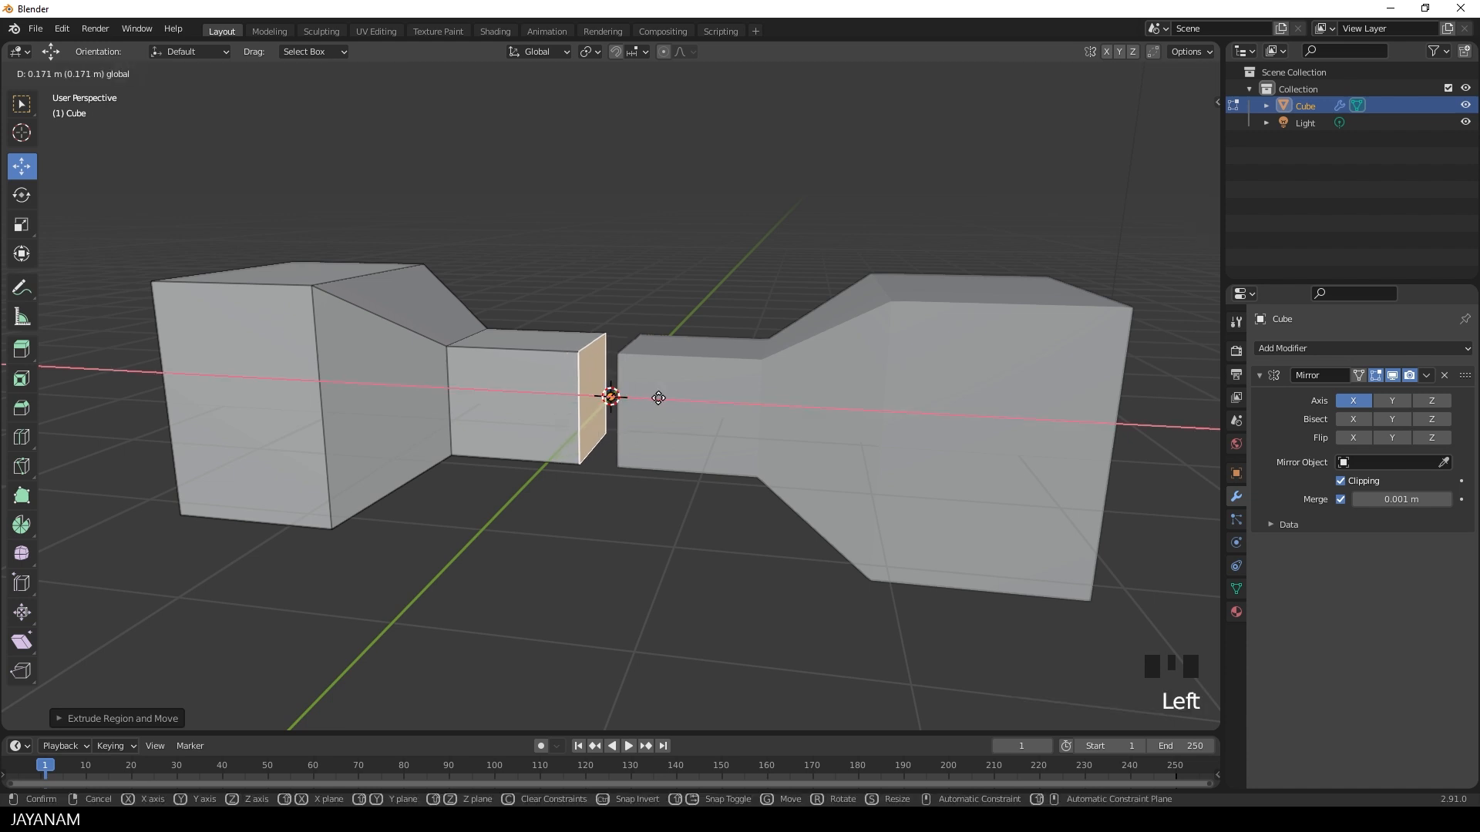
pyautogui.moveTo(706, 403)
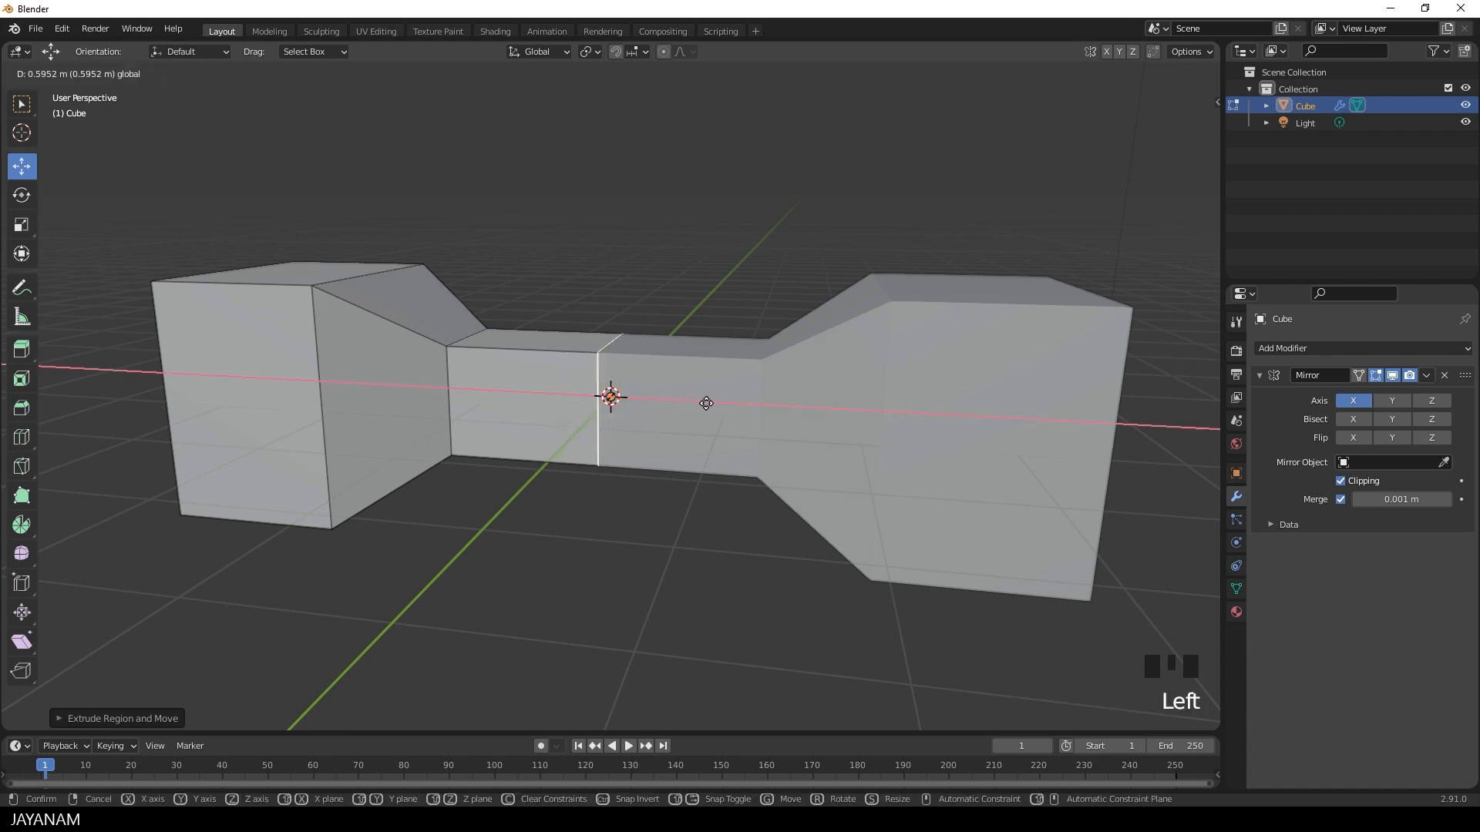
pyautogui.moveTo(637, 396)
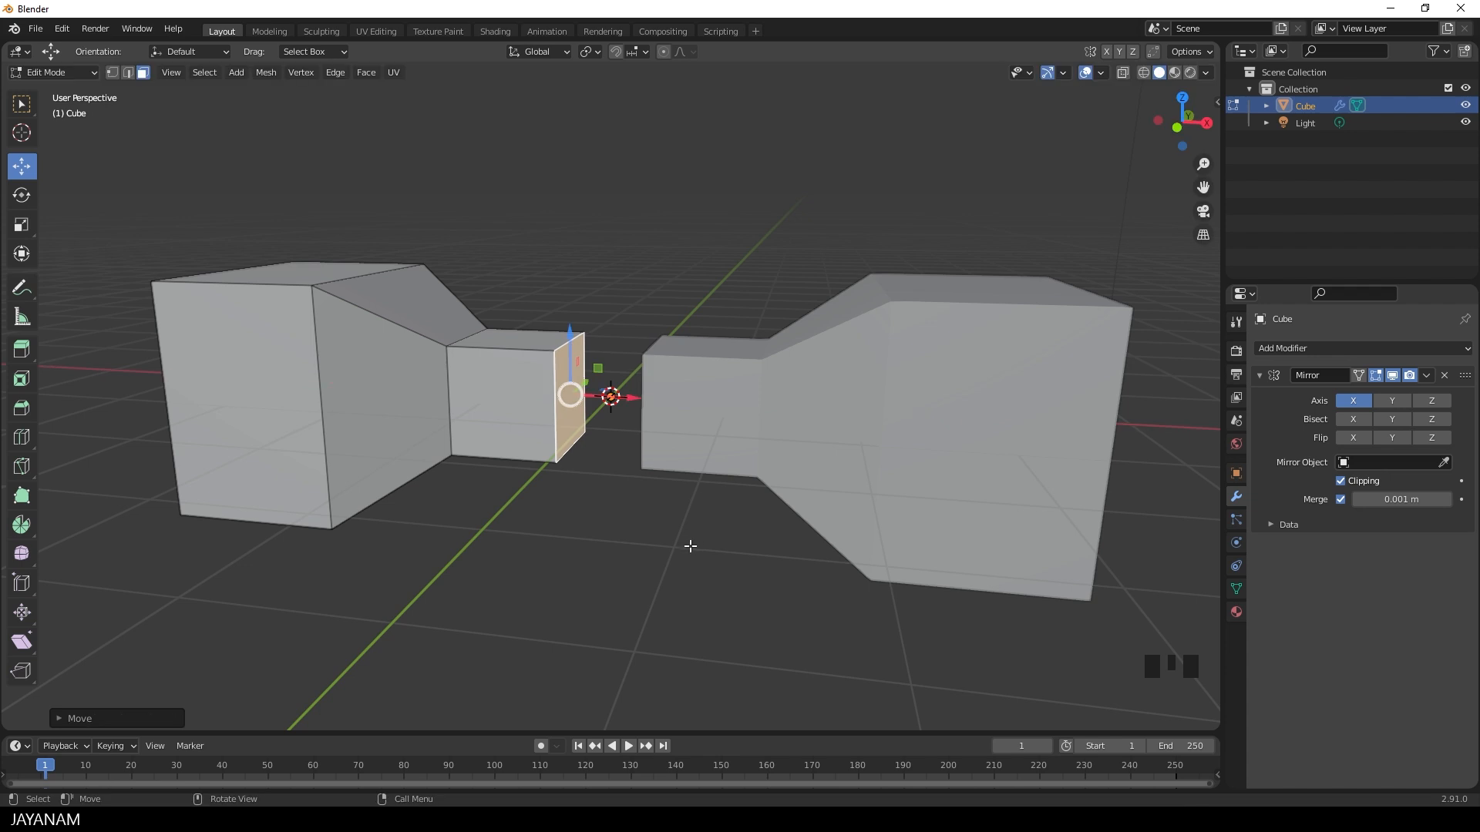
# Enable Merge in the Mirror modifier and move the inner face onto the centre plane.
pyautogui.click(1339, 480)
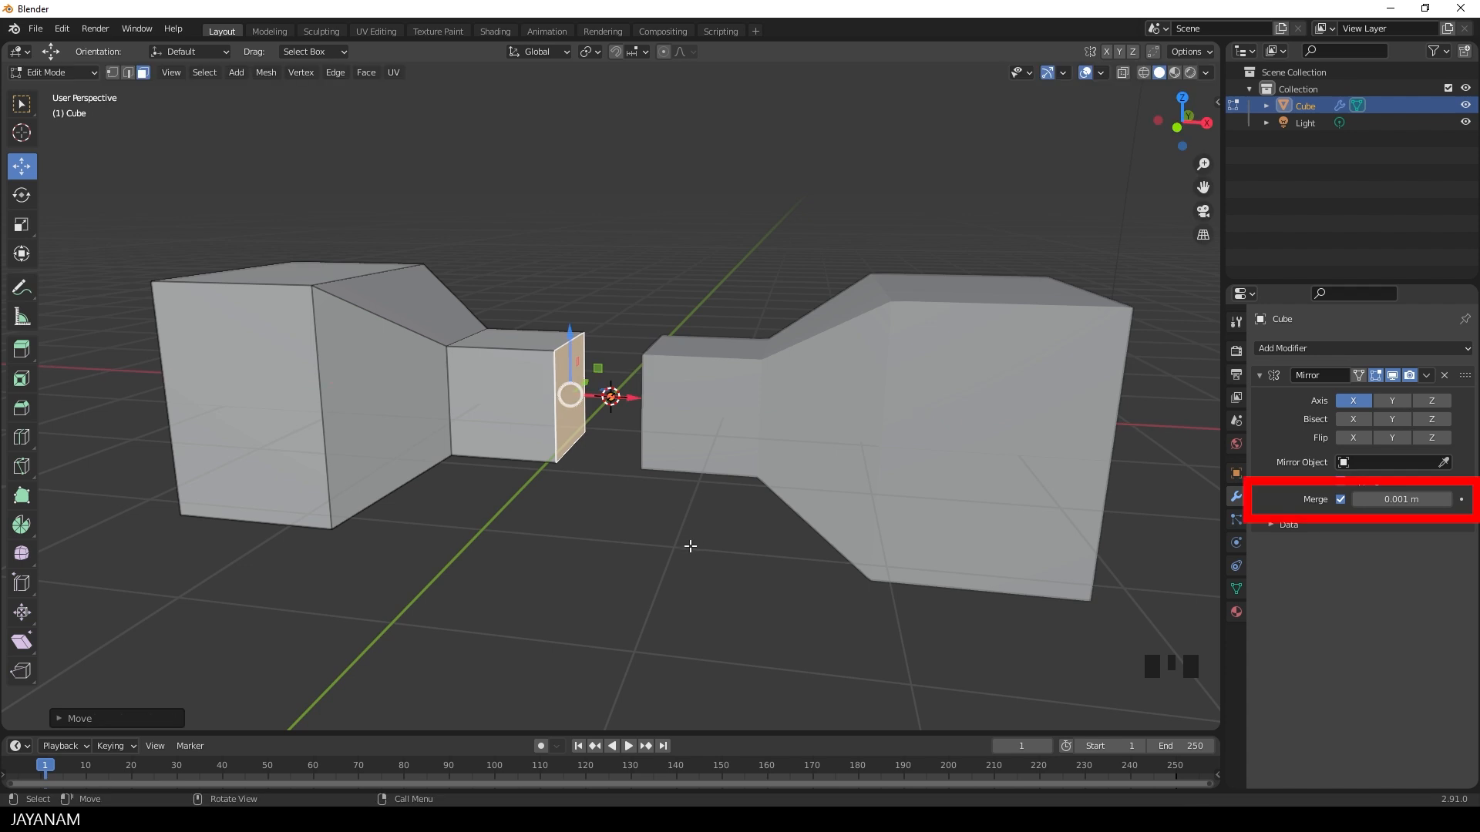
pyautogui.moveTo(649, 555)
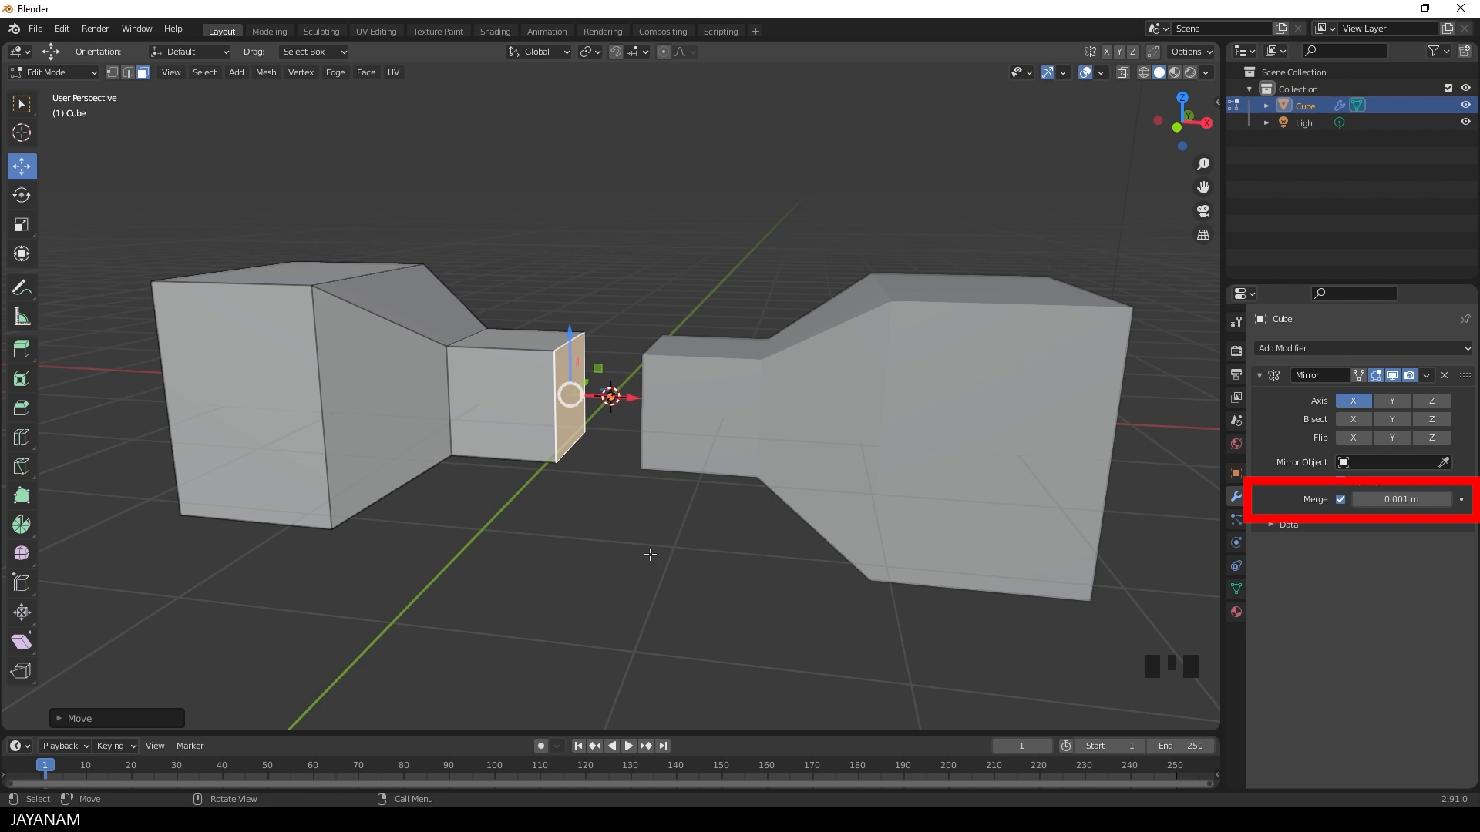
pyautogui.moveTo(1338, 500)
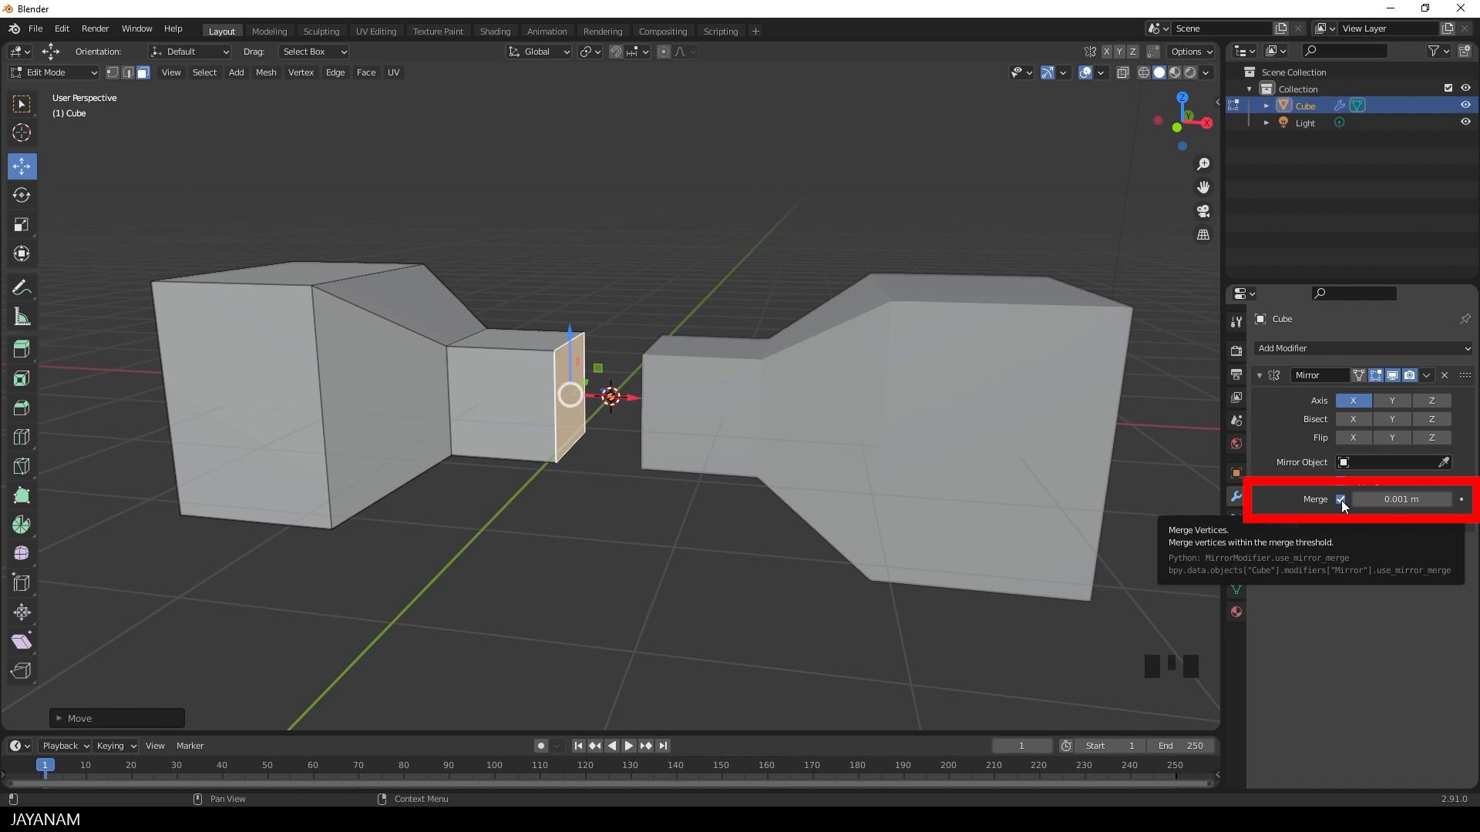
pyautogui.click(1340, 481)
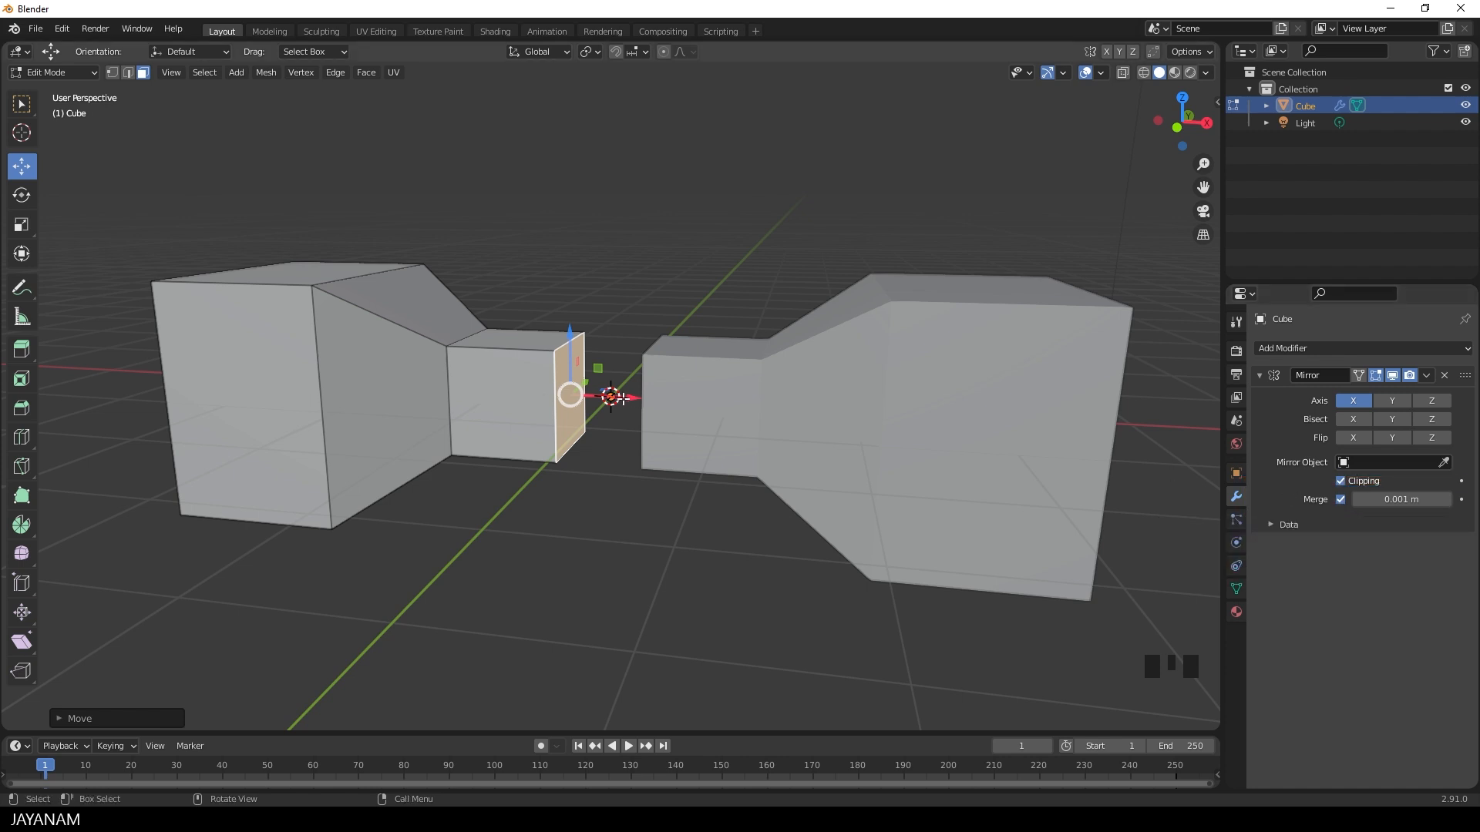
pyautogui.press('g')
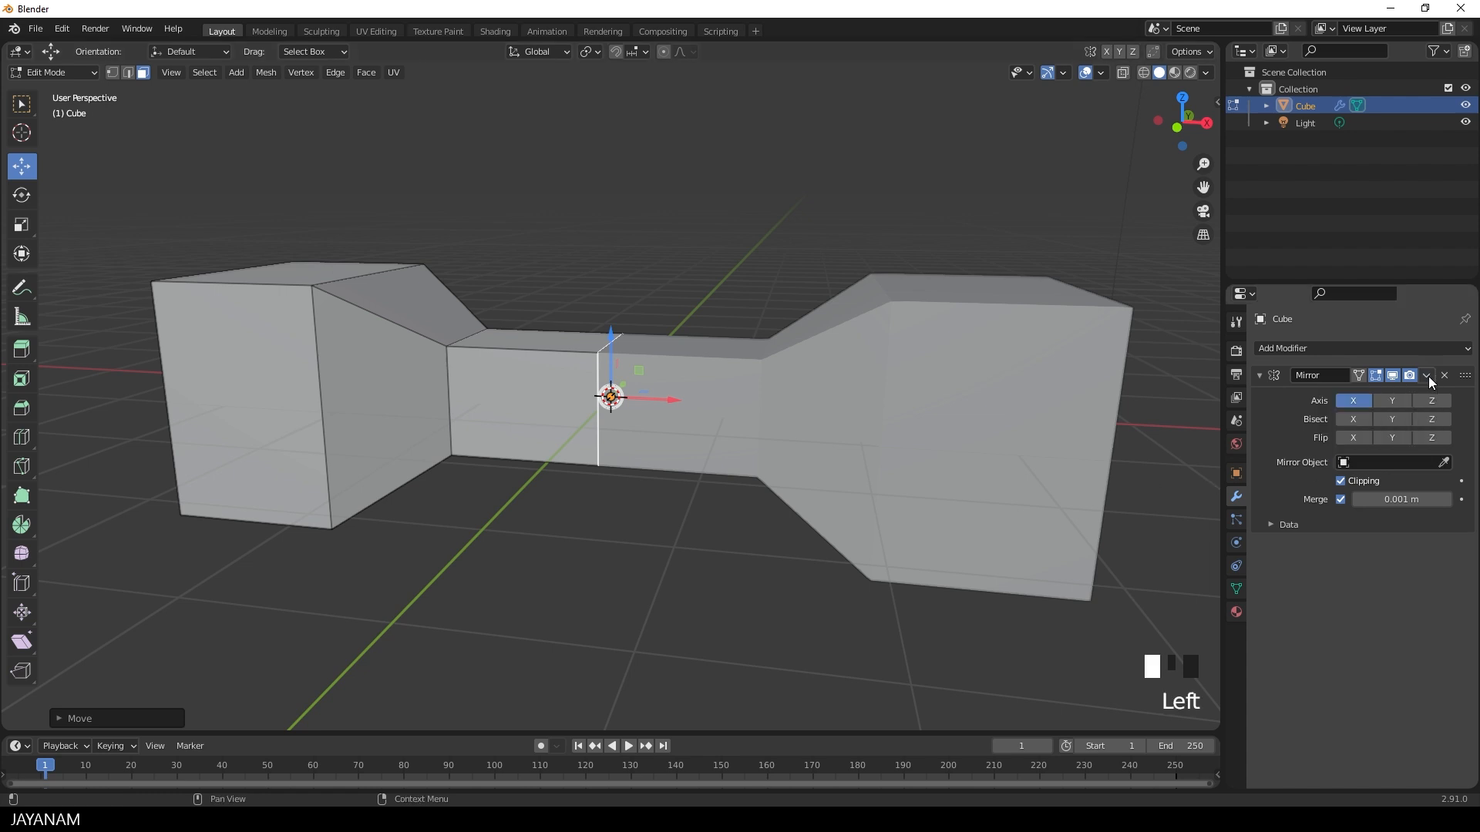
# Uncheck mirror Clipping, select the inner end face and pull it off-centre.
pyautogui.press('Tab')
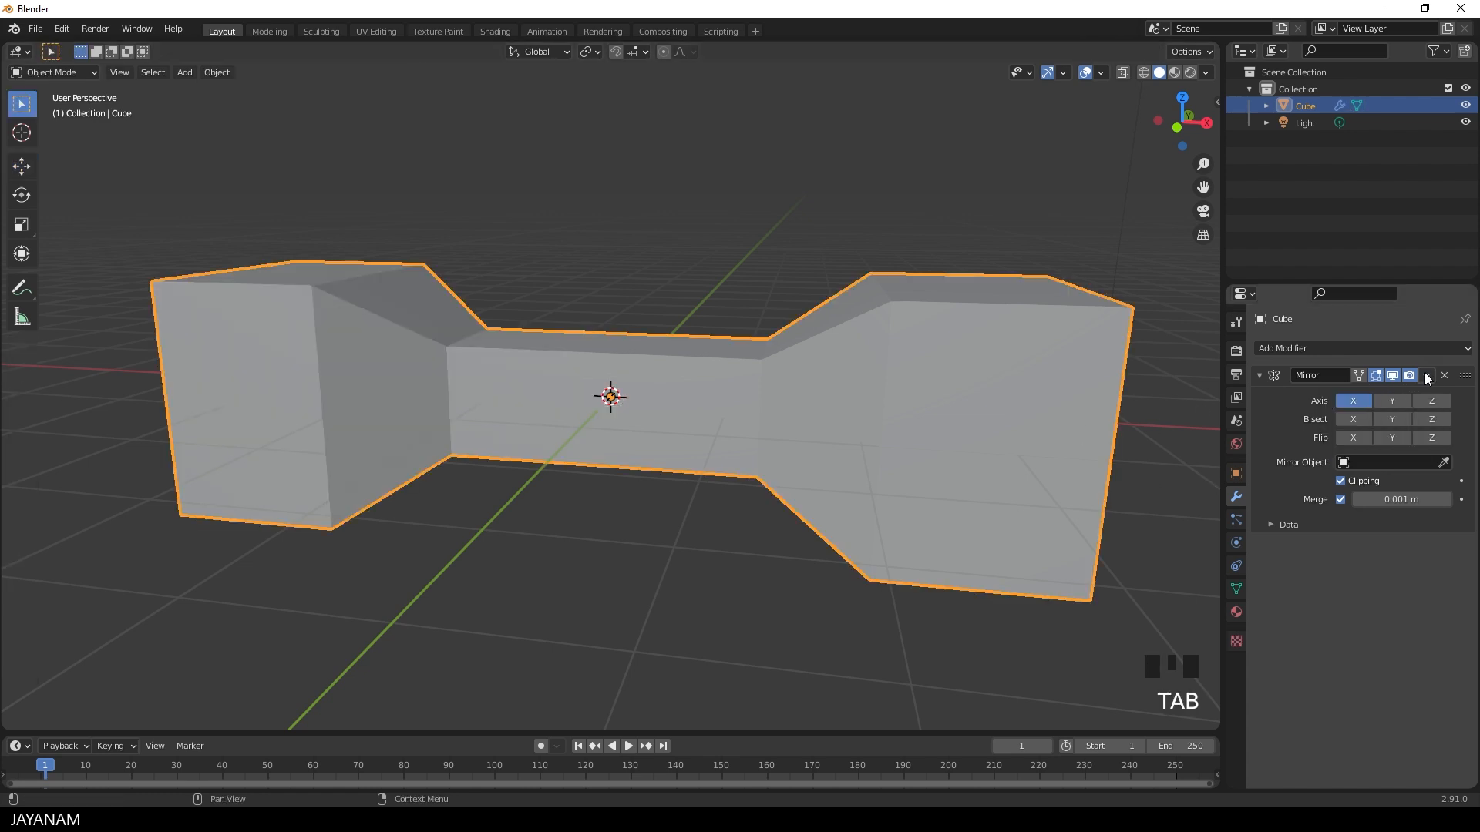
pyautogui.click(1427, 375)
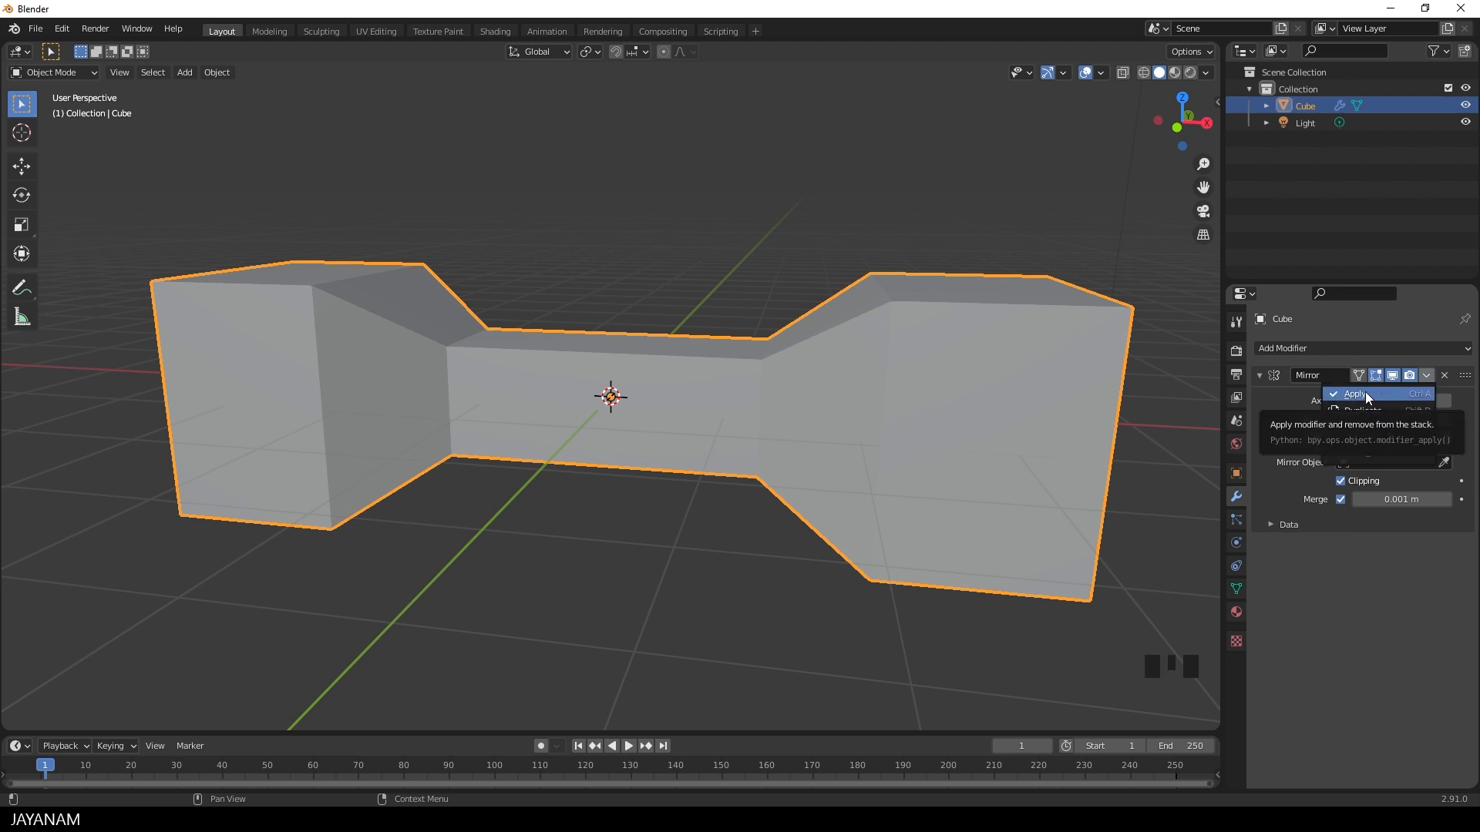
pyautogui.press('Tab')
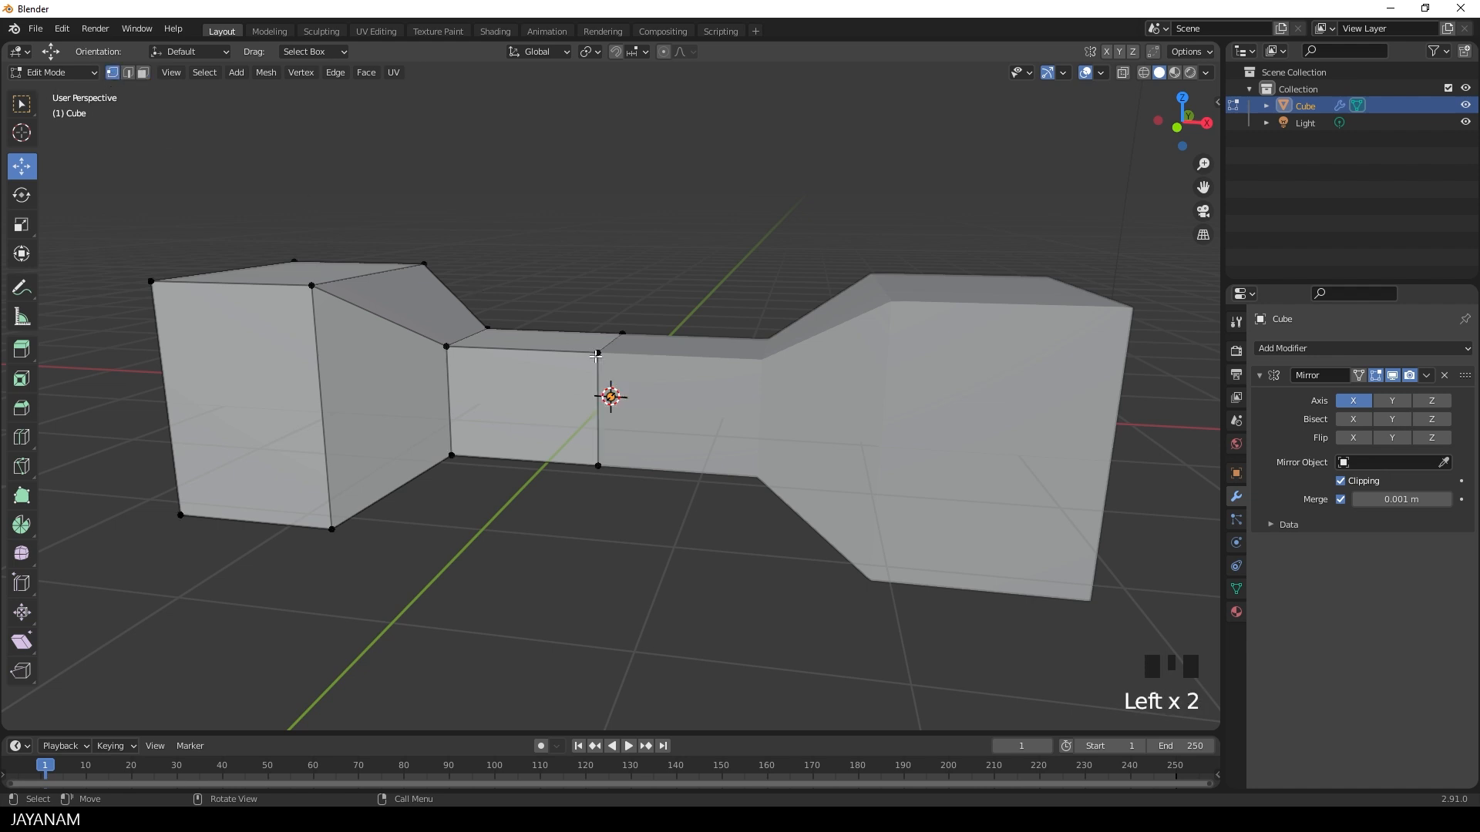
pyautogui.click(597, 353)
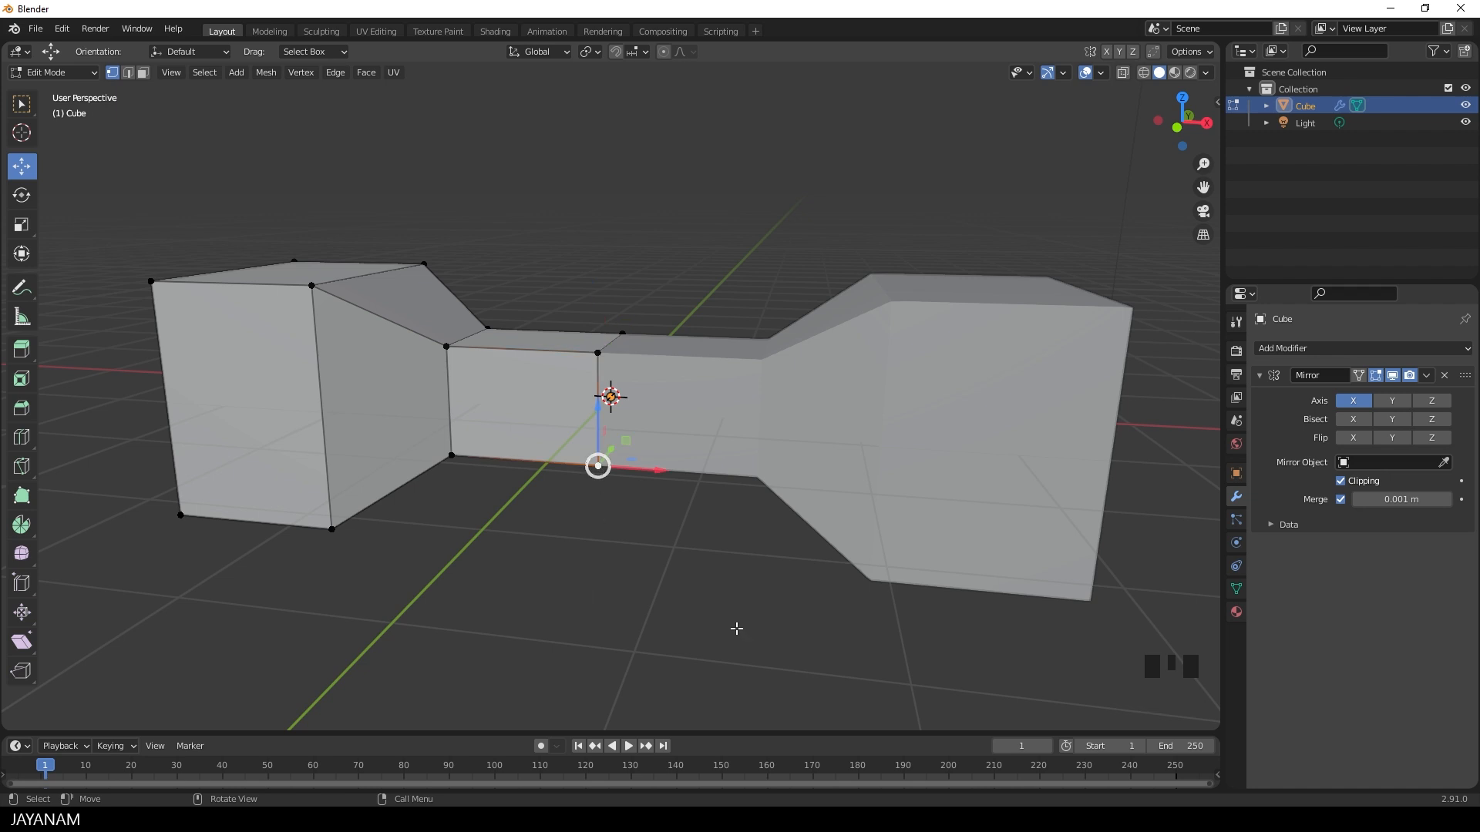
pyautogui.moveTo(1340, 500)
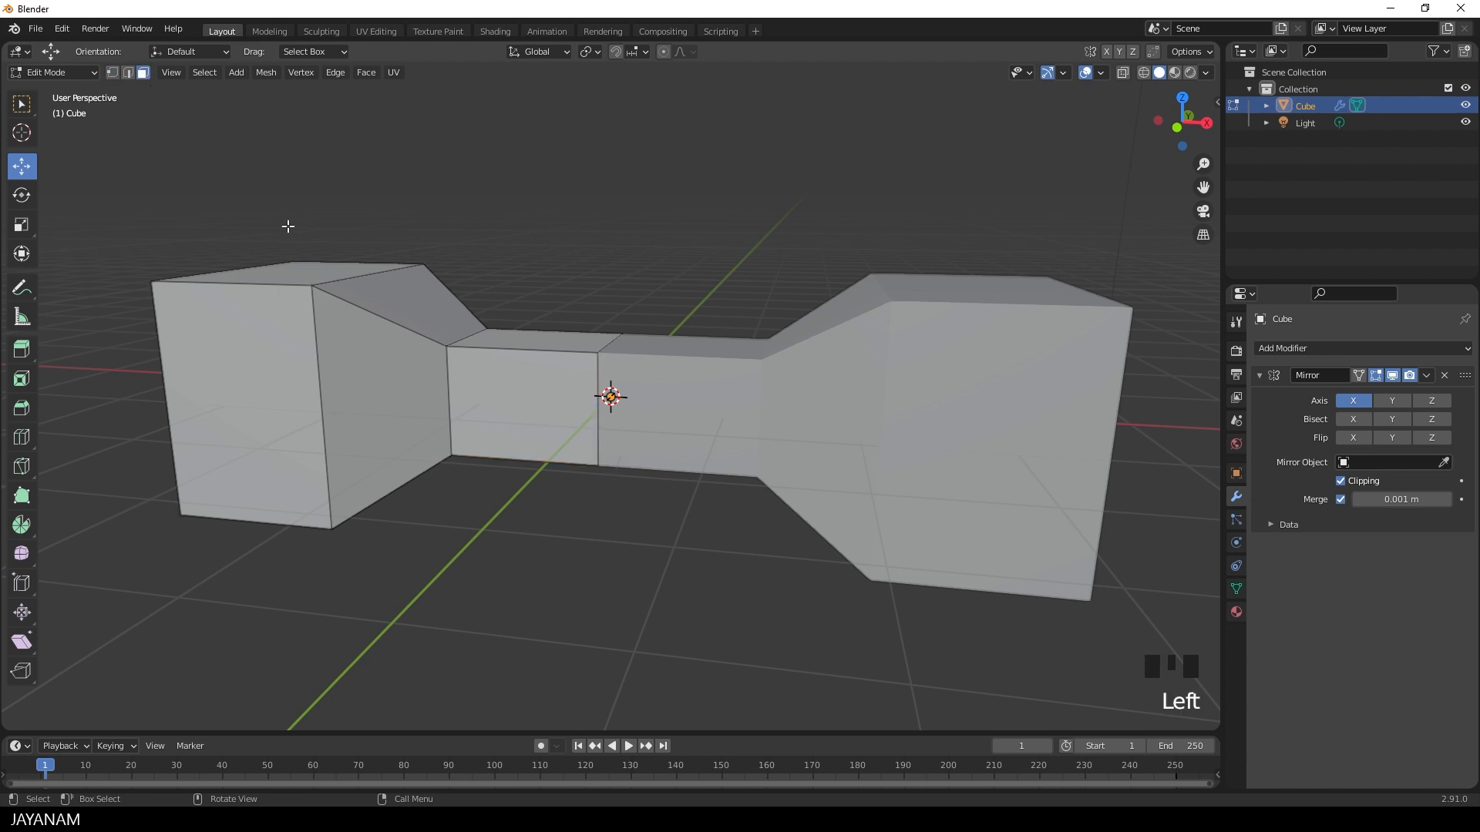
pyautogui.moveTo(594, 440)
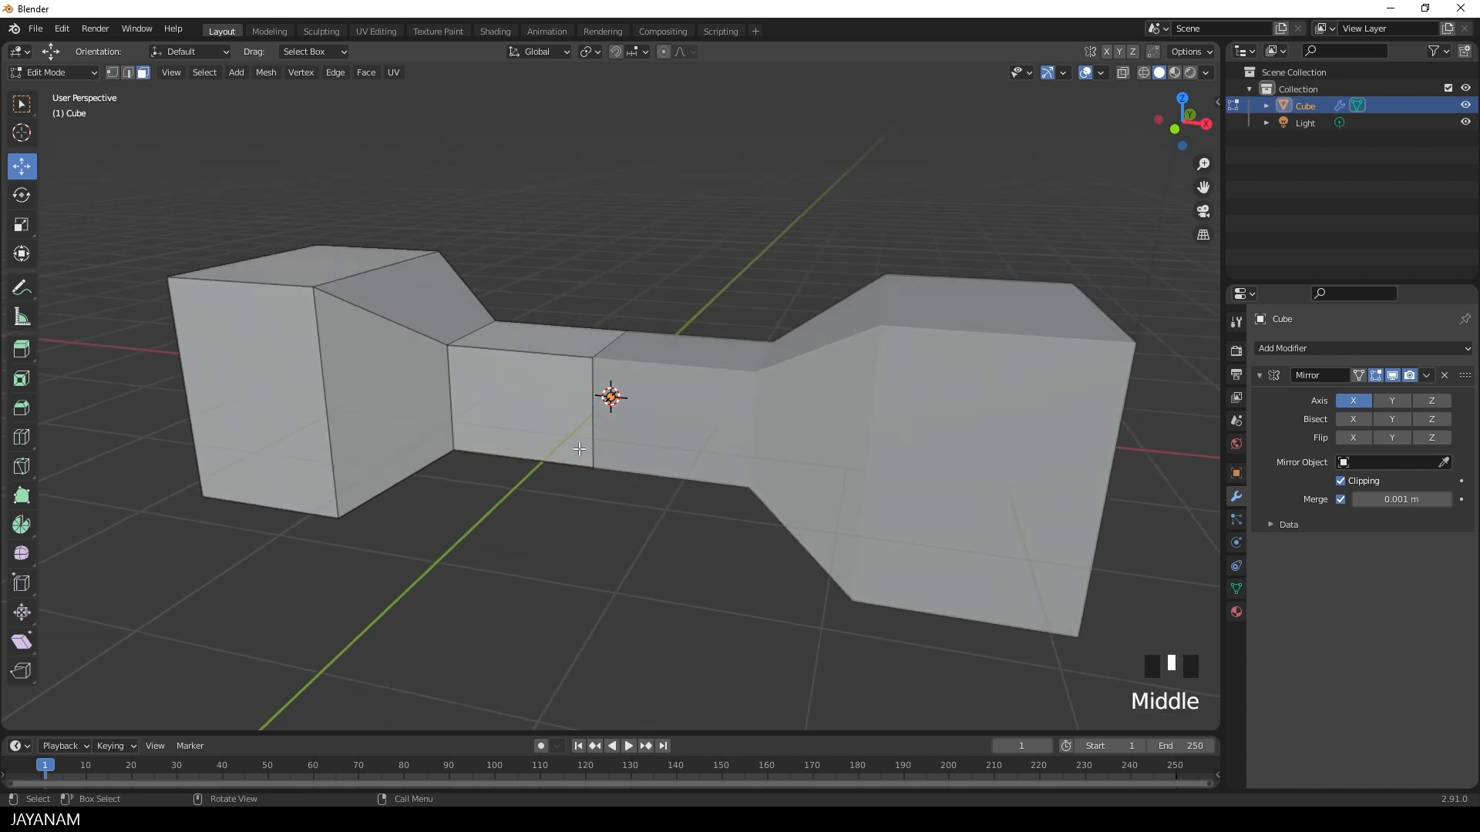
pyautogui.click(611, 395)
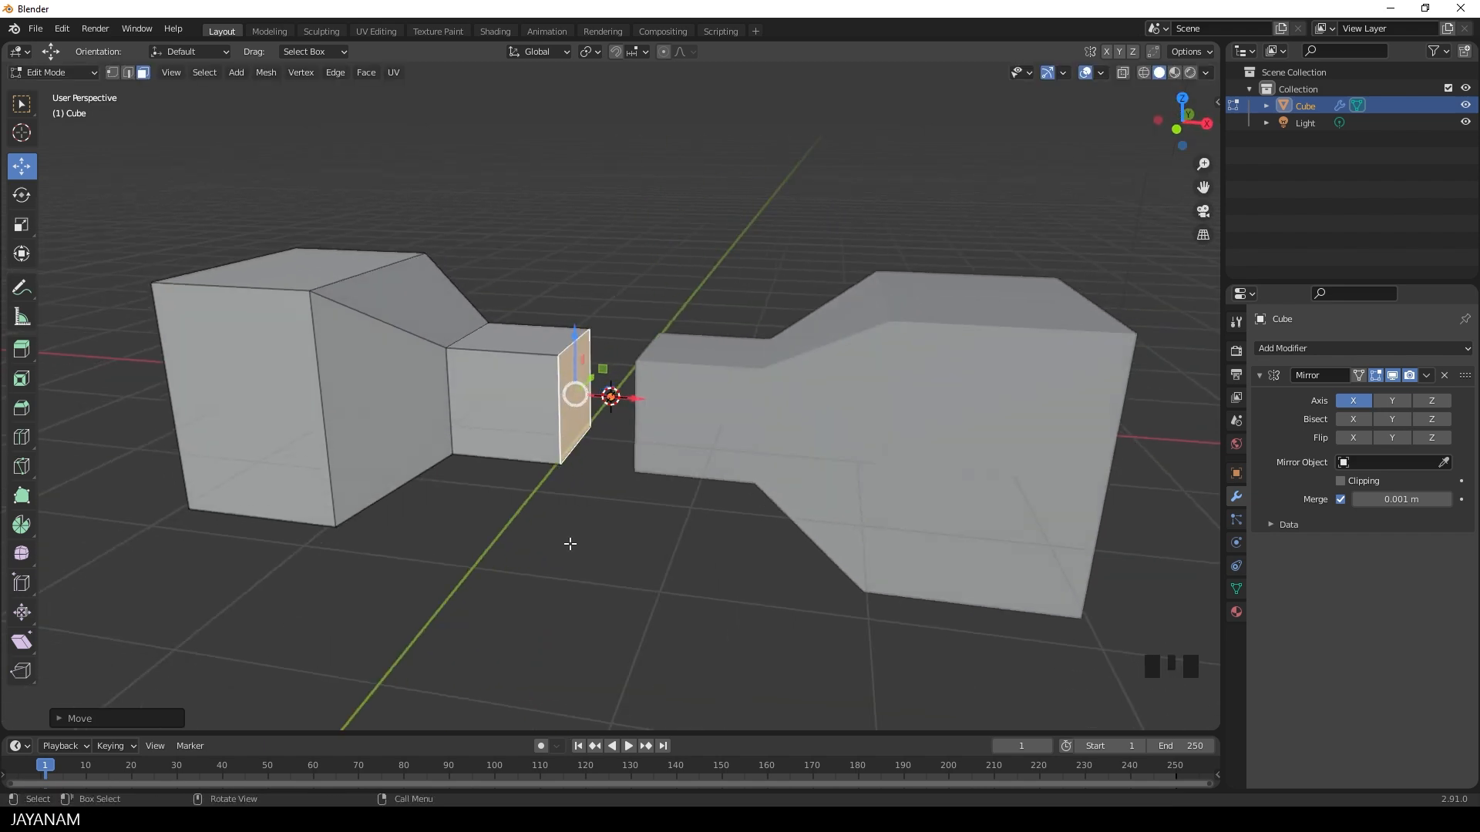
# Add a scaled-up edge loop on the outer block, then re-enable Clipping.
pyautogui.press('ctrl+r')
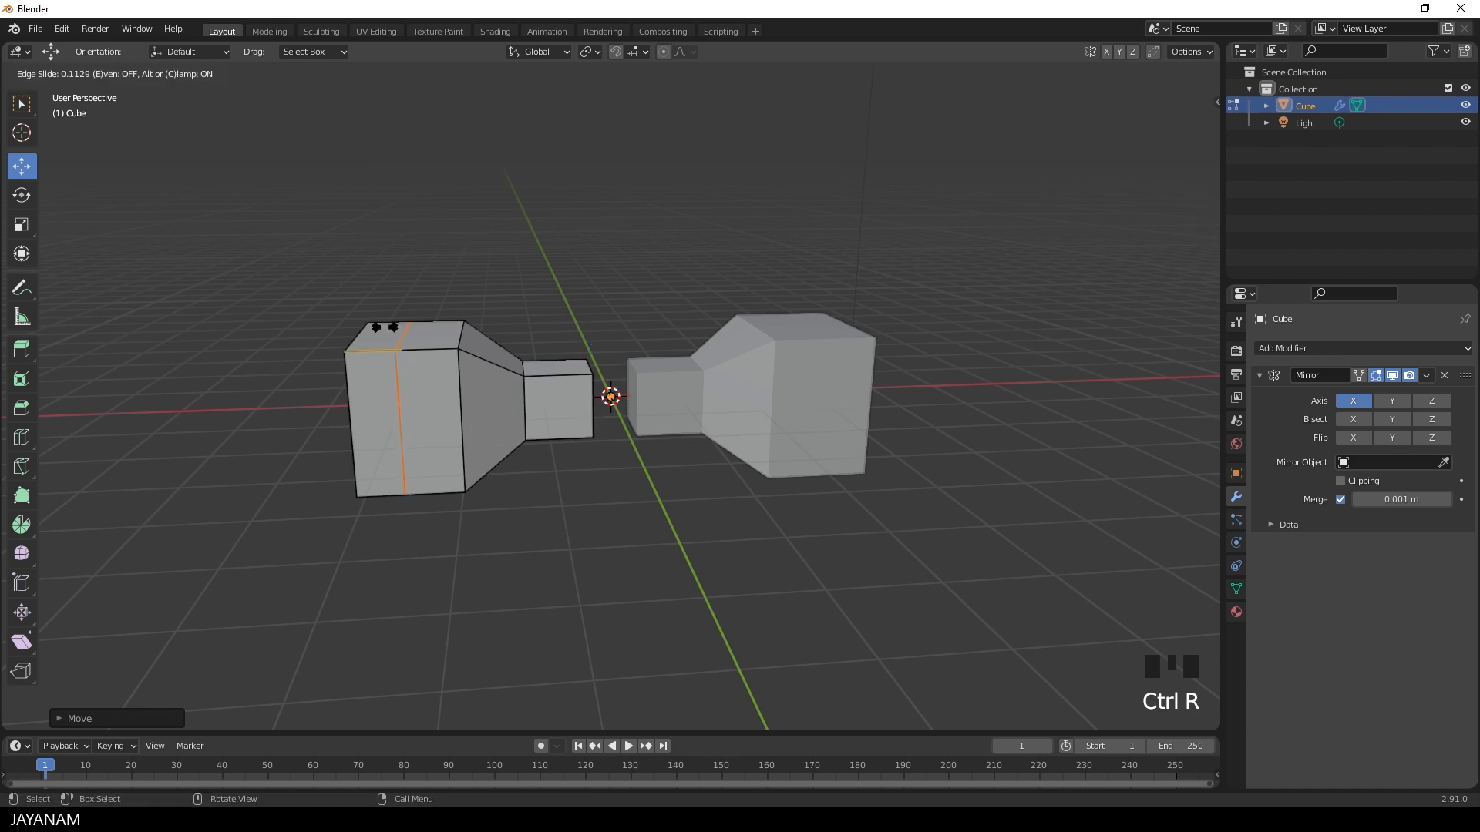
pyautogui.press('s')
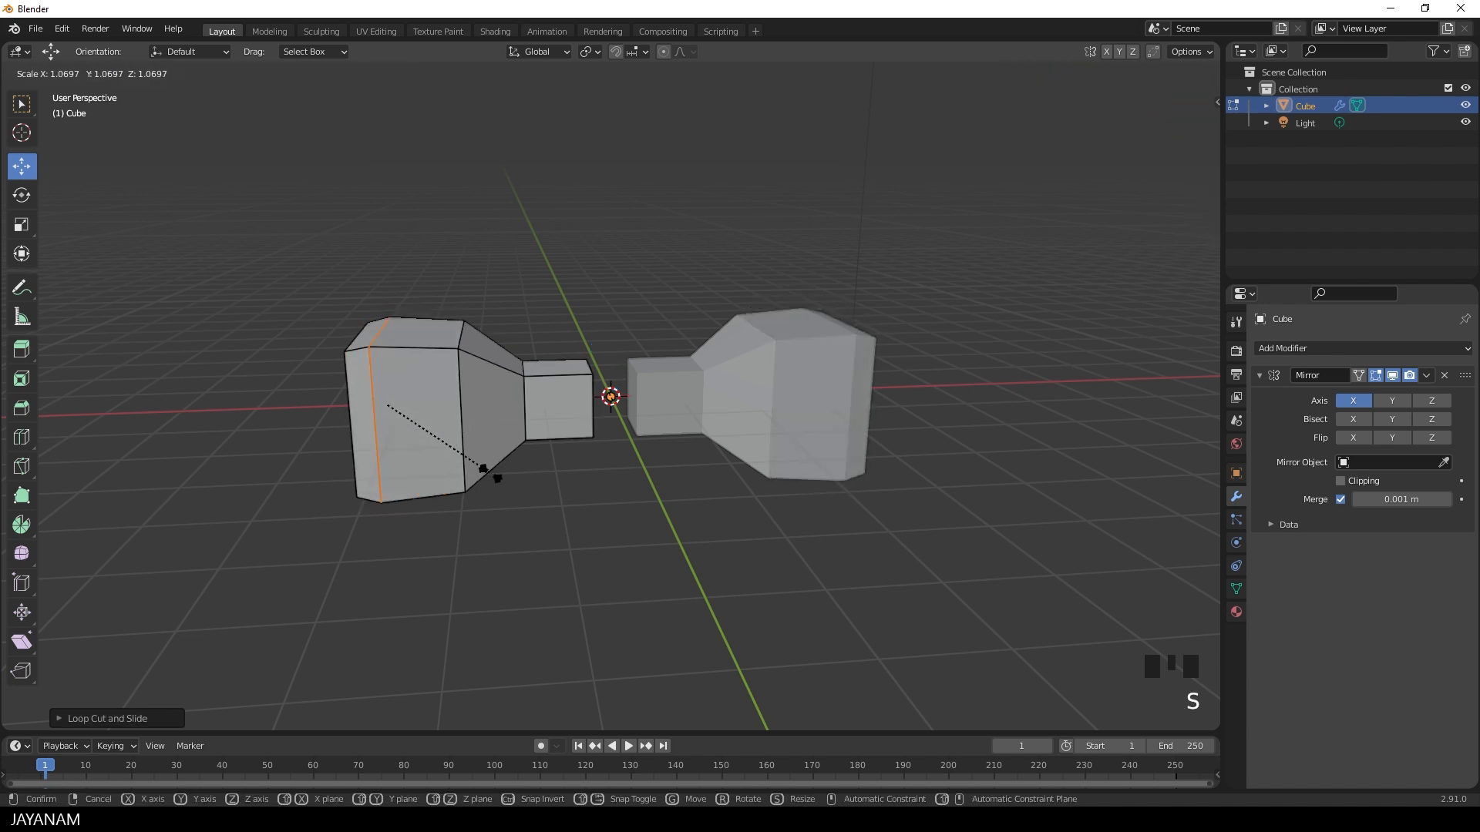
pyautogui.moveTo(580, 469)
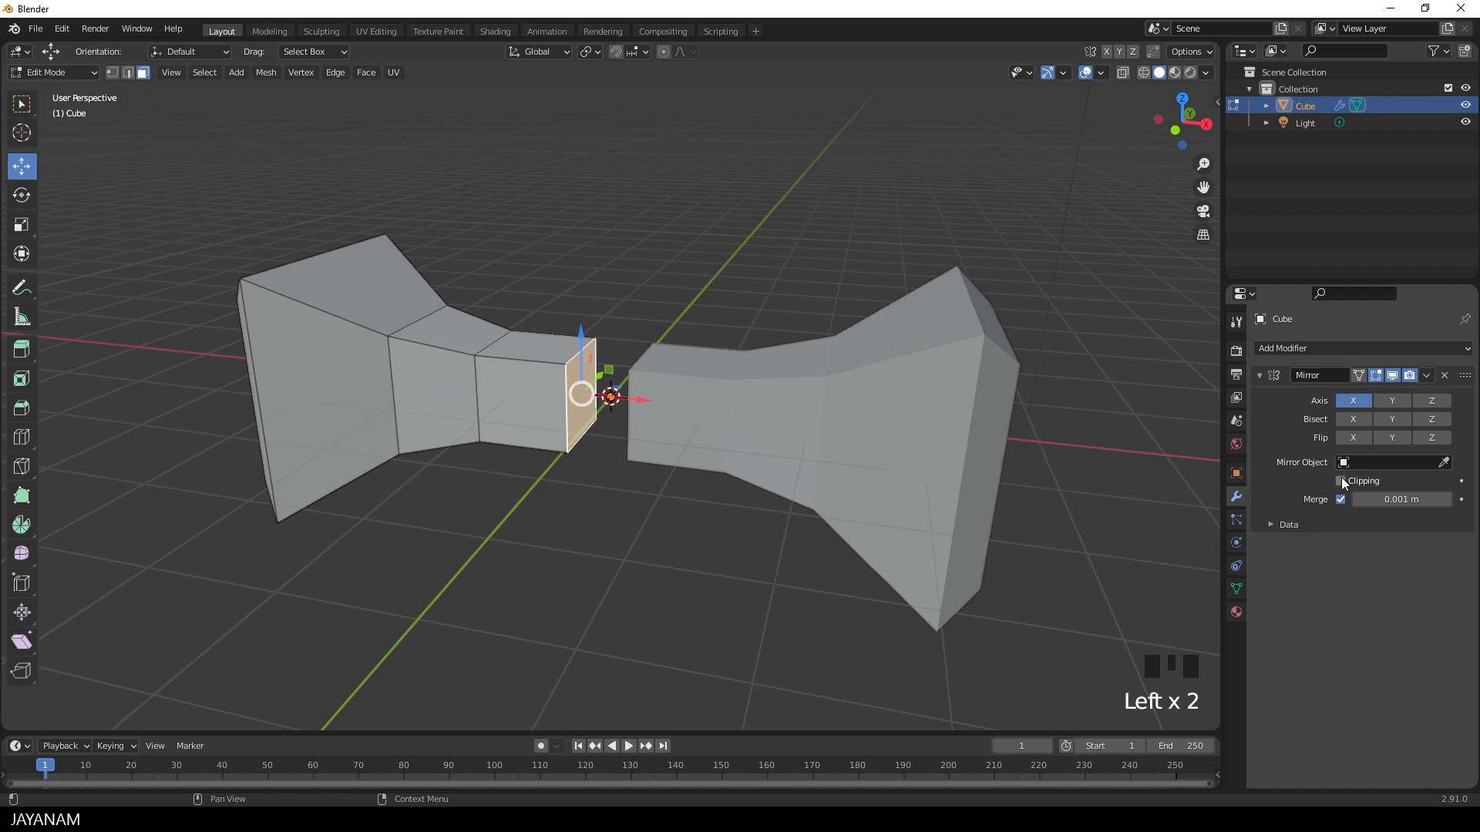
pyautogui.click(1342, 480)
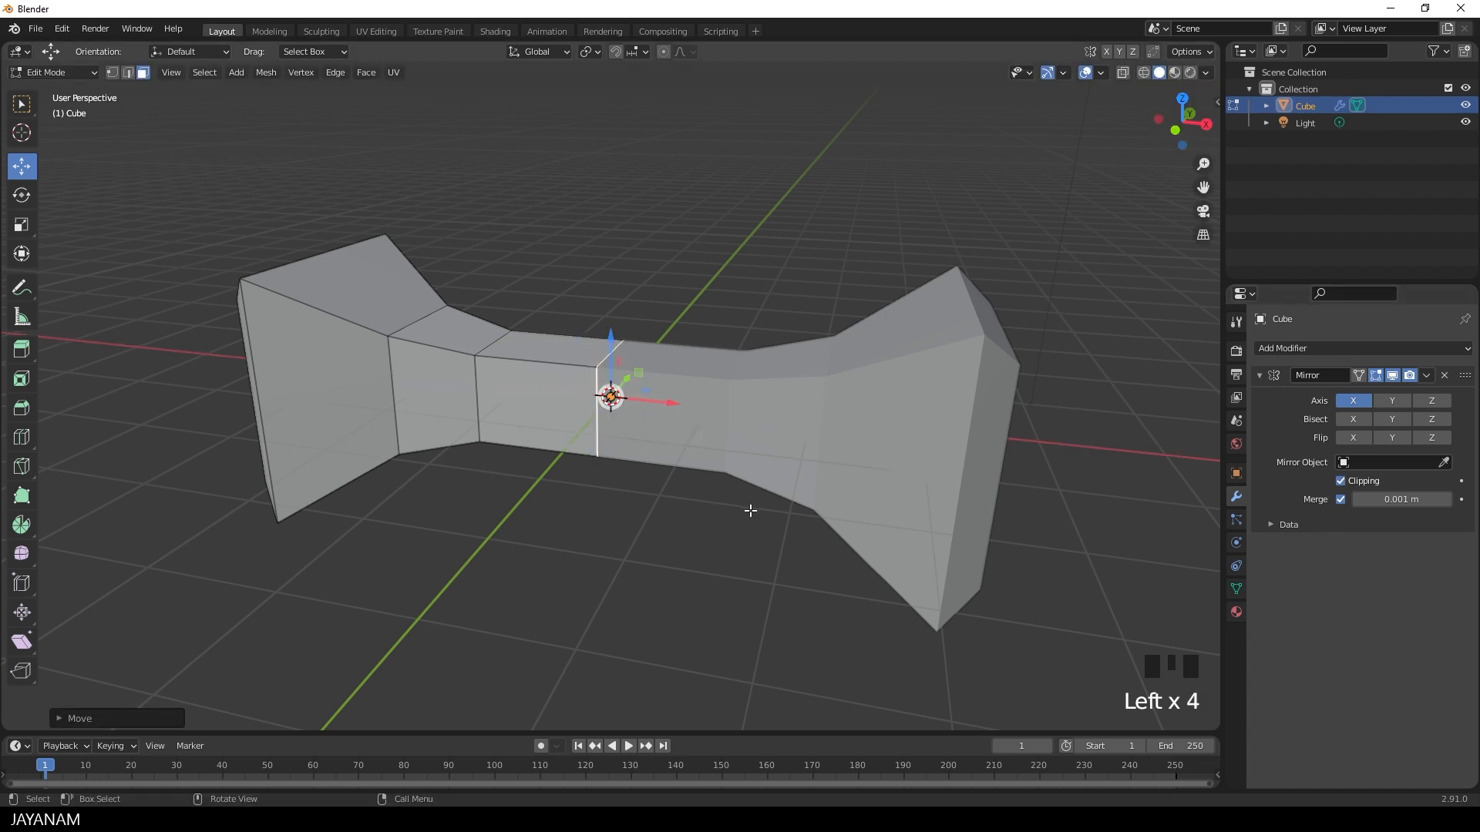
pyautogui.press('Tab')
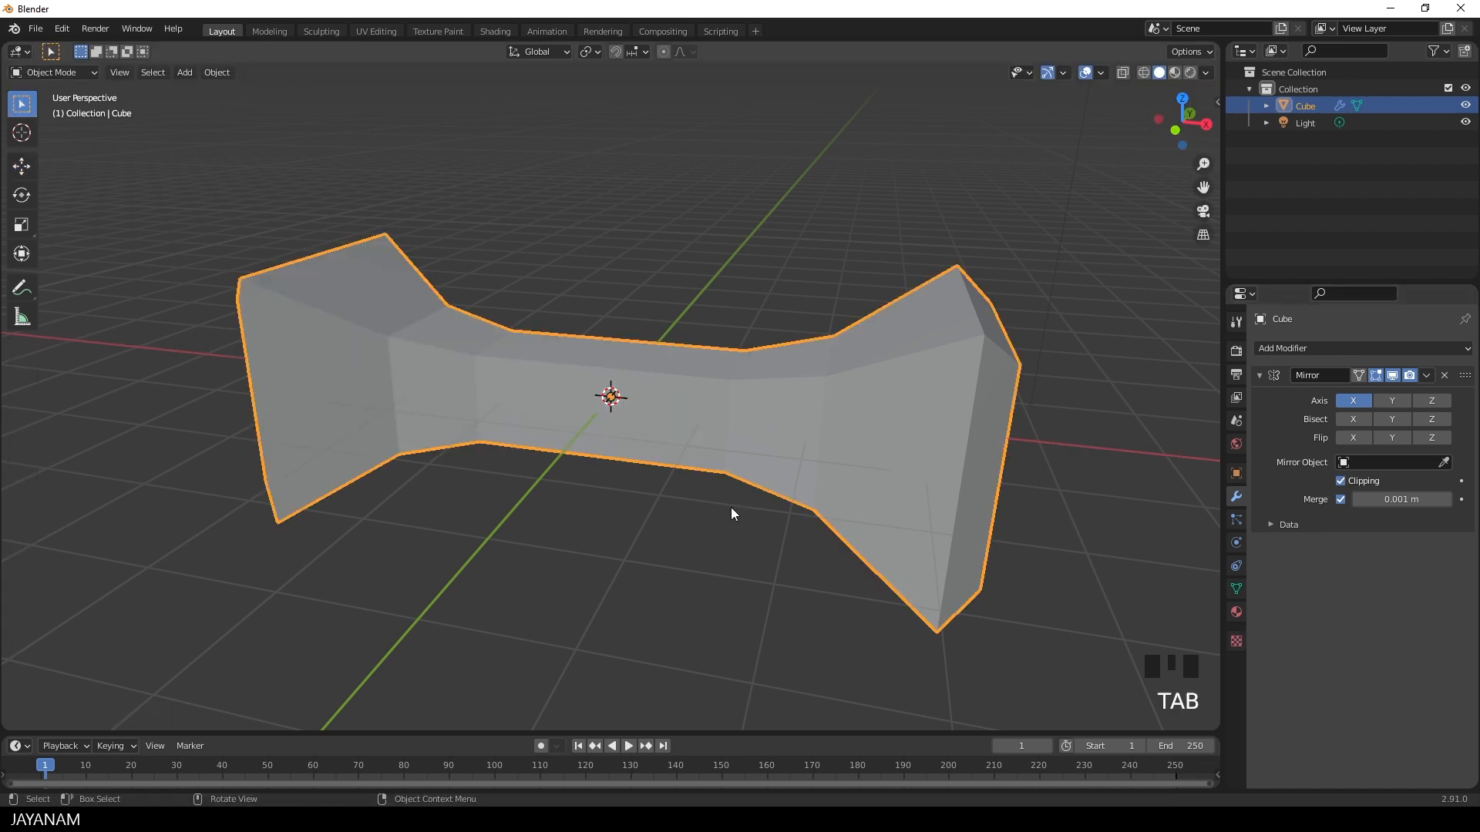
# Apply the Mirror modifier from its dropdown and return to Edit Mode.
pyautogui.click(1426, 376)
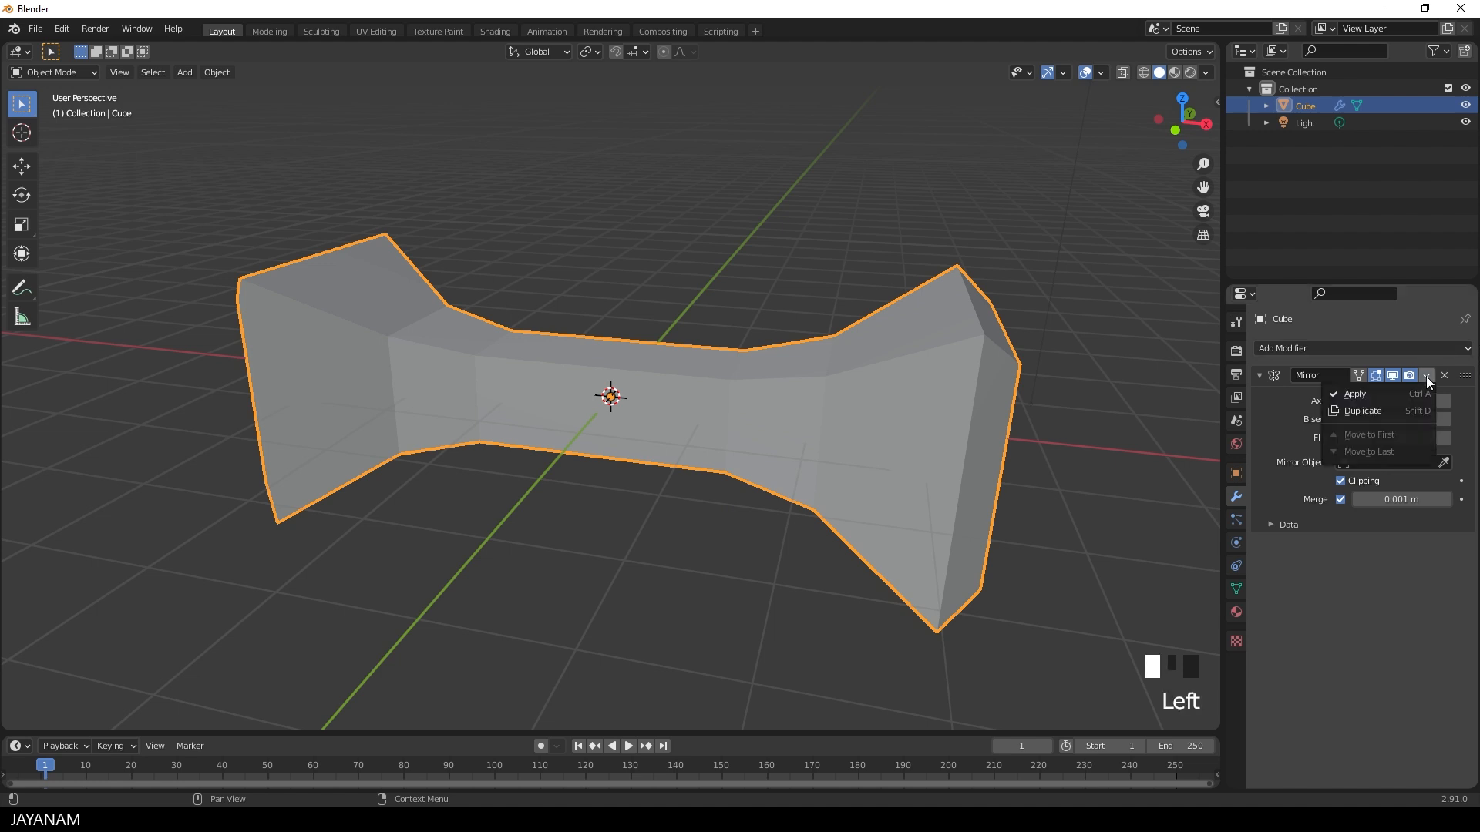
pyautogui.moveTo(1355, 394)
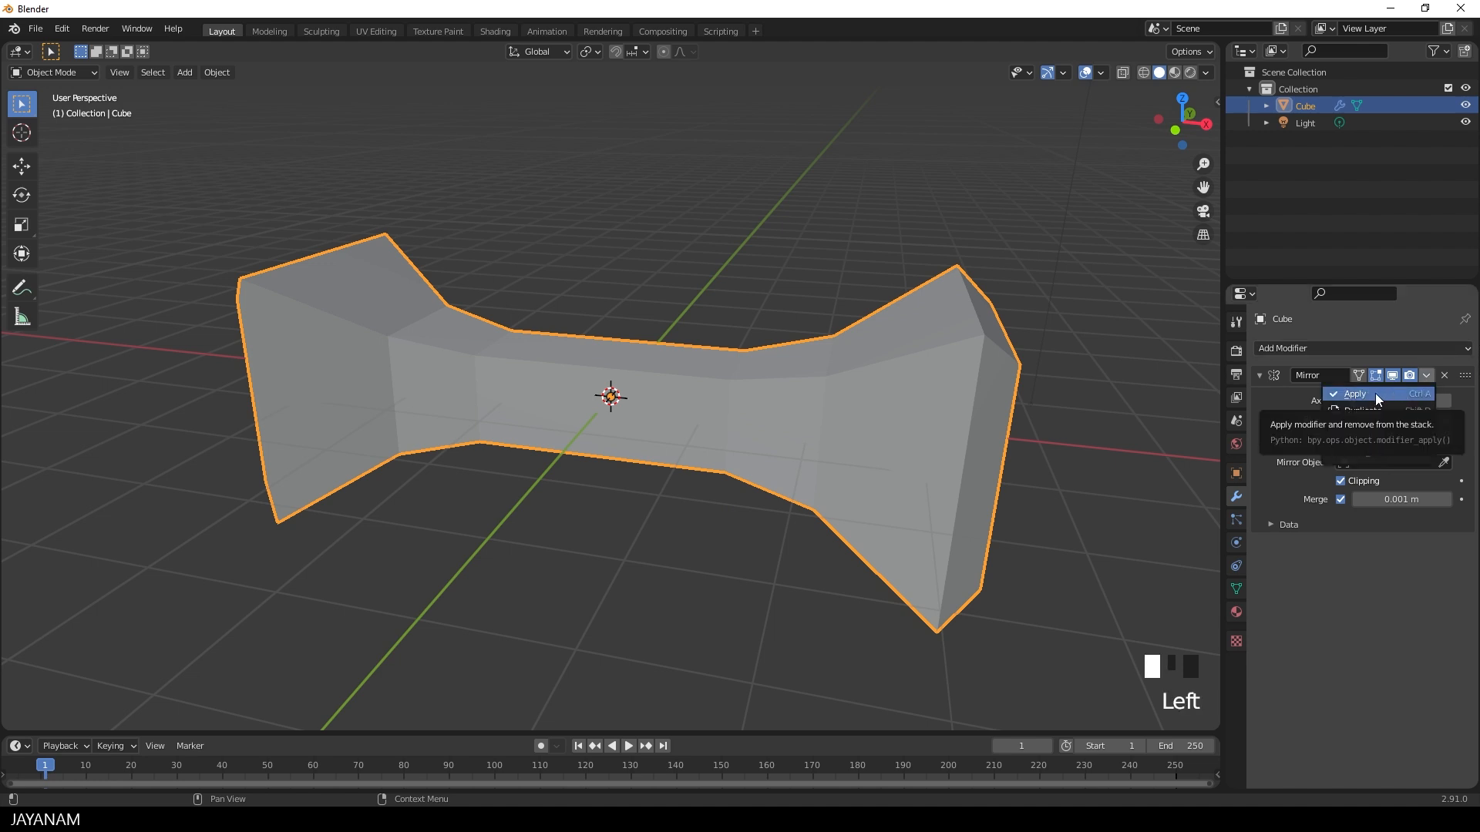
pyautogui.click(1354, 394)
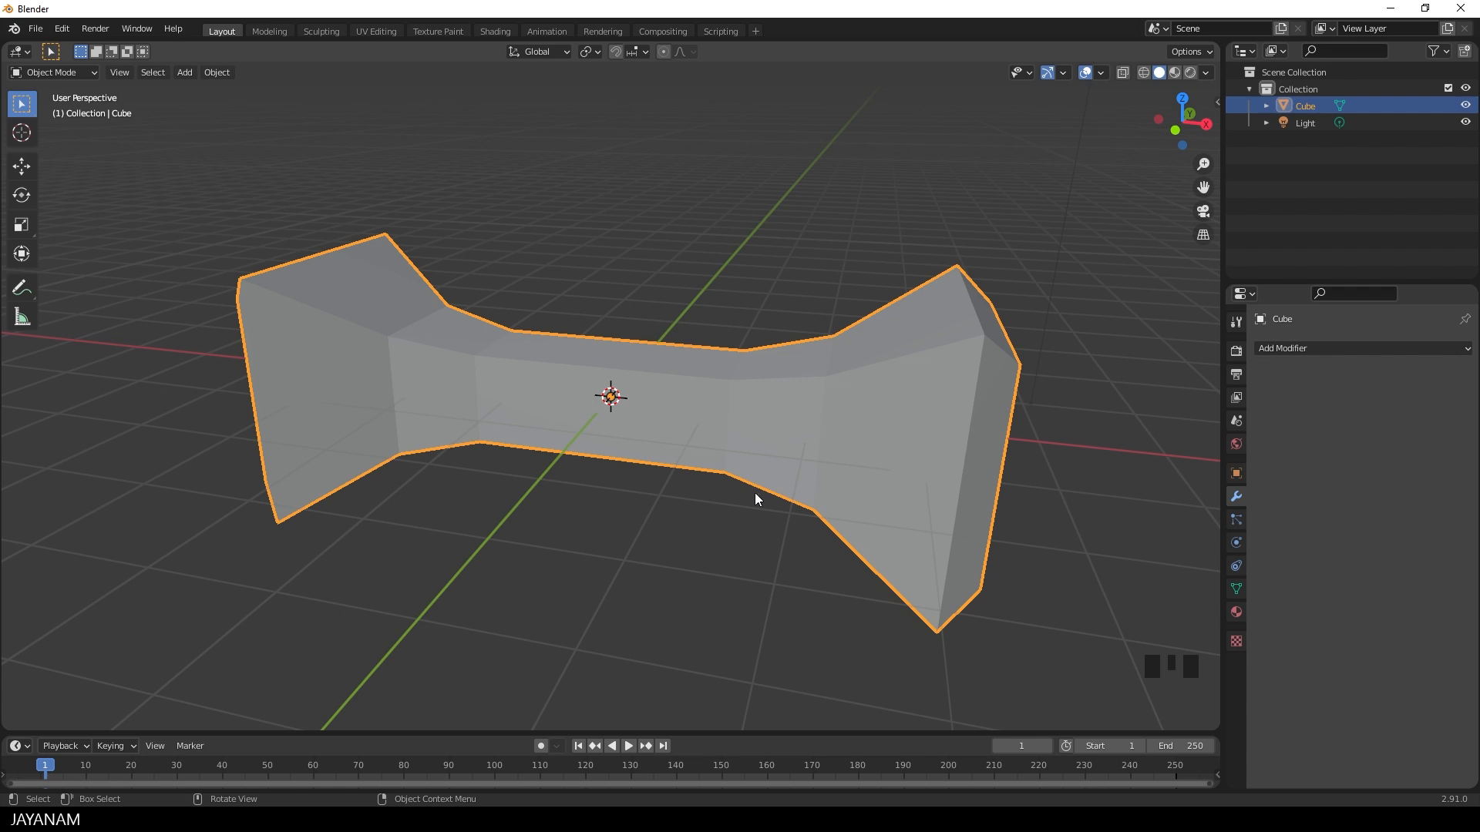
pyautogui.press('Tab')
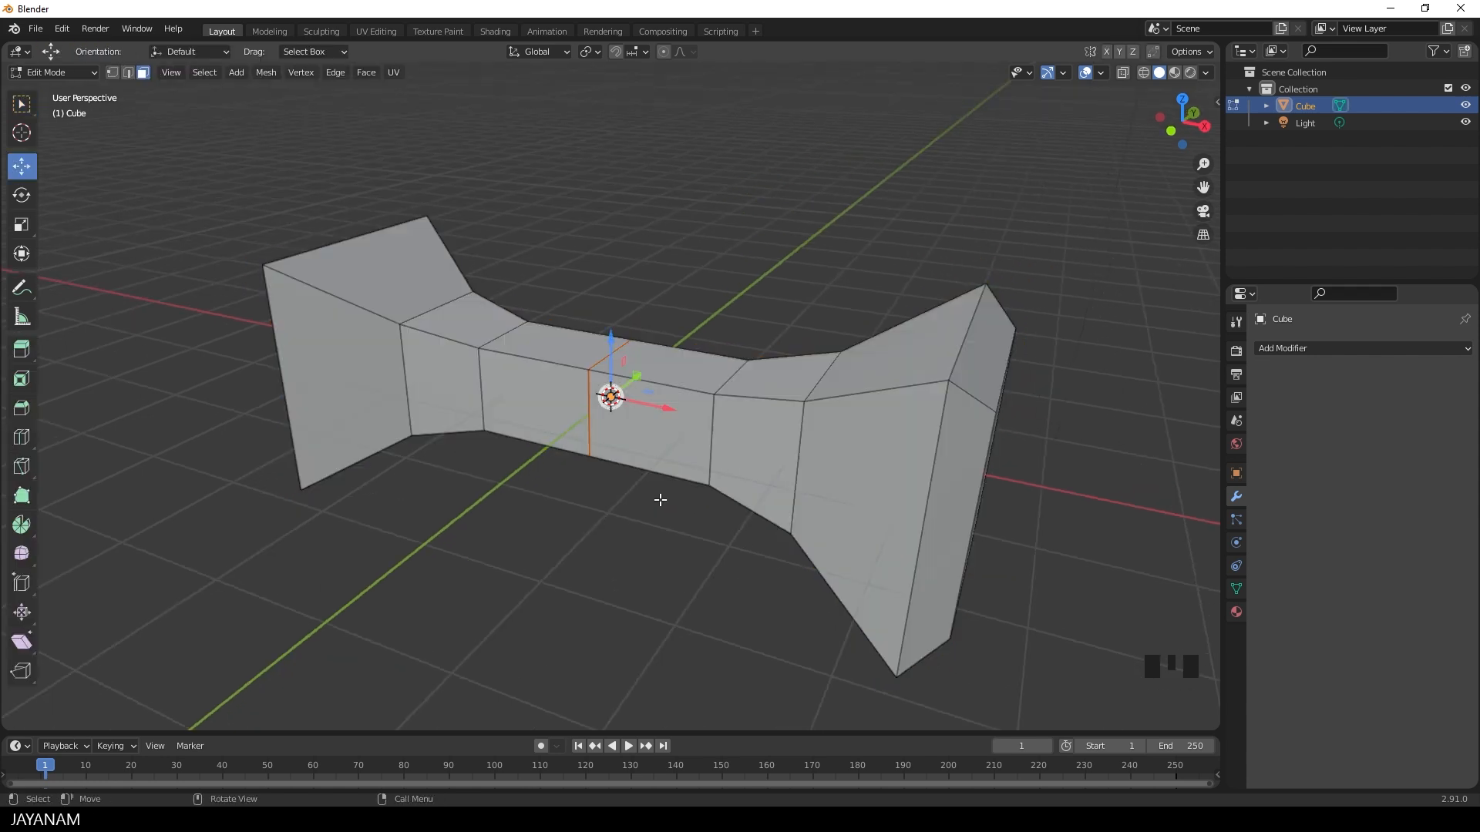
# Delete the internal centre face at the mirror seam, then undo the deletion.
pyautogui.scroll(3)
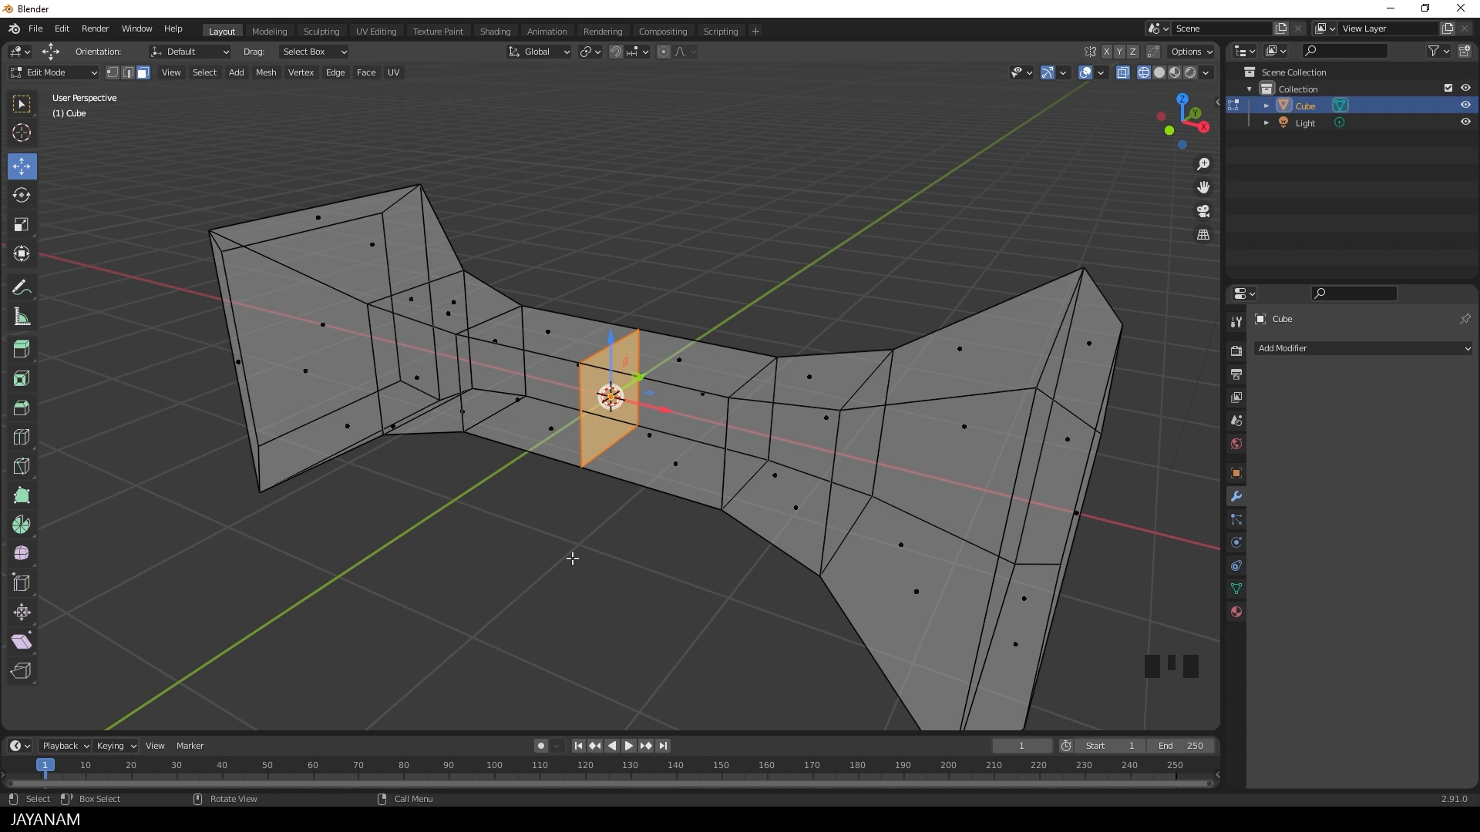
pyautogui.press('Delete')
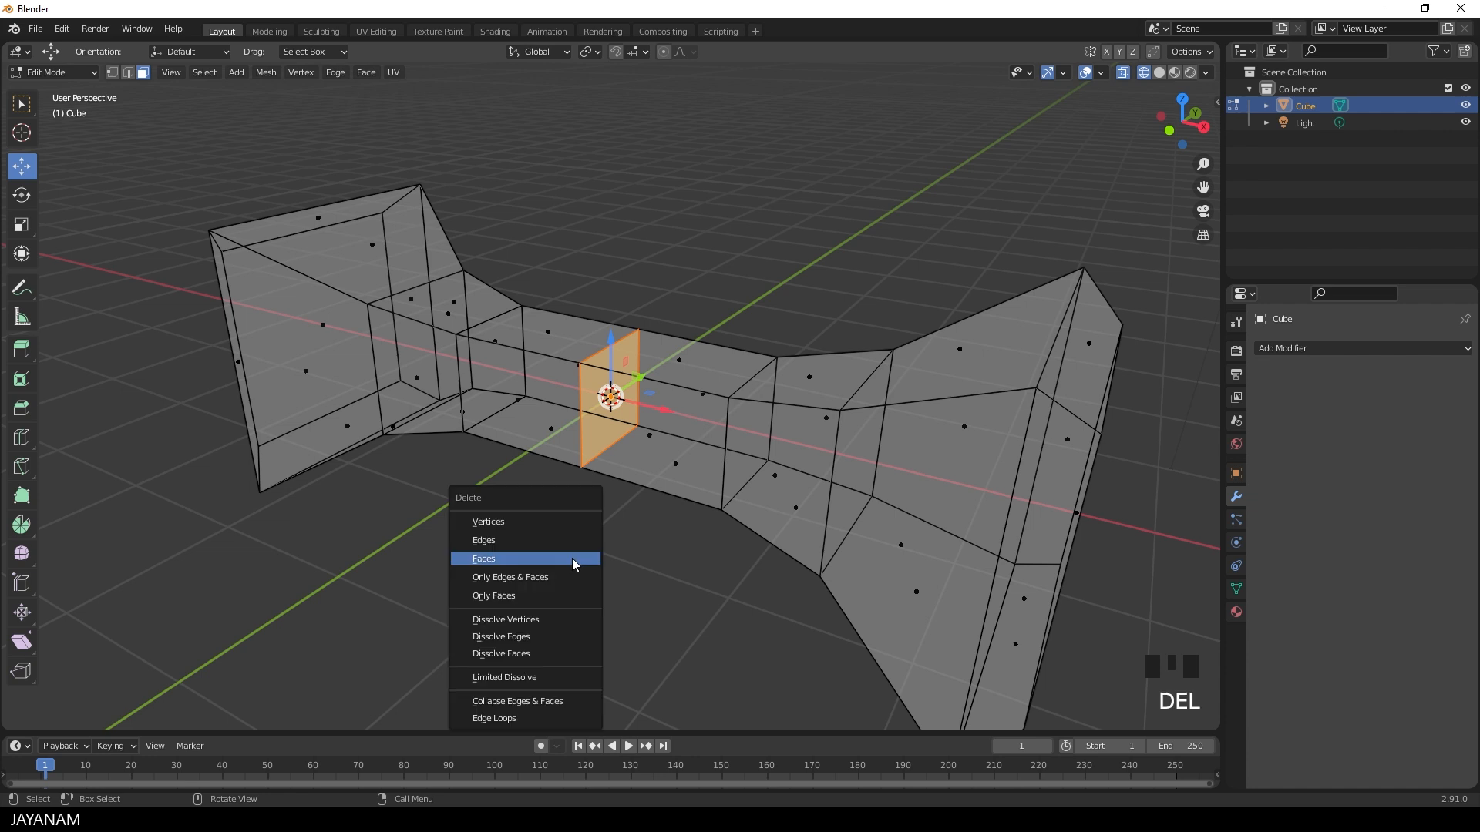
pyautogui.click(483, 558)
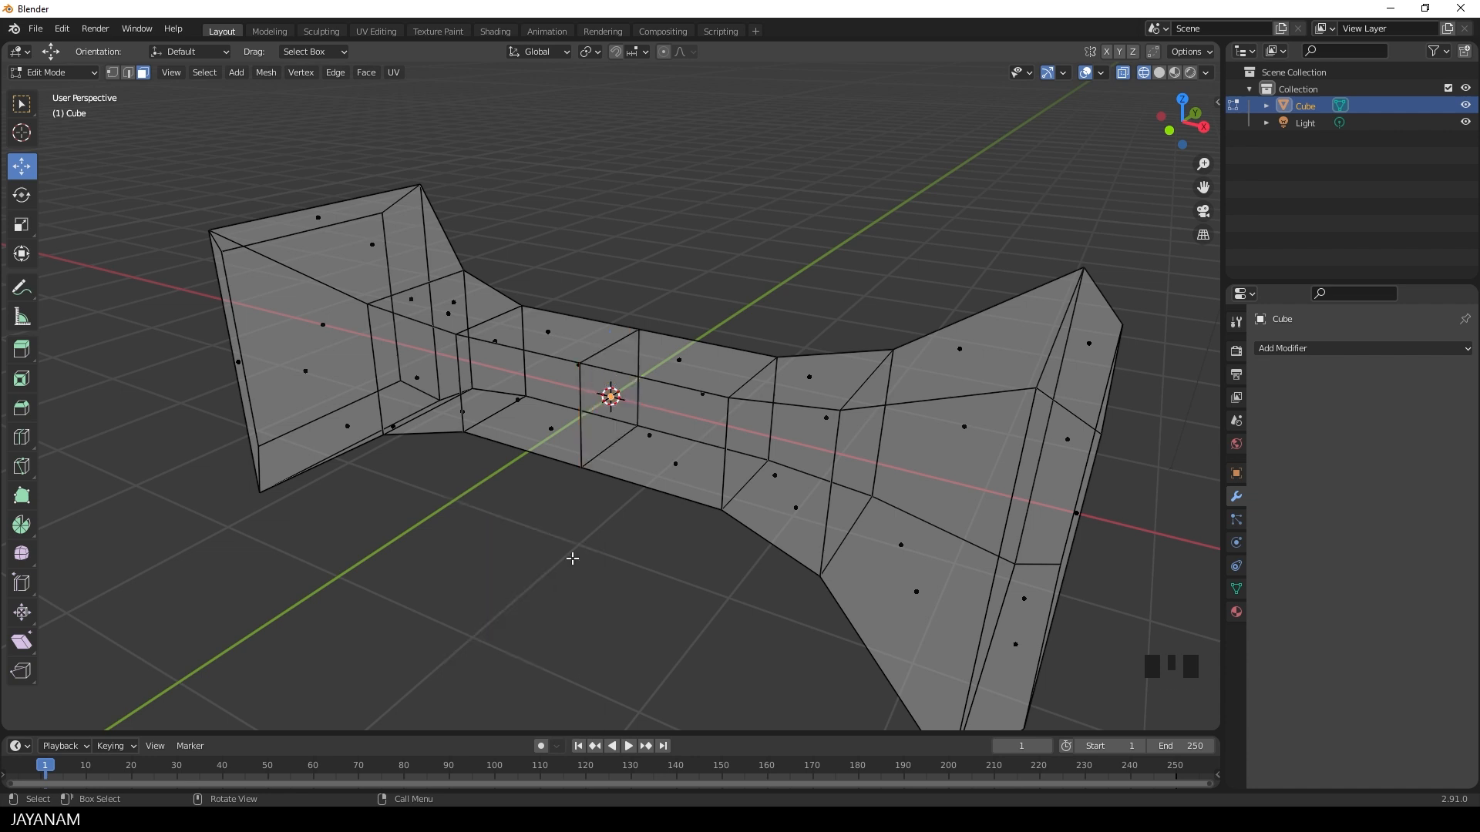
pyautogui.press('ctrl+z')
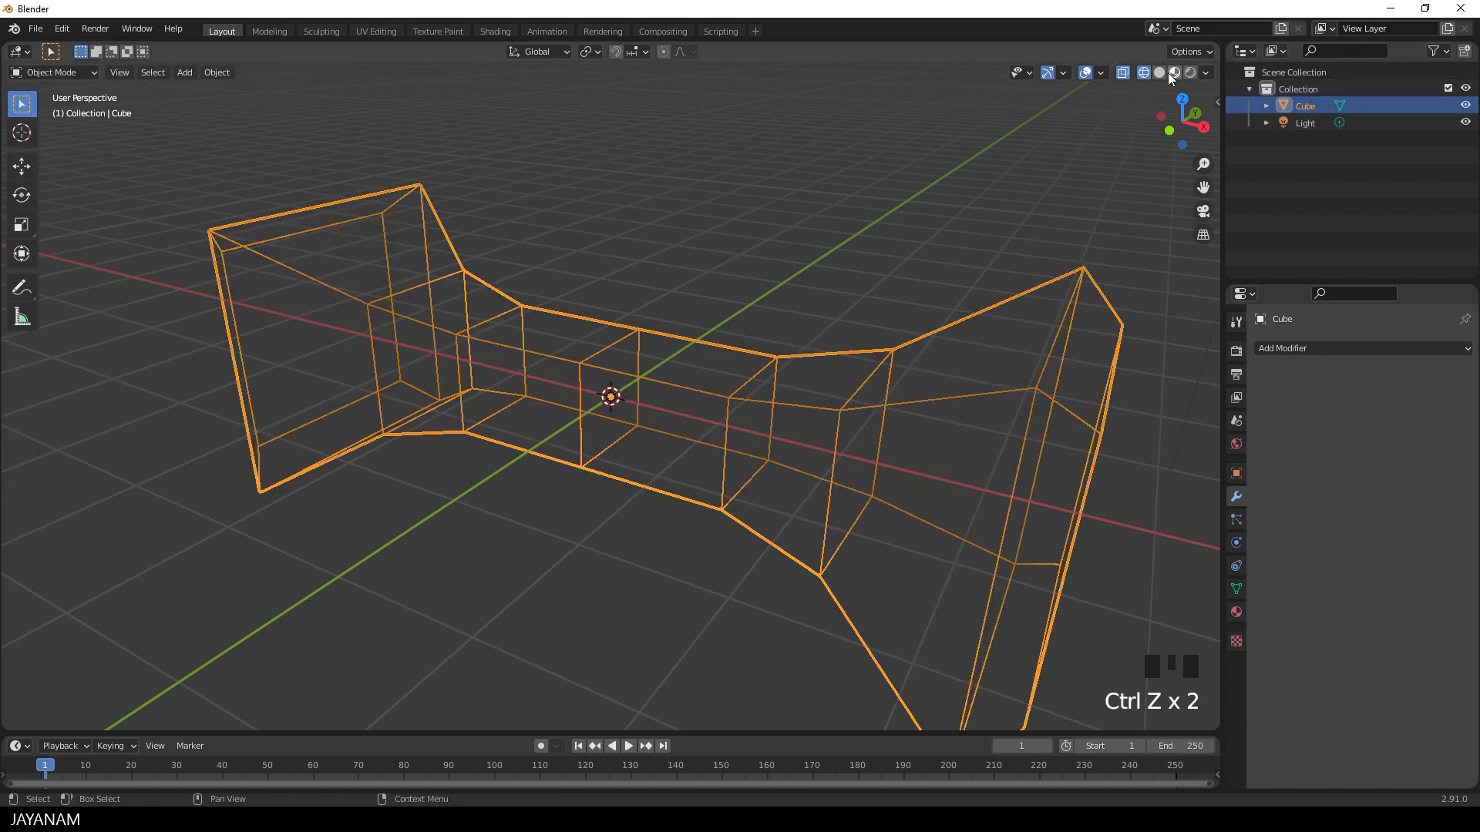
# Undo back to the unapplied Mirror modifier and re-enter Edit Mode.
pyautogui.press('ctrl+z')
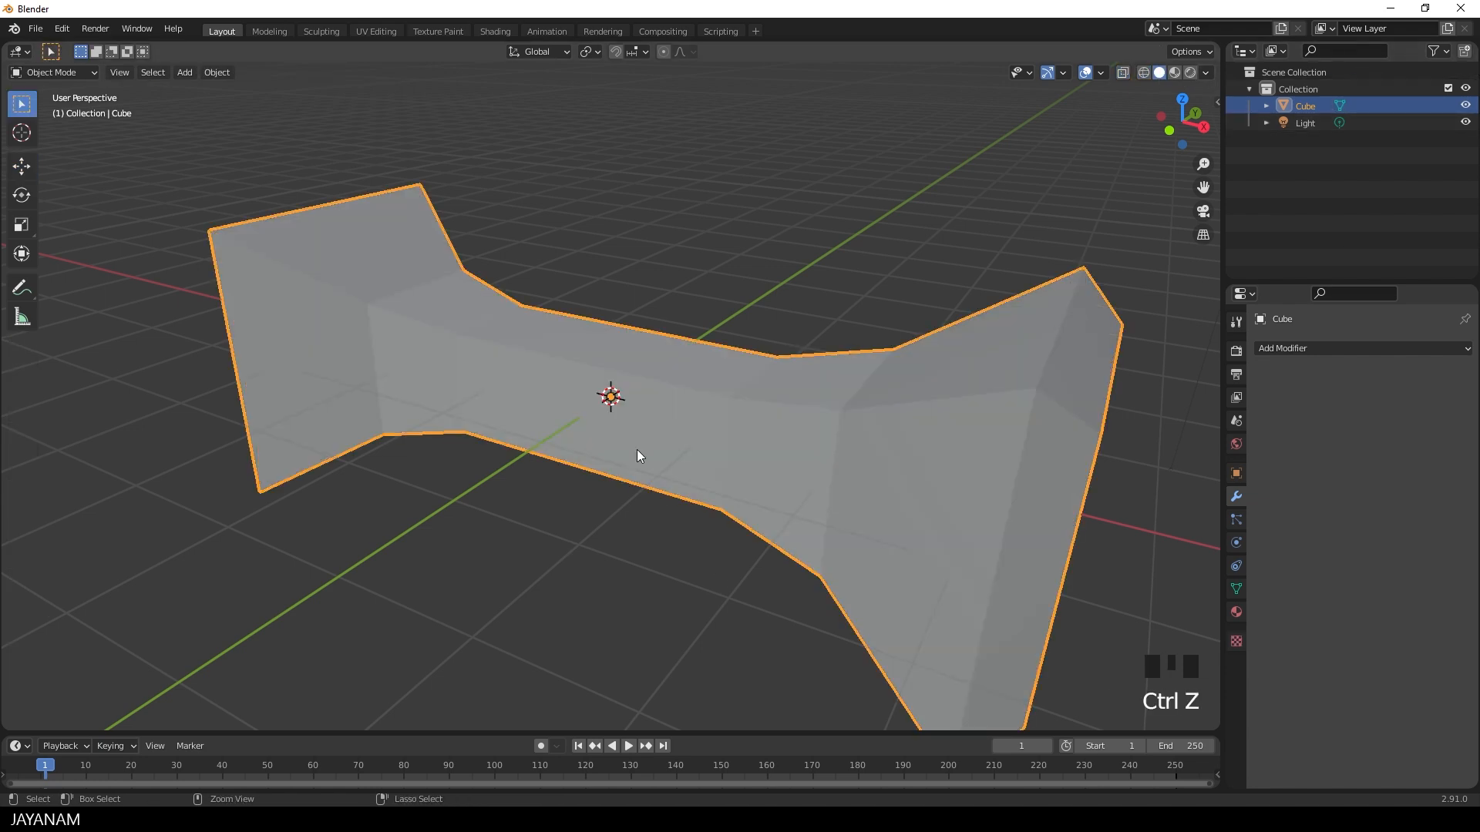
pyautogui.press('ctrl+z')
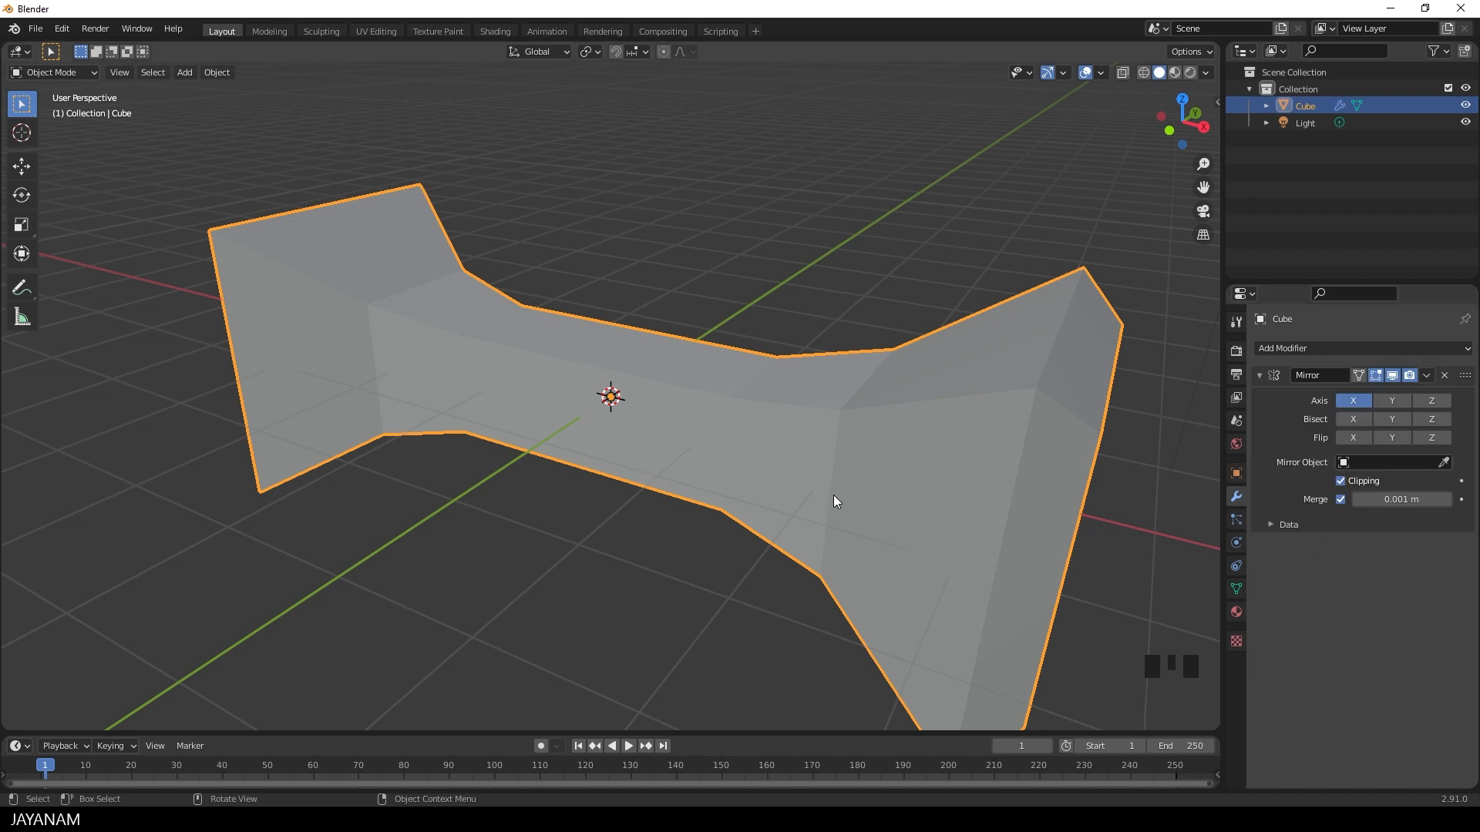
pyautogui.press('Tab')
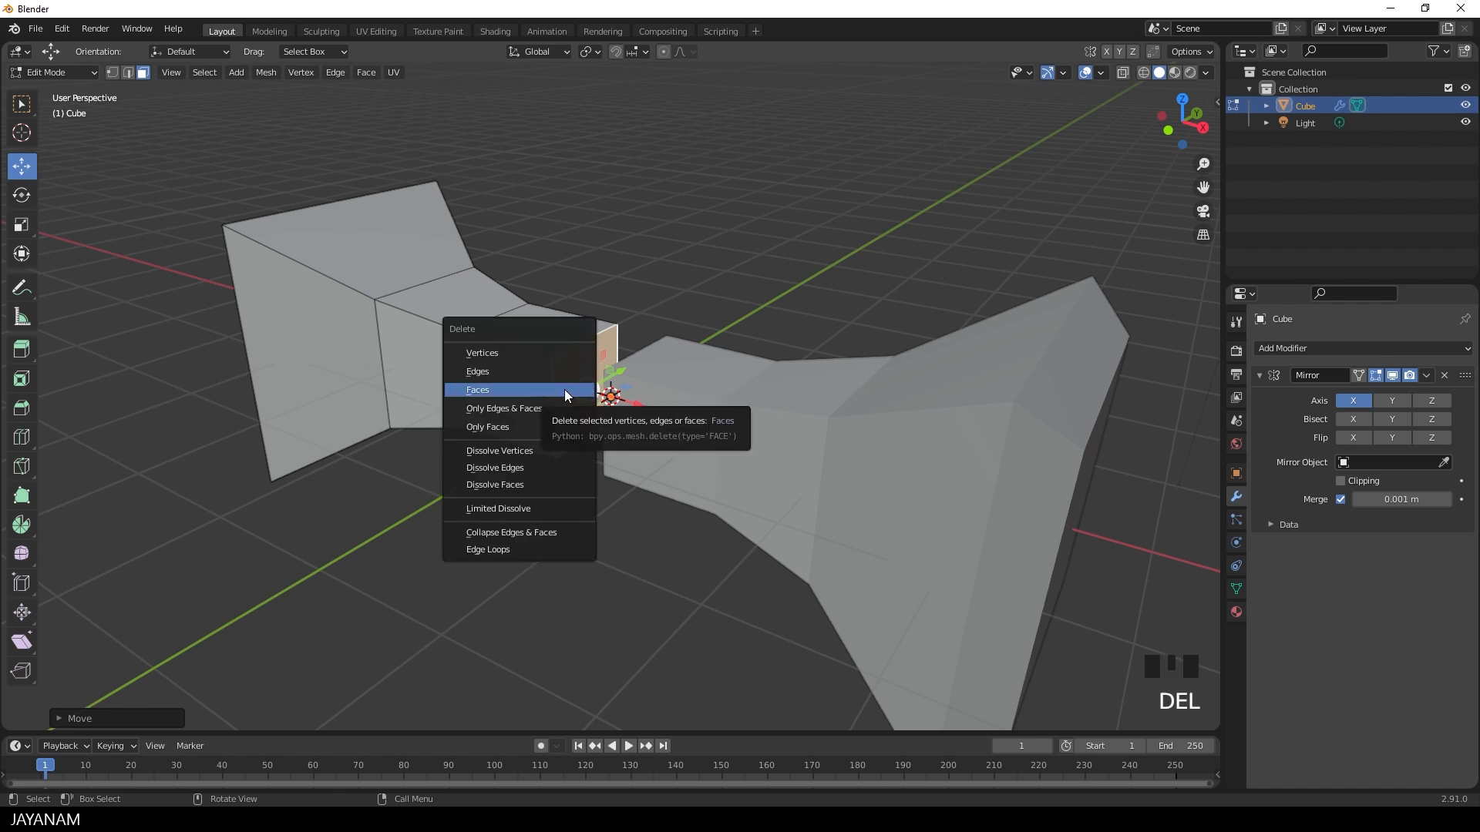
# Delete the selected seam faces, apply the Mirror modifier, and return to Edit Mode.
pyautogui.click(477, 390)
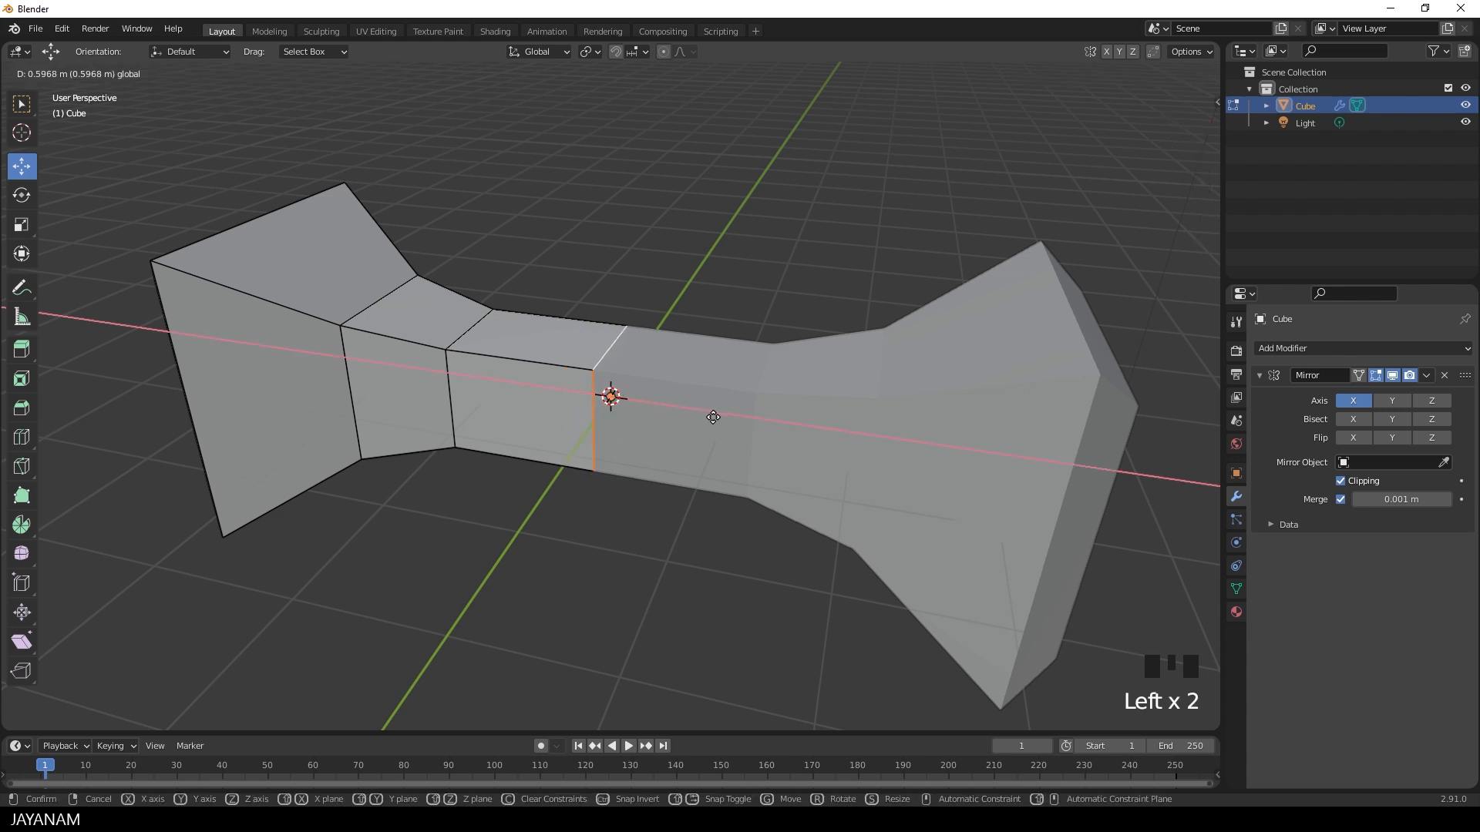
pyautogui.press('Tab')
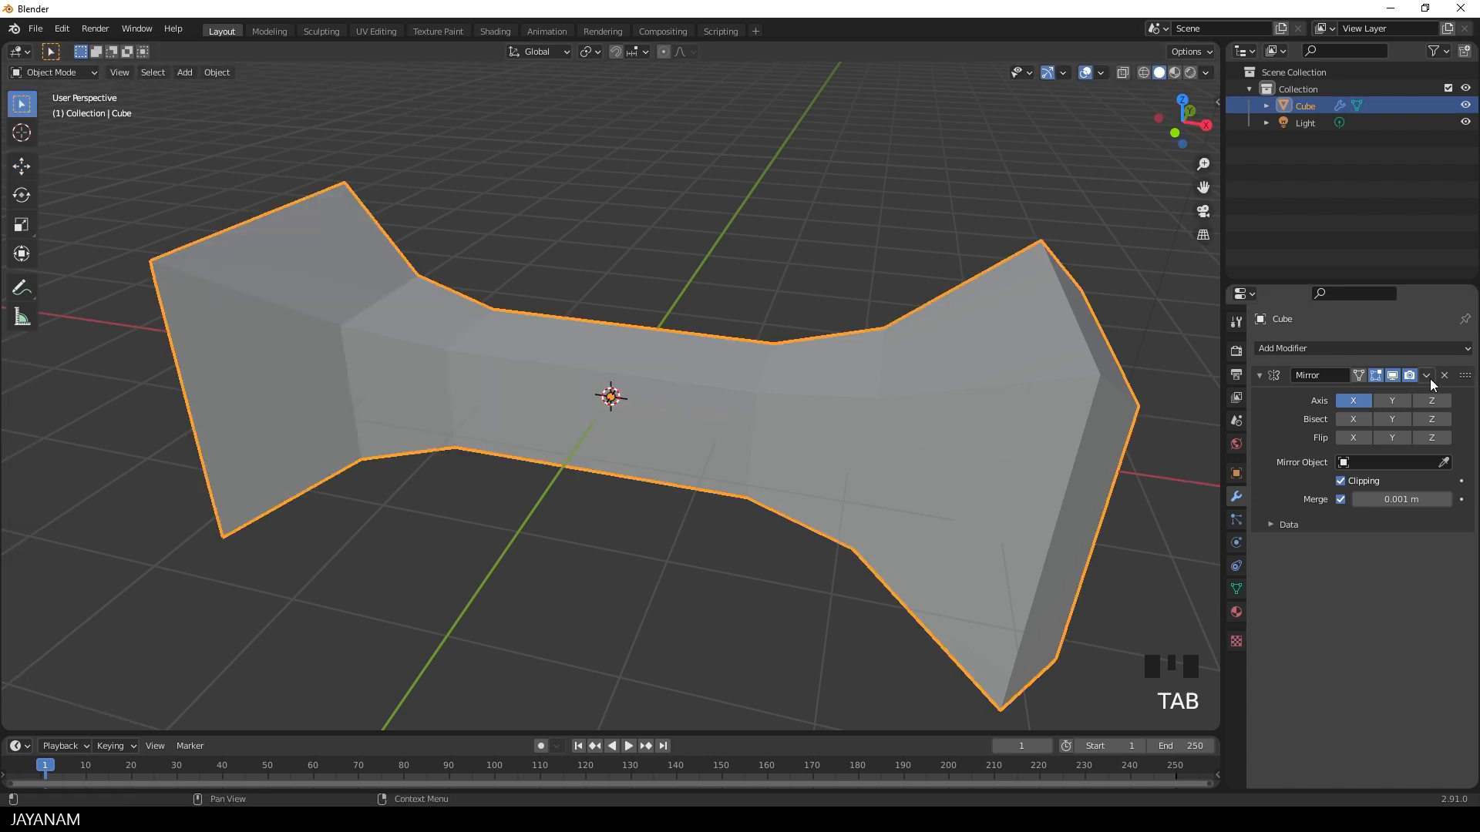
pyautogui.click(1426, 375)
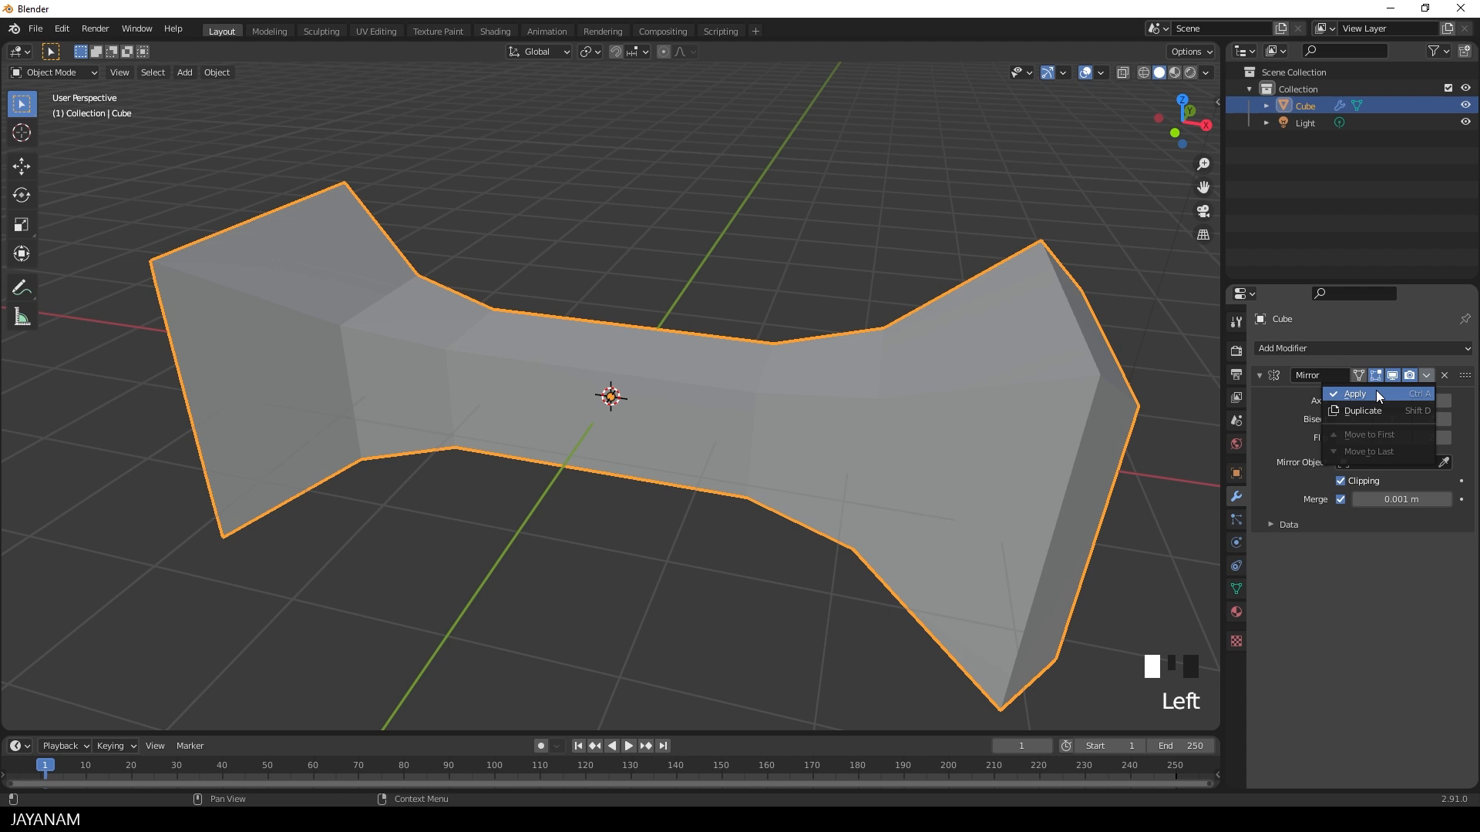
pyautogui.press('Tab')
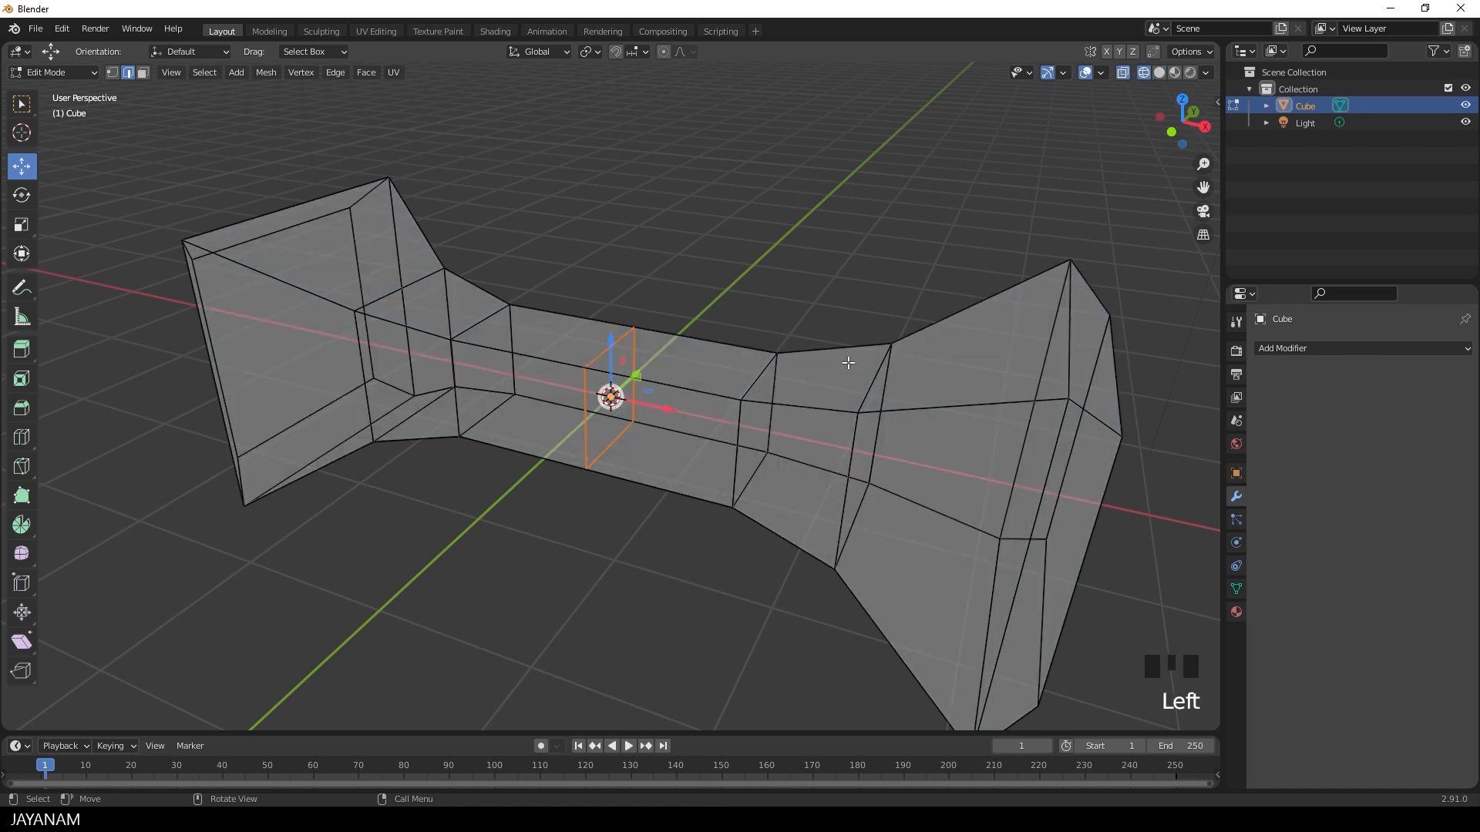
# Scale the centre seam edges, then return to Object Mode with Solid shading.
pyautogui.click(834, 349)
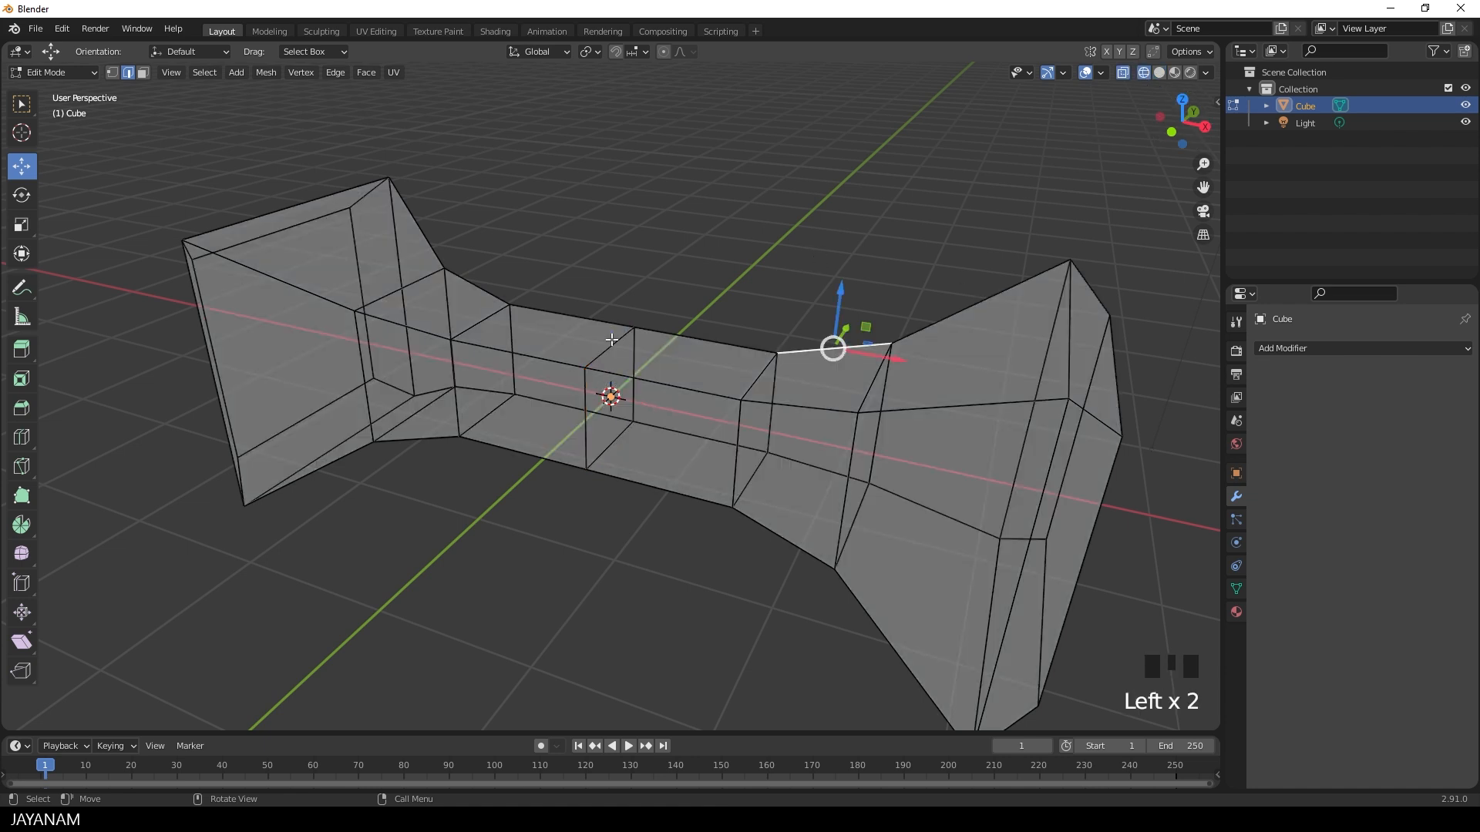
pyautogui.click(612, 392)
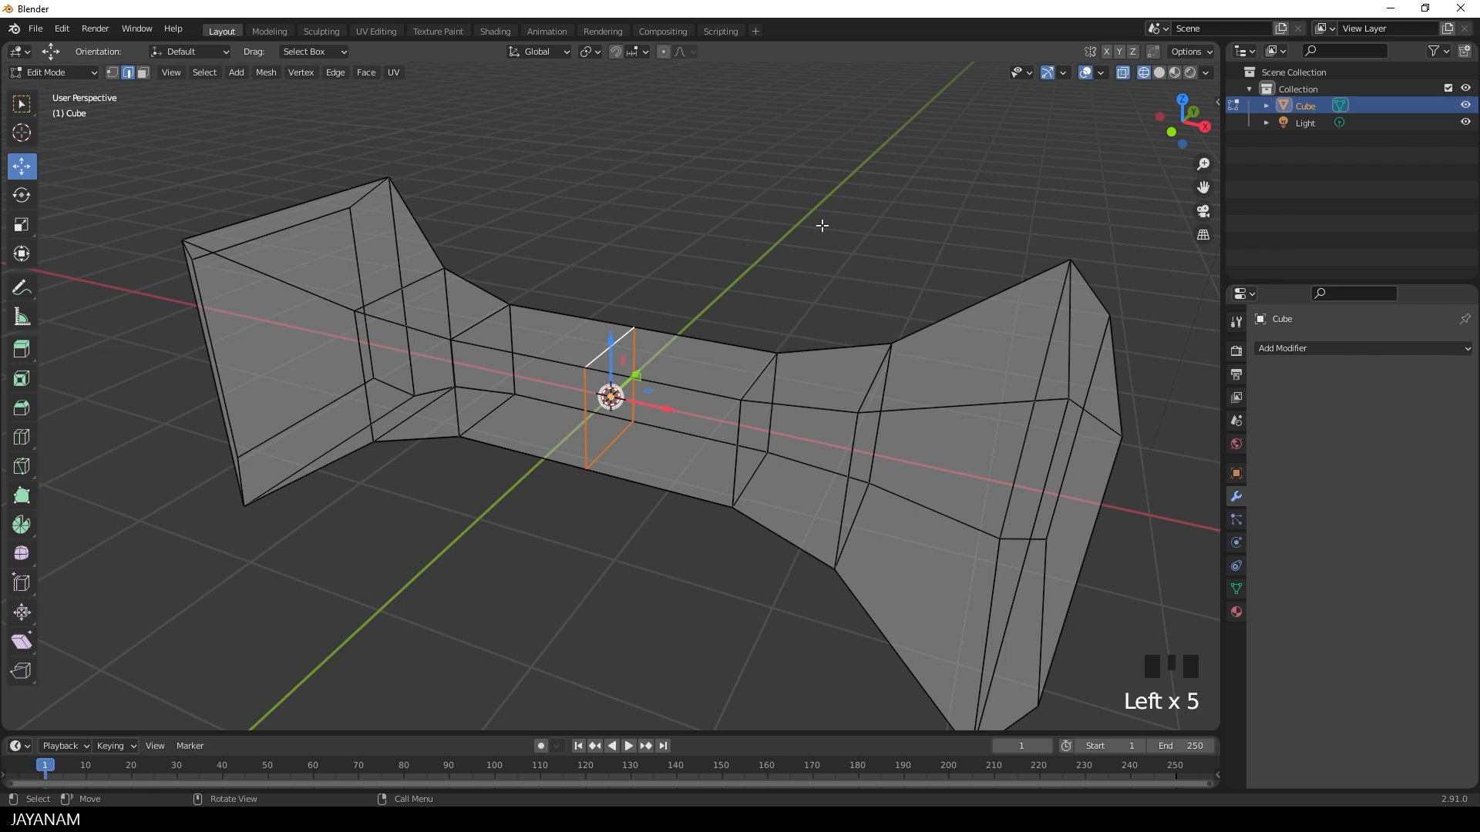
pyautogui.press('s')
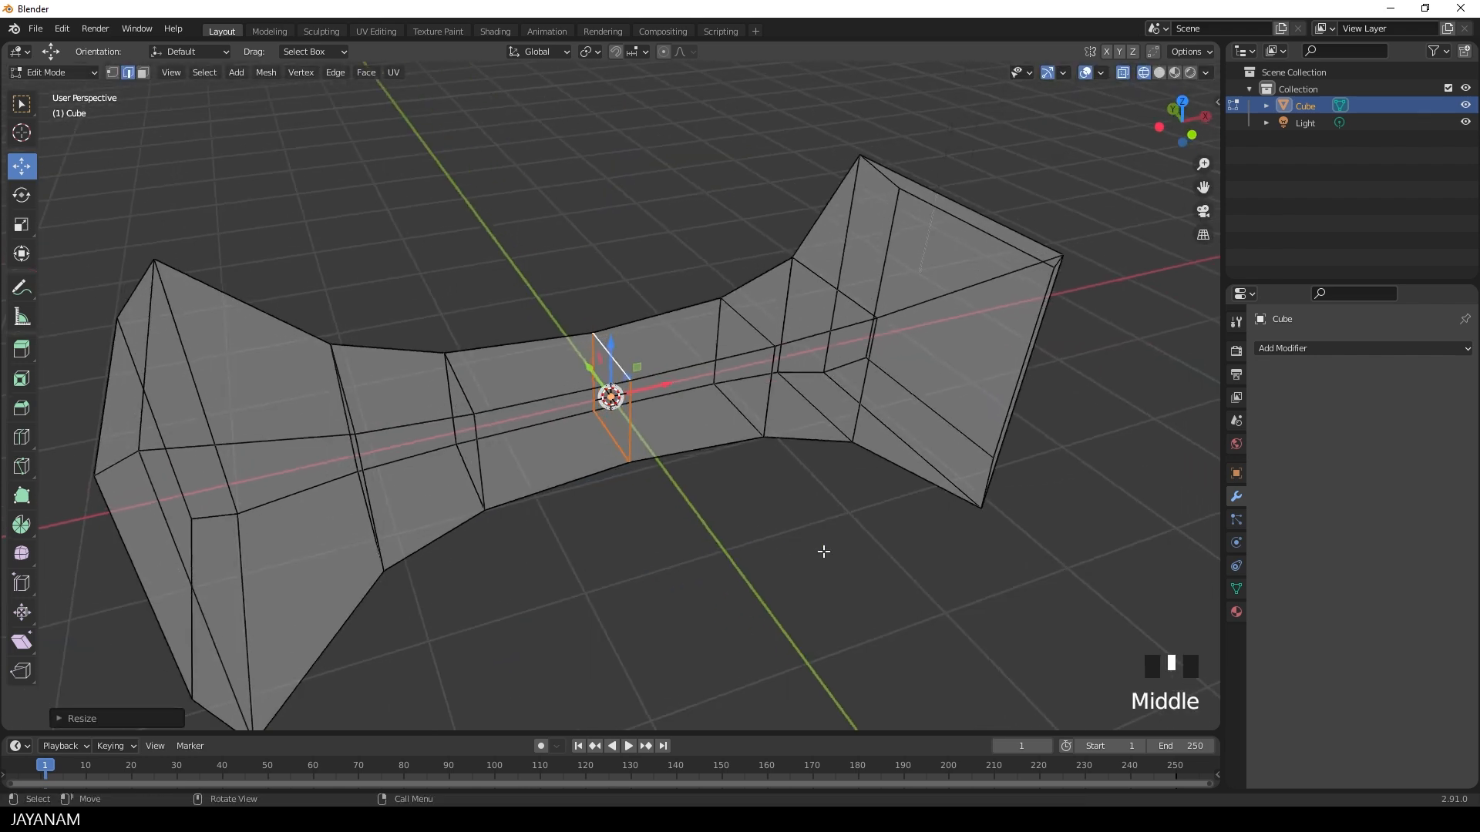
pyautogui.press('Tab')
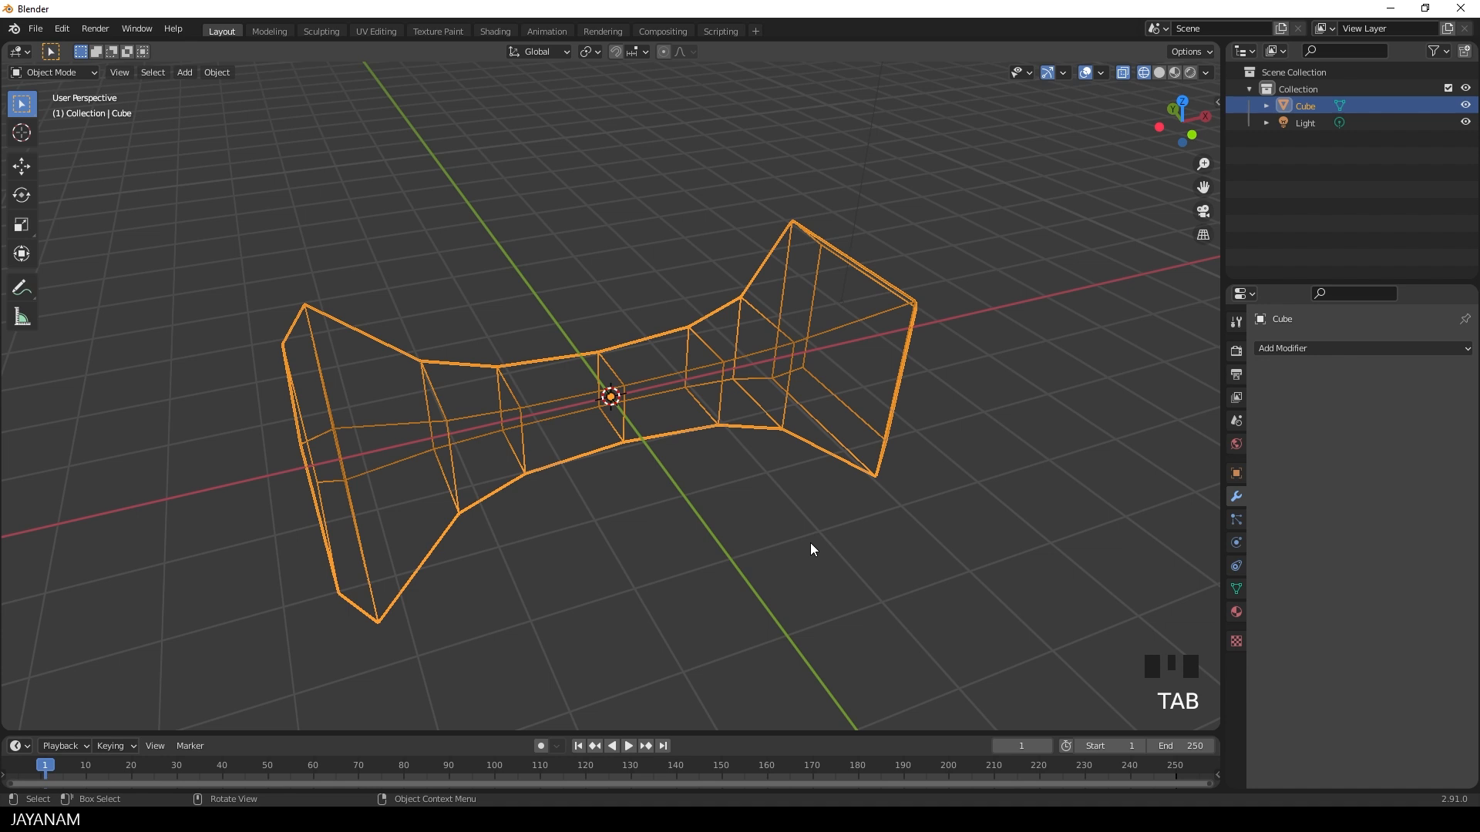
pyautogui.click(1157, 72)
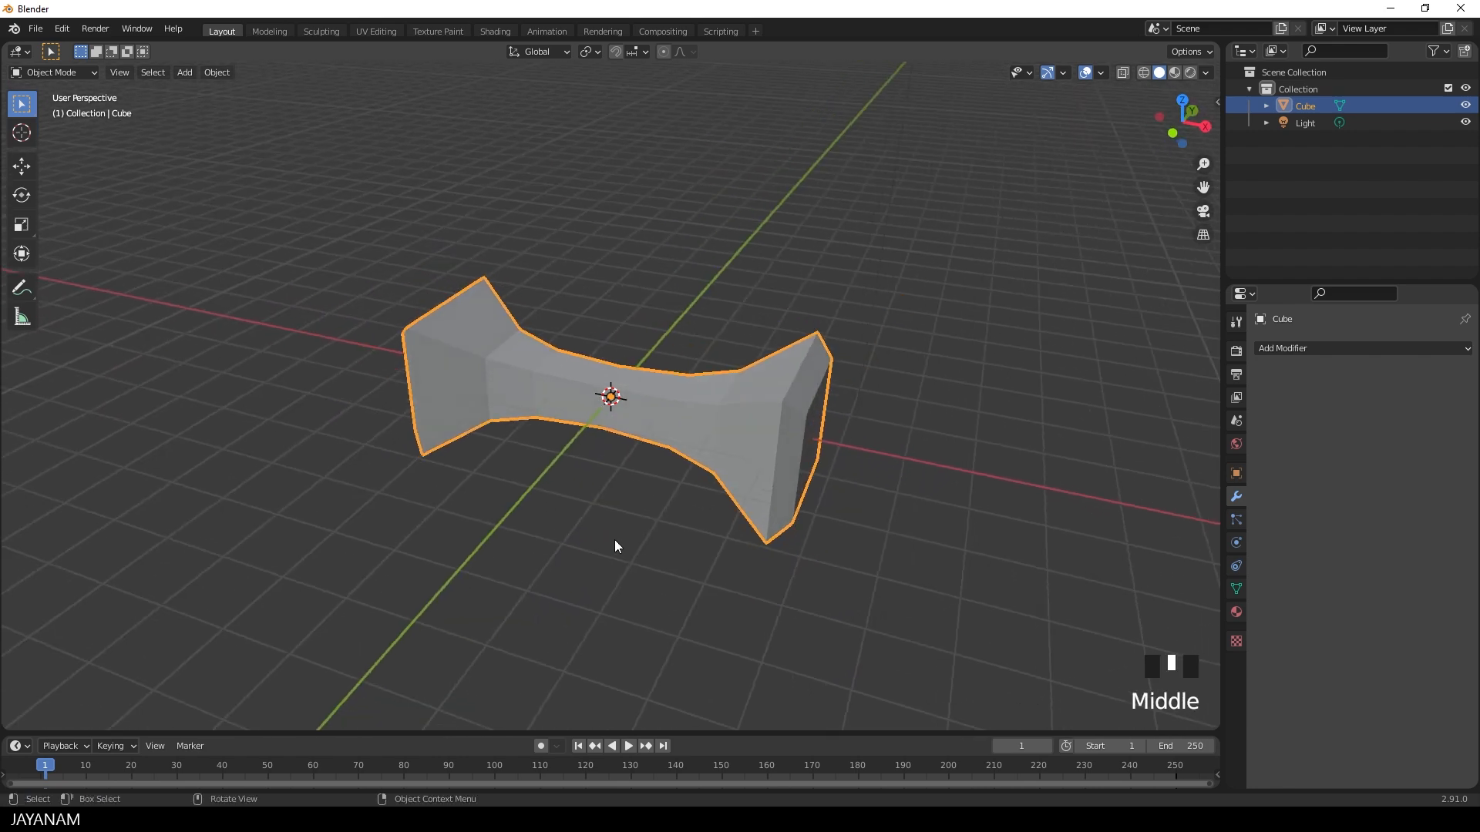
# Undo back to the offset cube with its origin at its own centre.
pyautogui.press('Ctrl+Z')
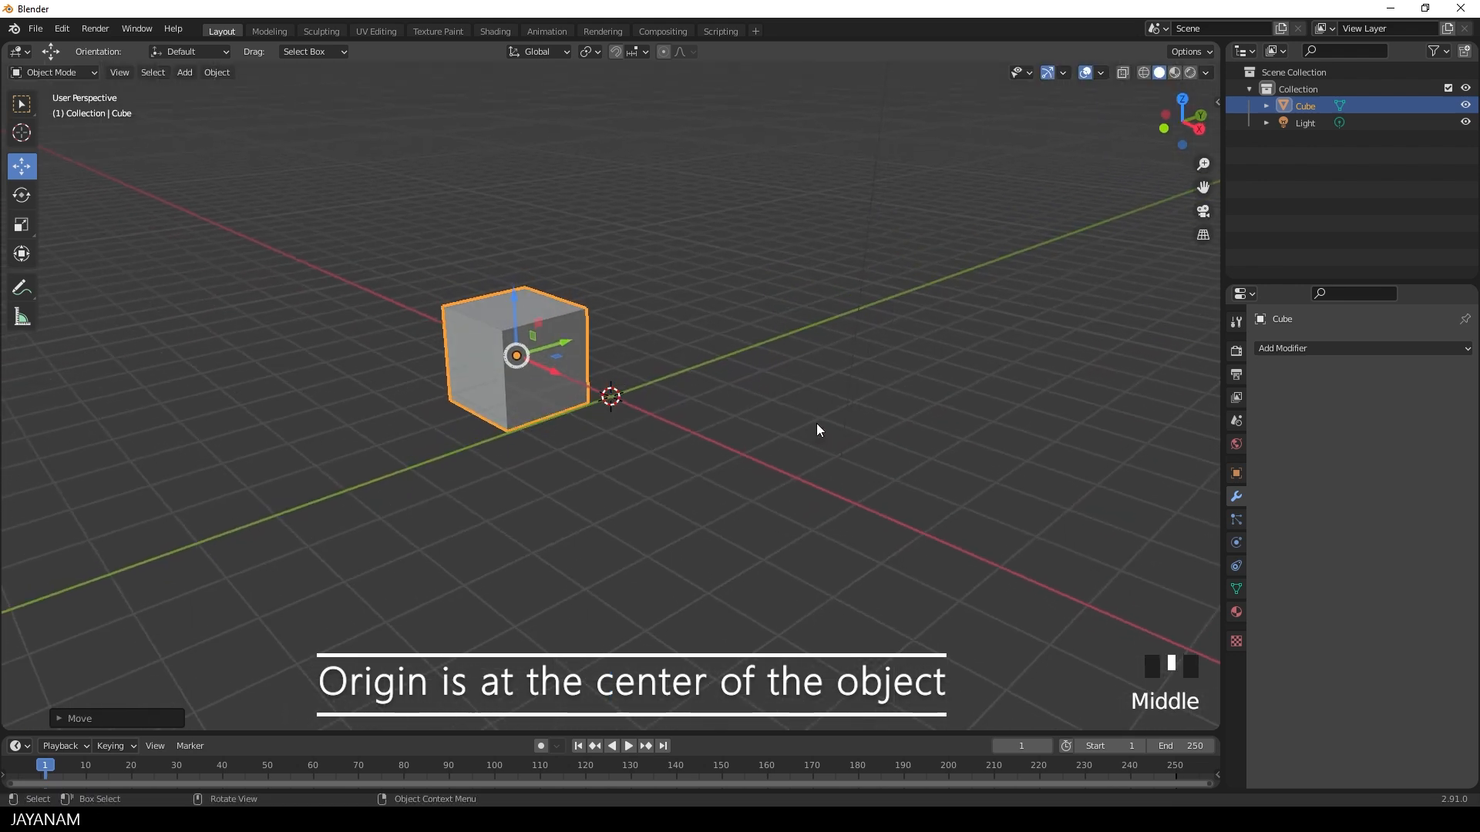
# Add an X-axis Mirror modifier to the offset cube from the modifier list.
pyautogui.click(1281, 349)
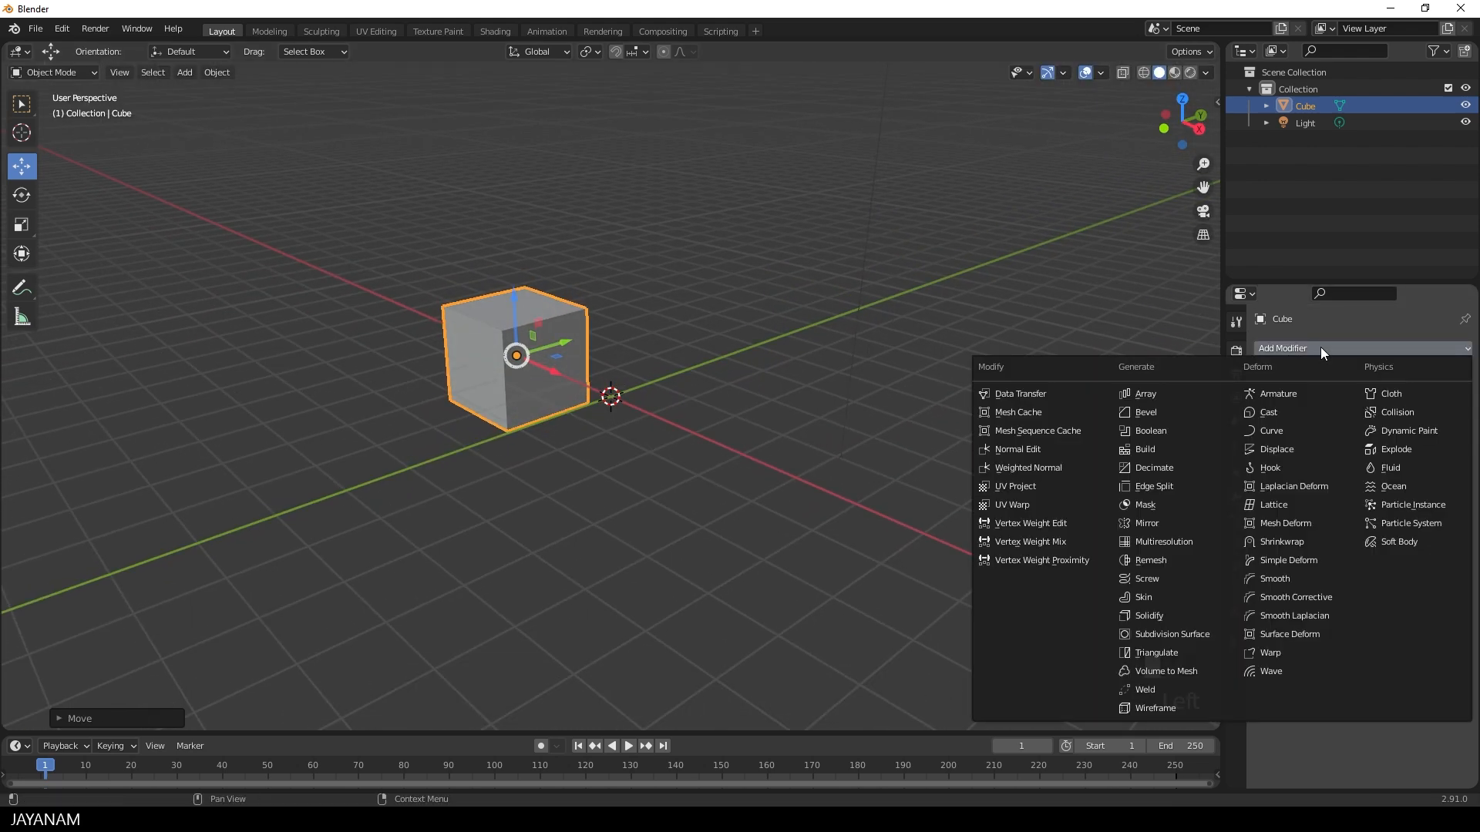
pyautogui.click(1147, 523)
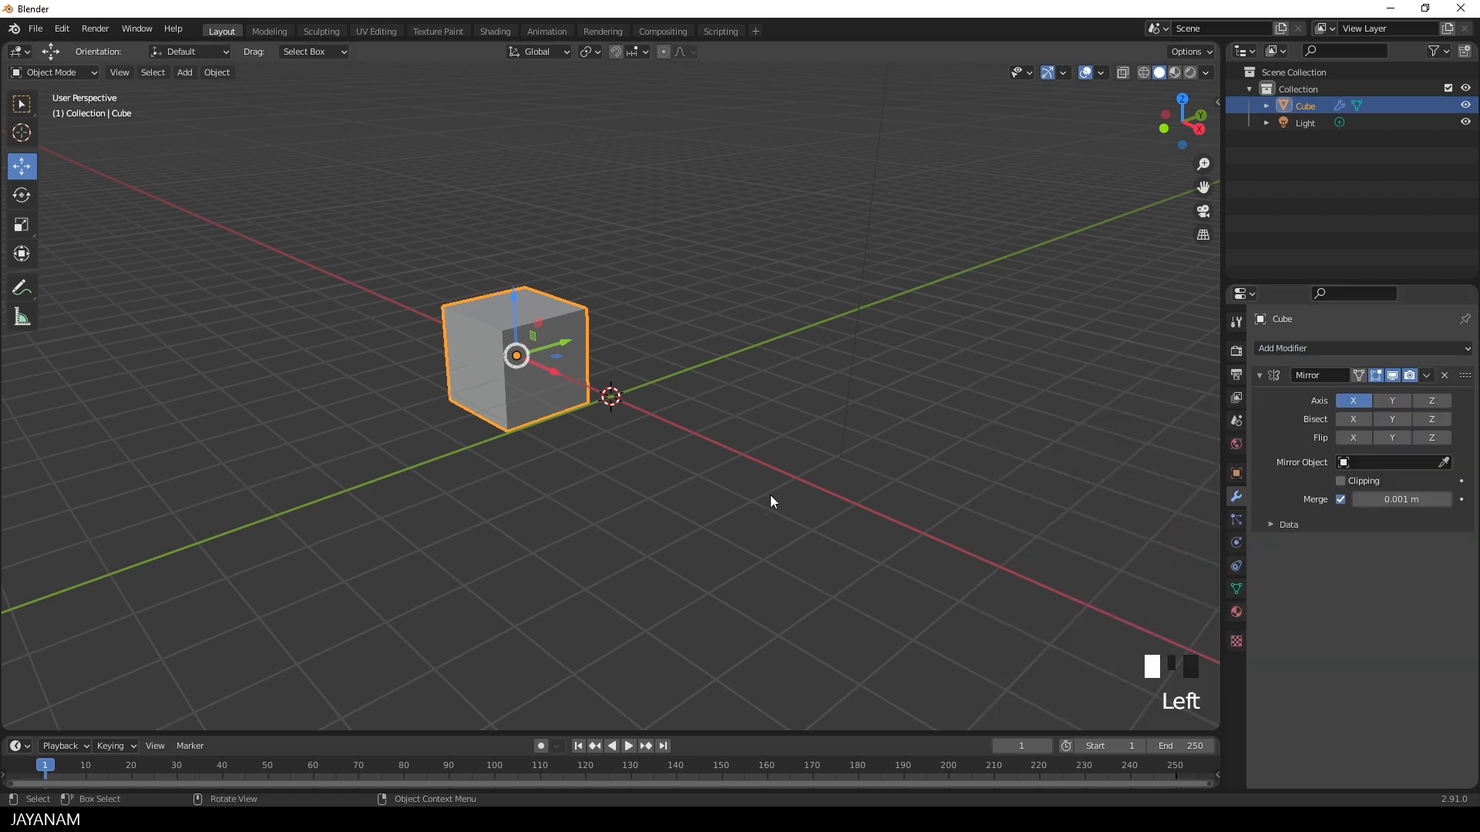
pyautogui.moveTo(720, 500)
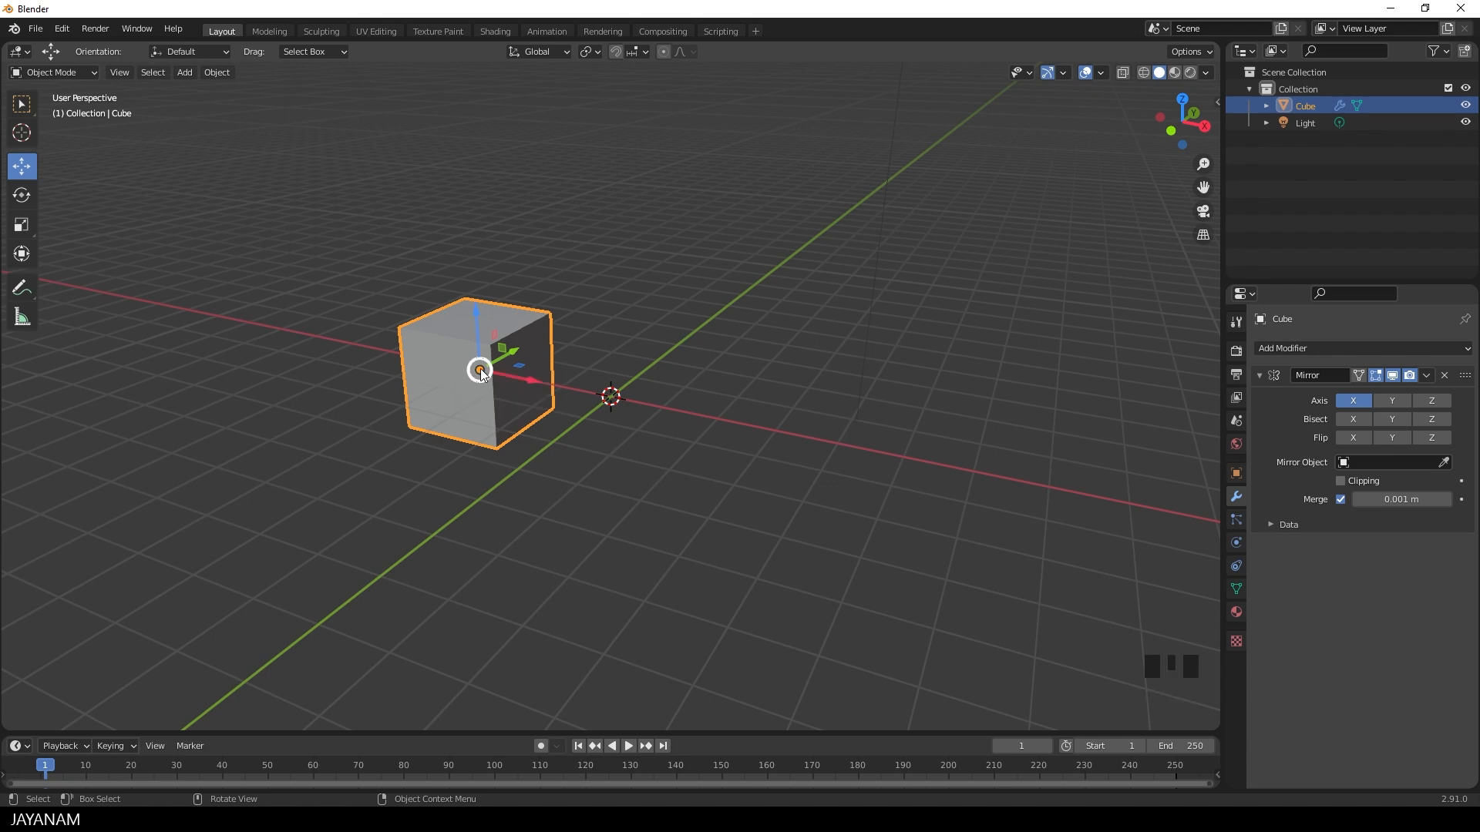
pyautogui.moveTo(982, 462)
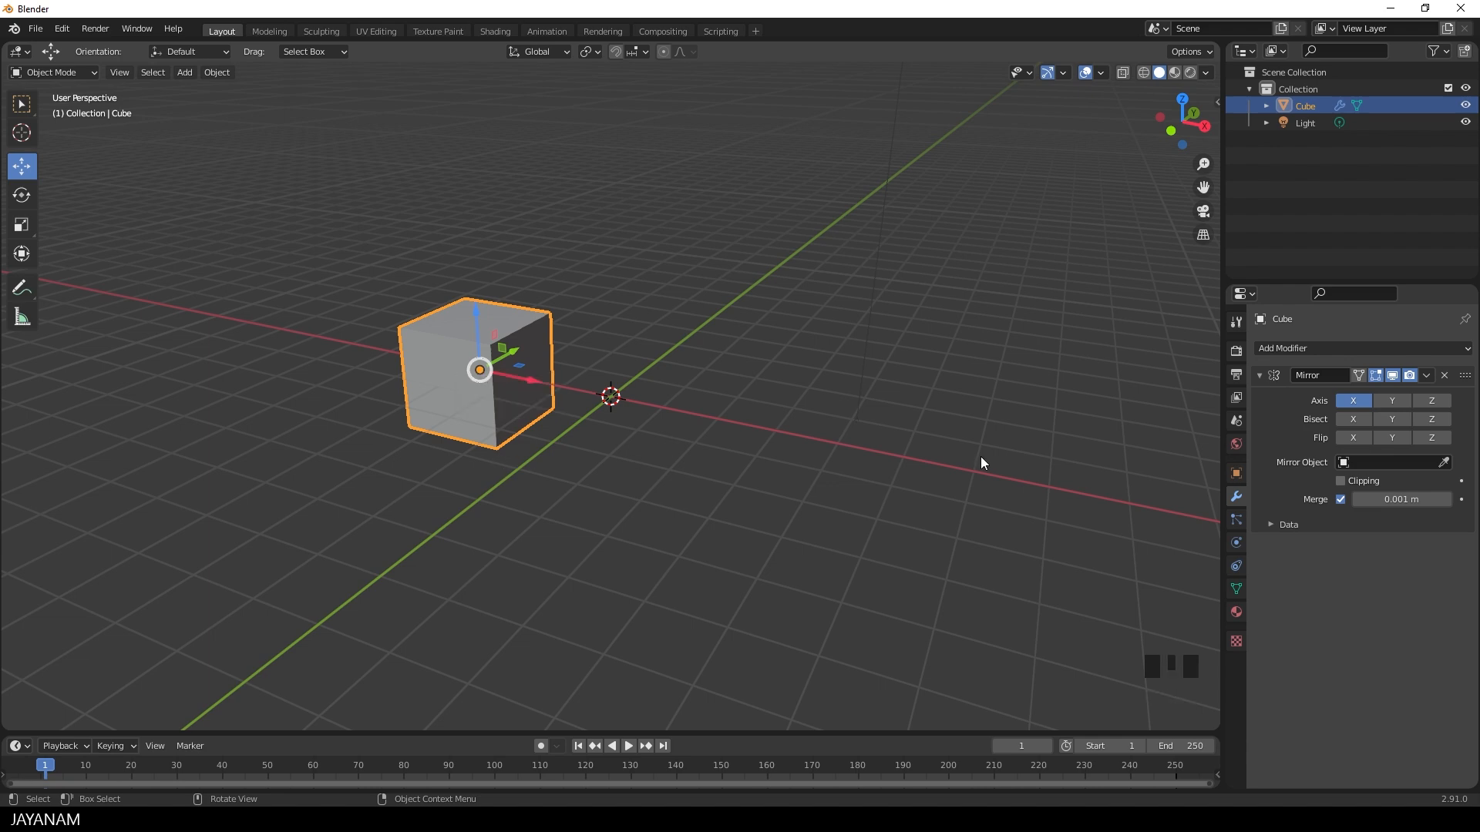
pyautogui.press('g')
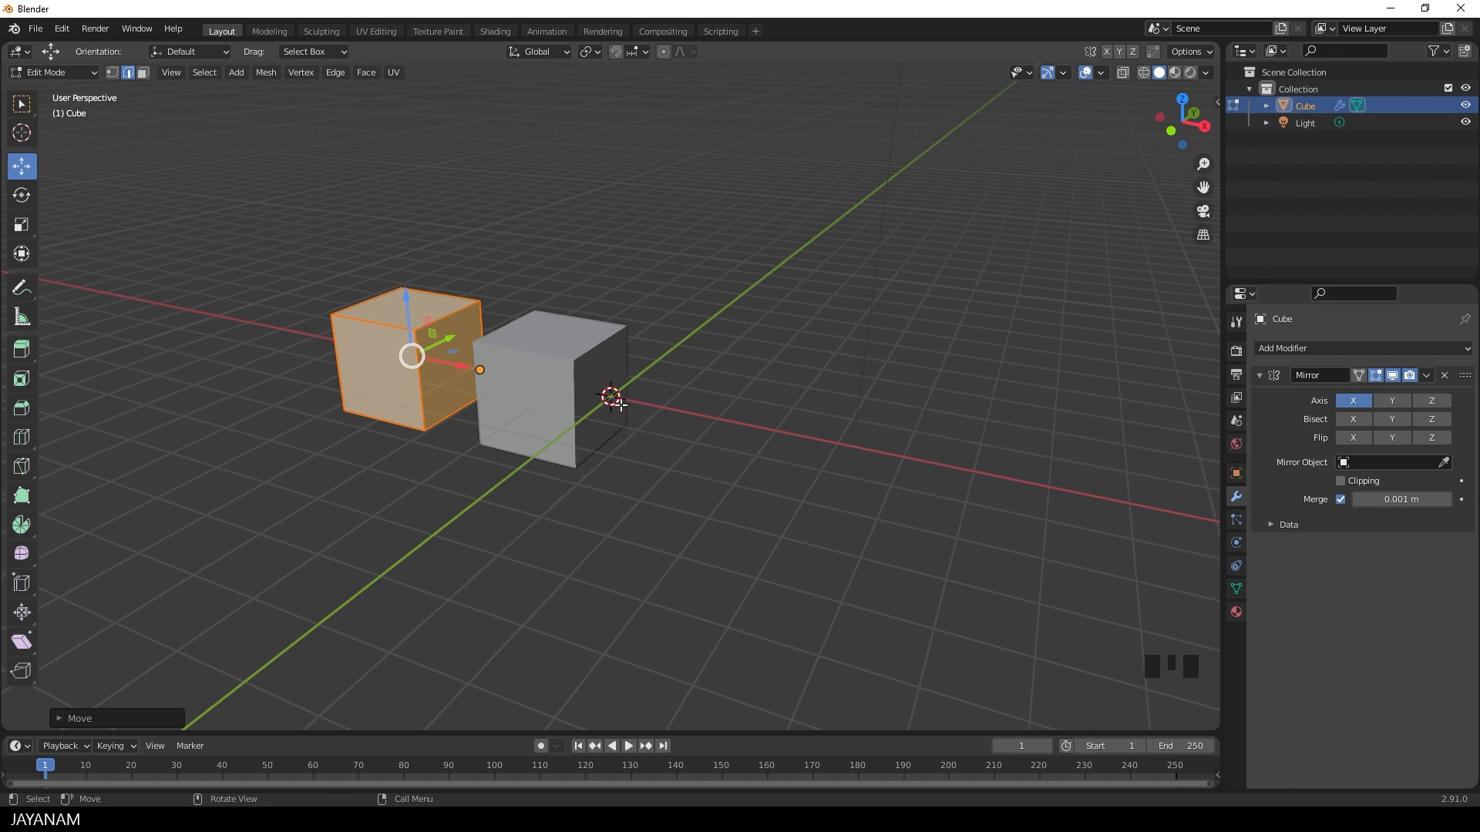
pyautogui.press('ctrl+z')
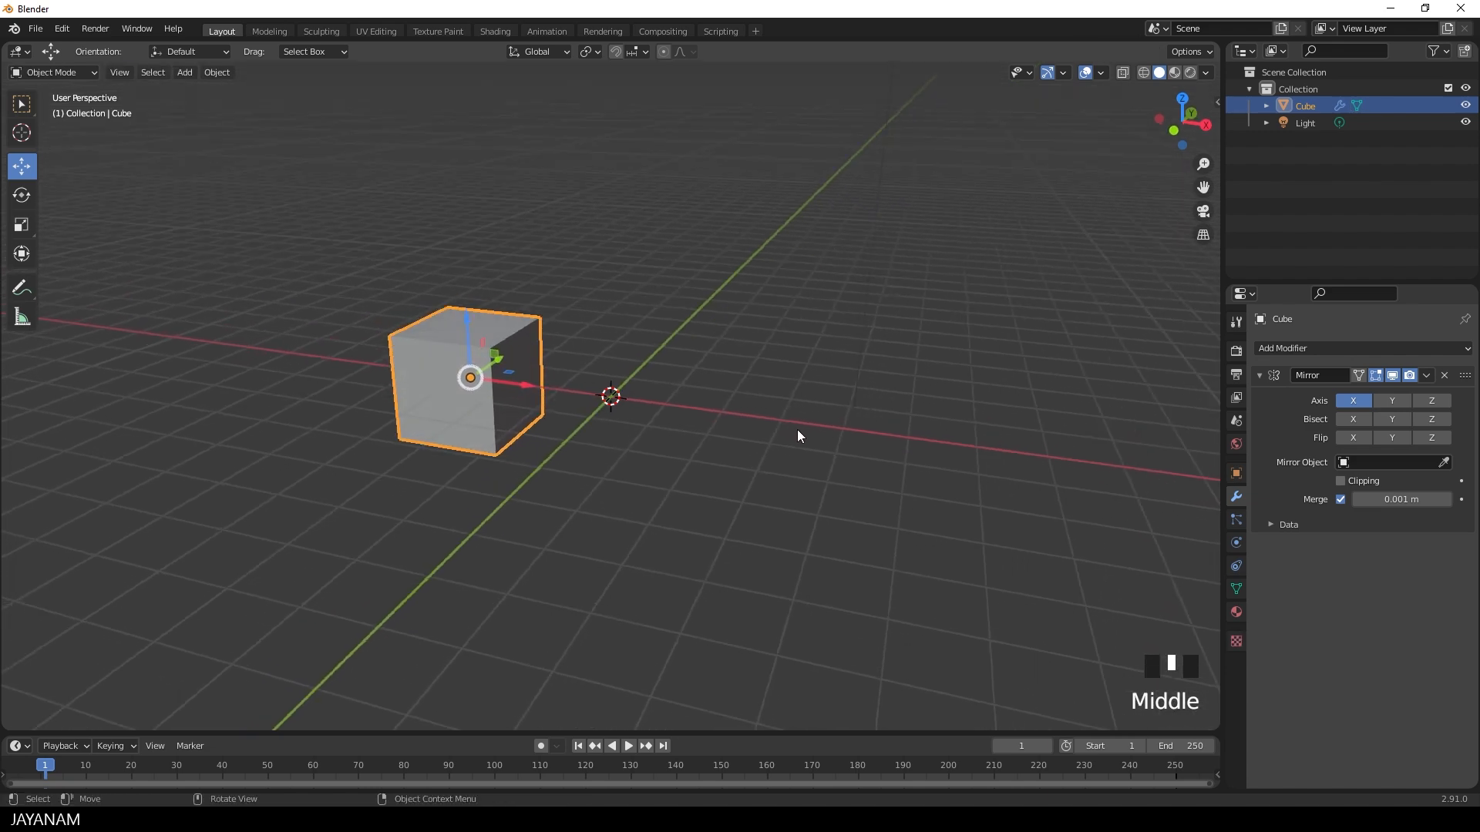
pyautogui.moveTo(746, 379)
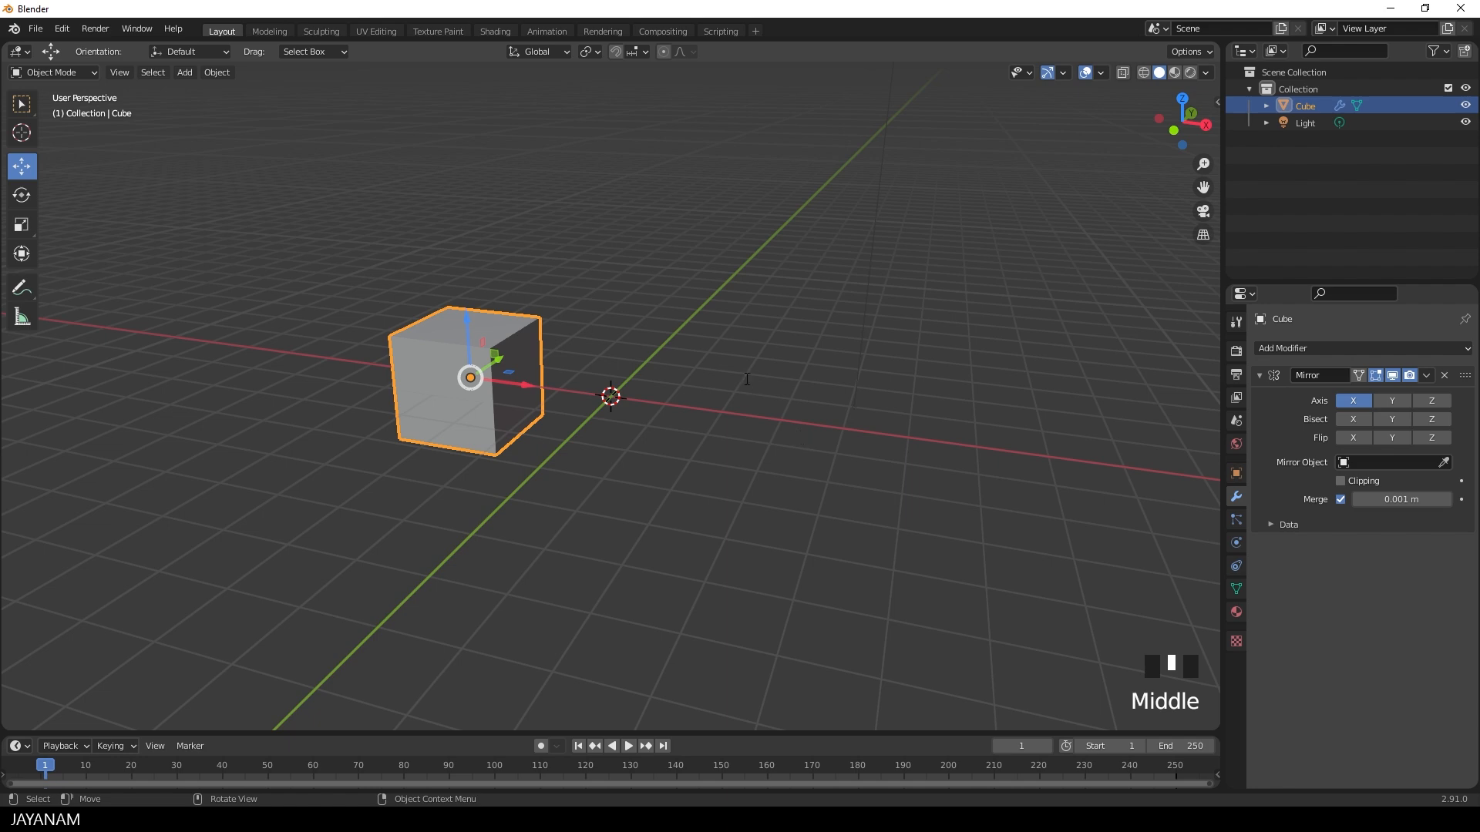
# Search the F3 operator menu for 'ori' to find origin options.
pyautogui.press('f3')
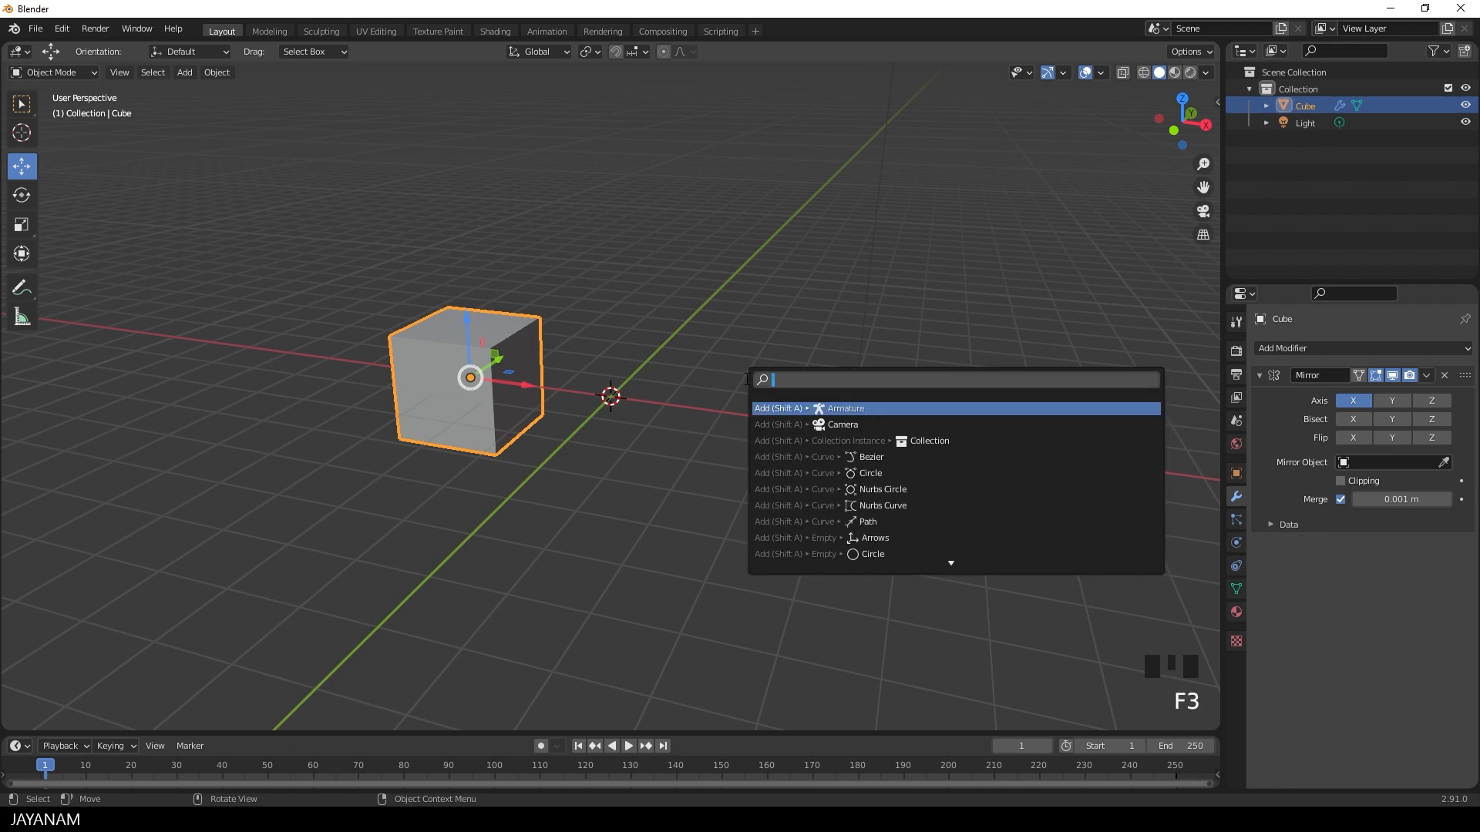
pyautogui.write('ori')
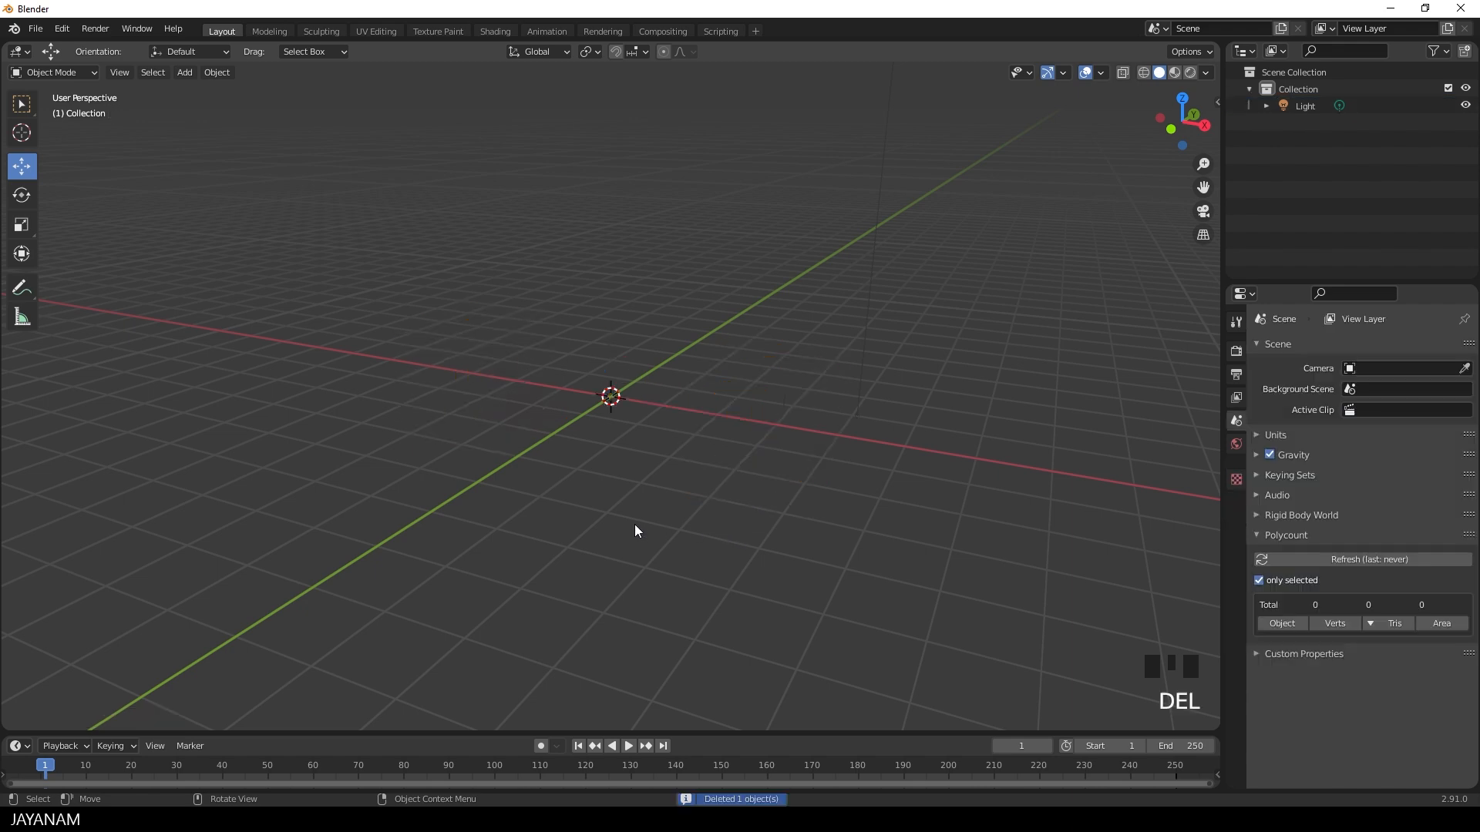
# Add a cube at the world centre, rotate it 90° on Y, and check the Item panel.
pyautogui.press('shift+a')
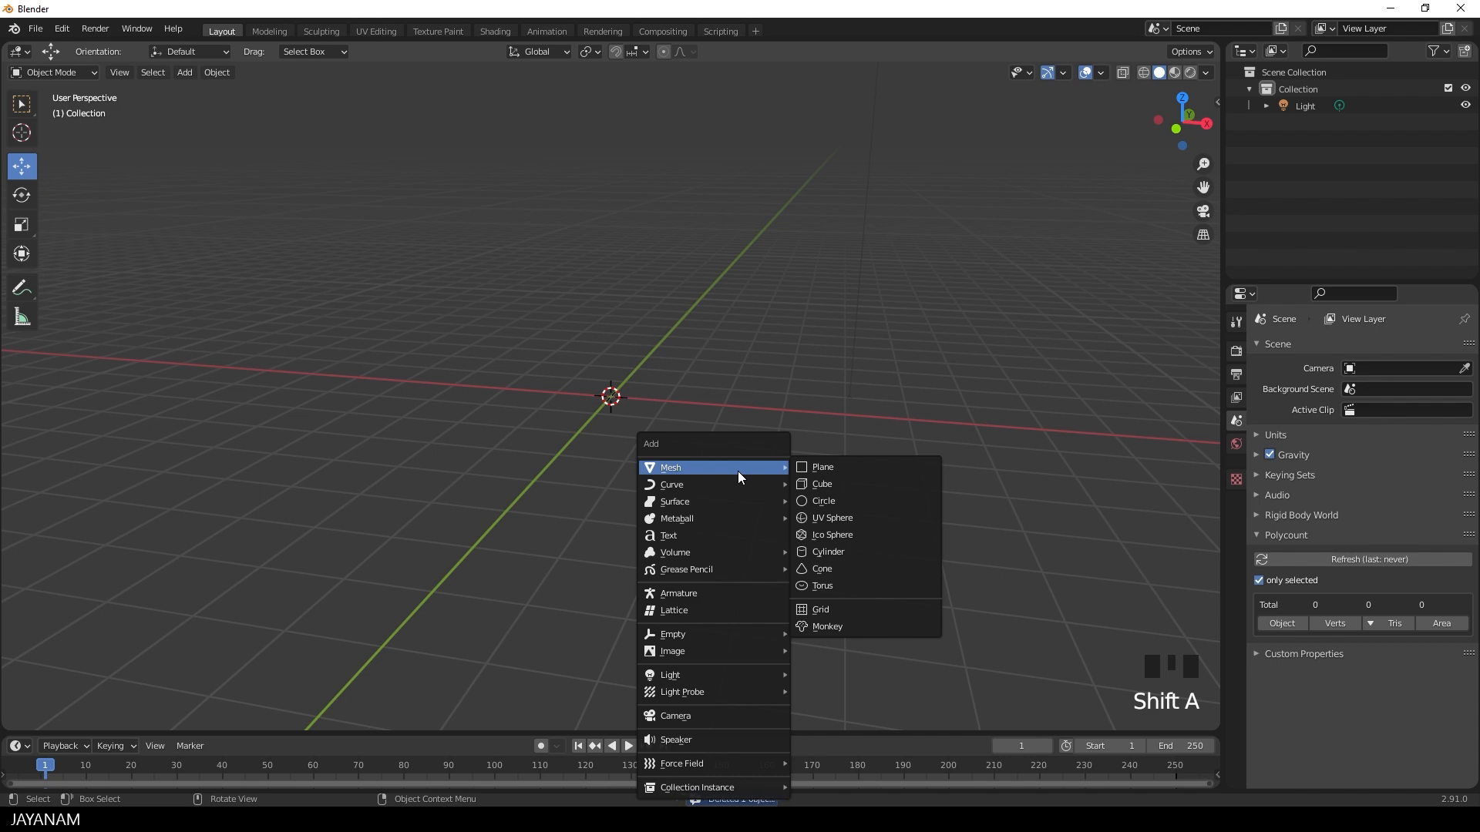
pyautogui.click(820, 484)
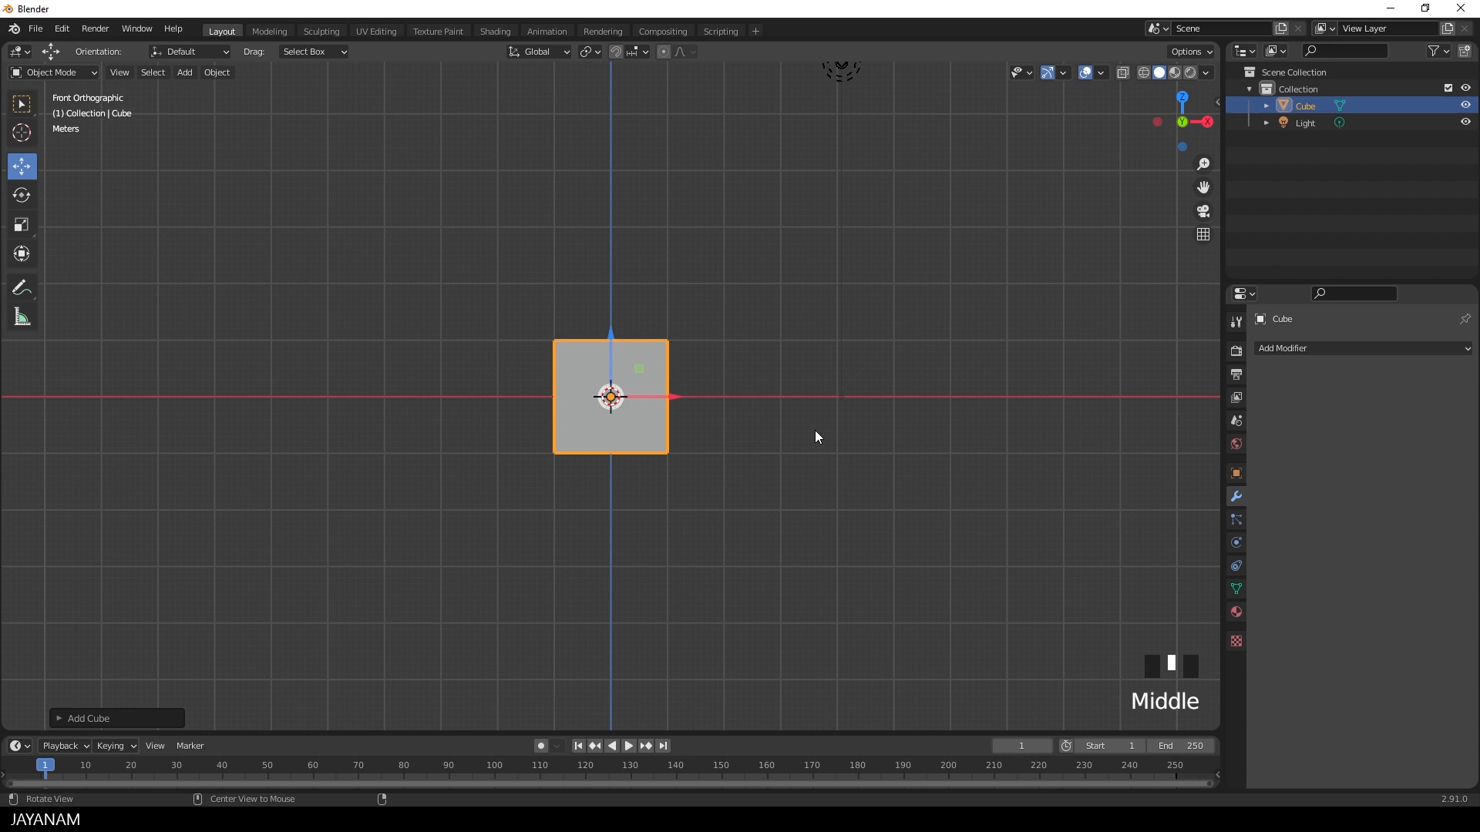
pyautogui.click(22, 194)
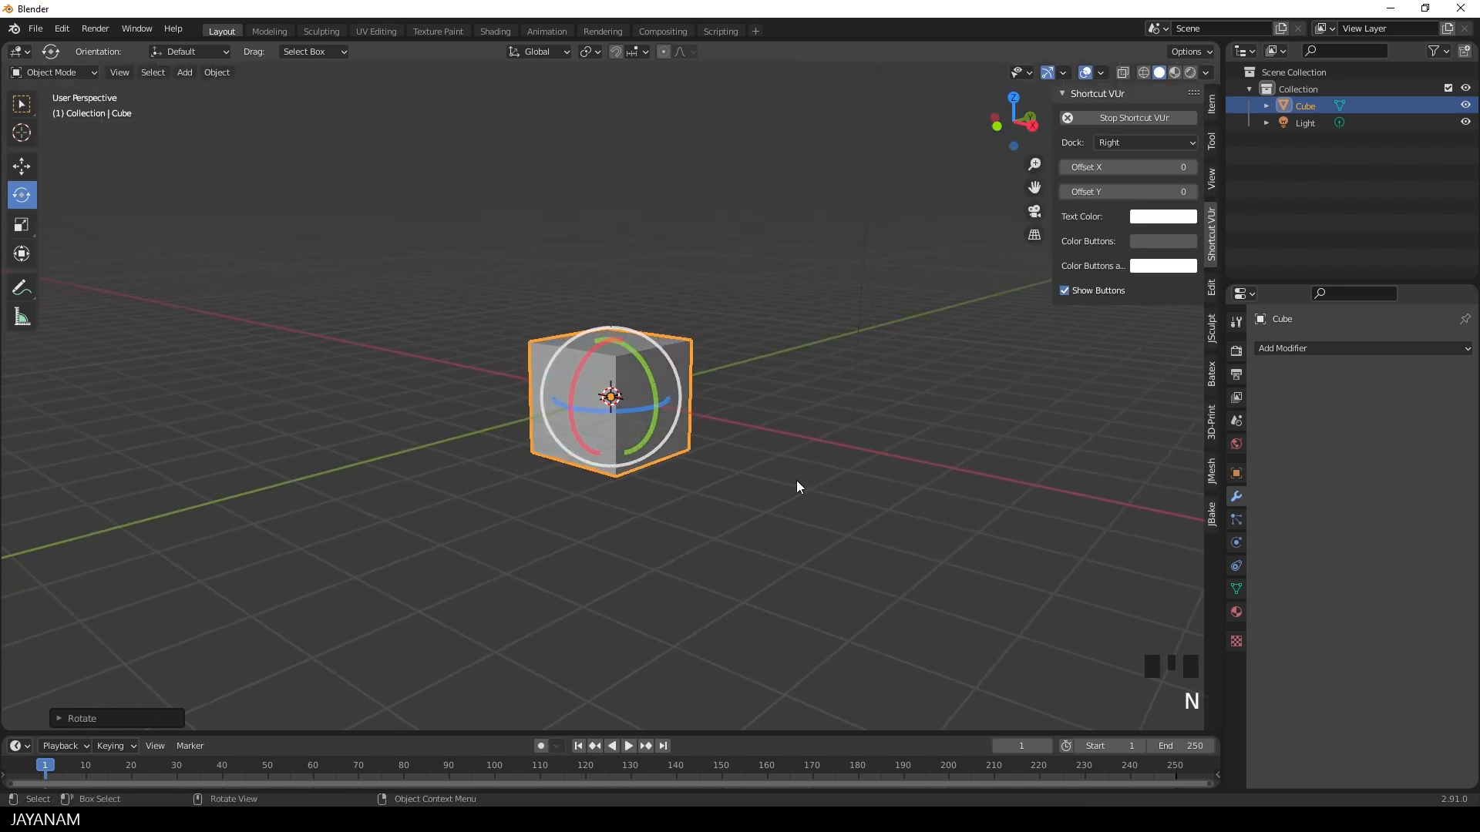
pyautogui.click(1212, 104)
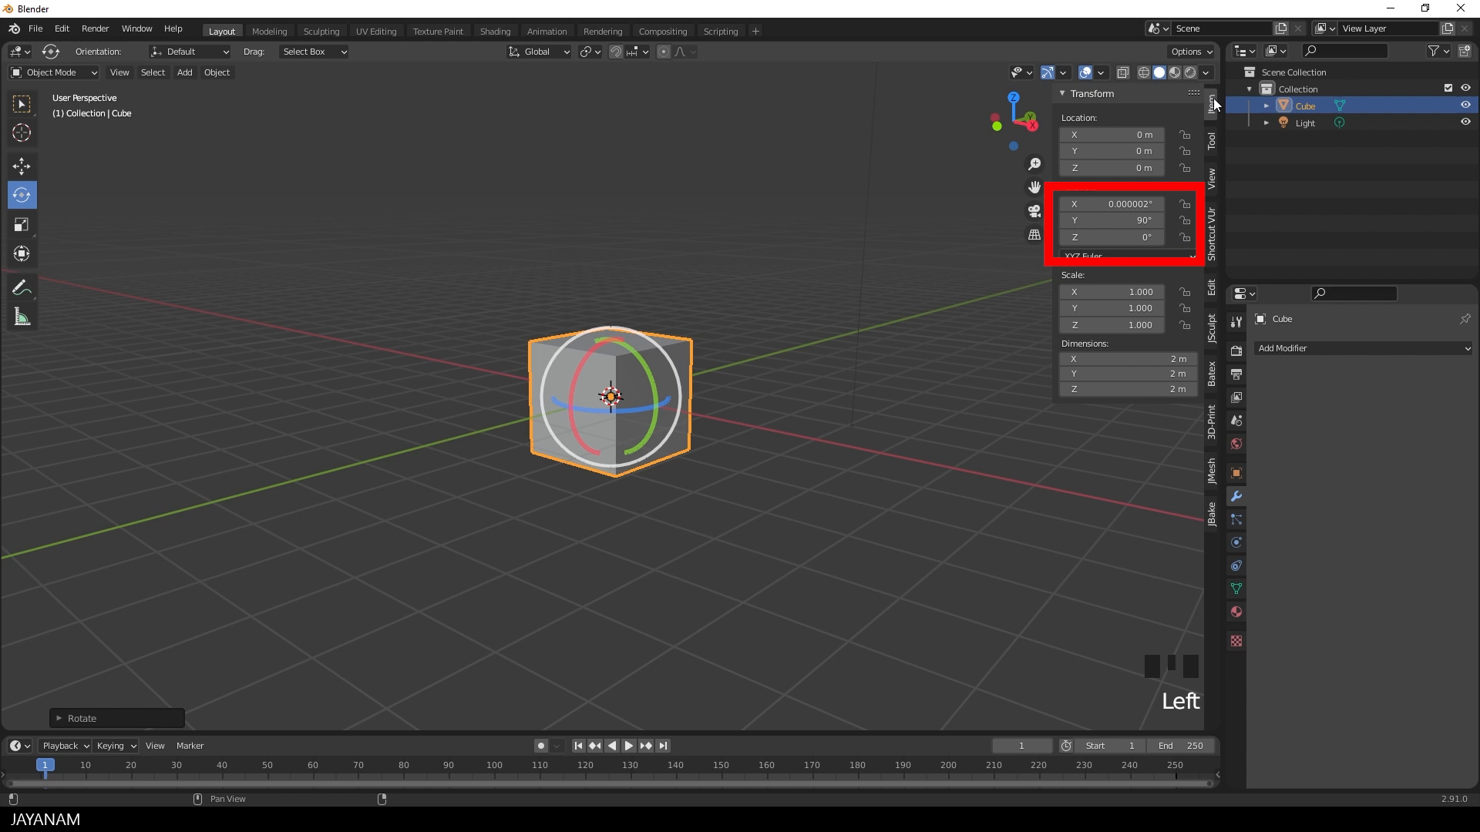
pyautogui.moveTo(1118, 219)
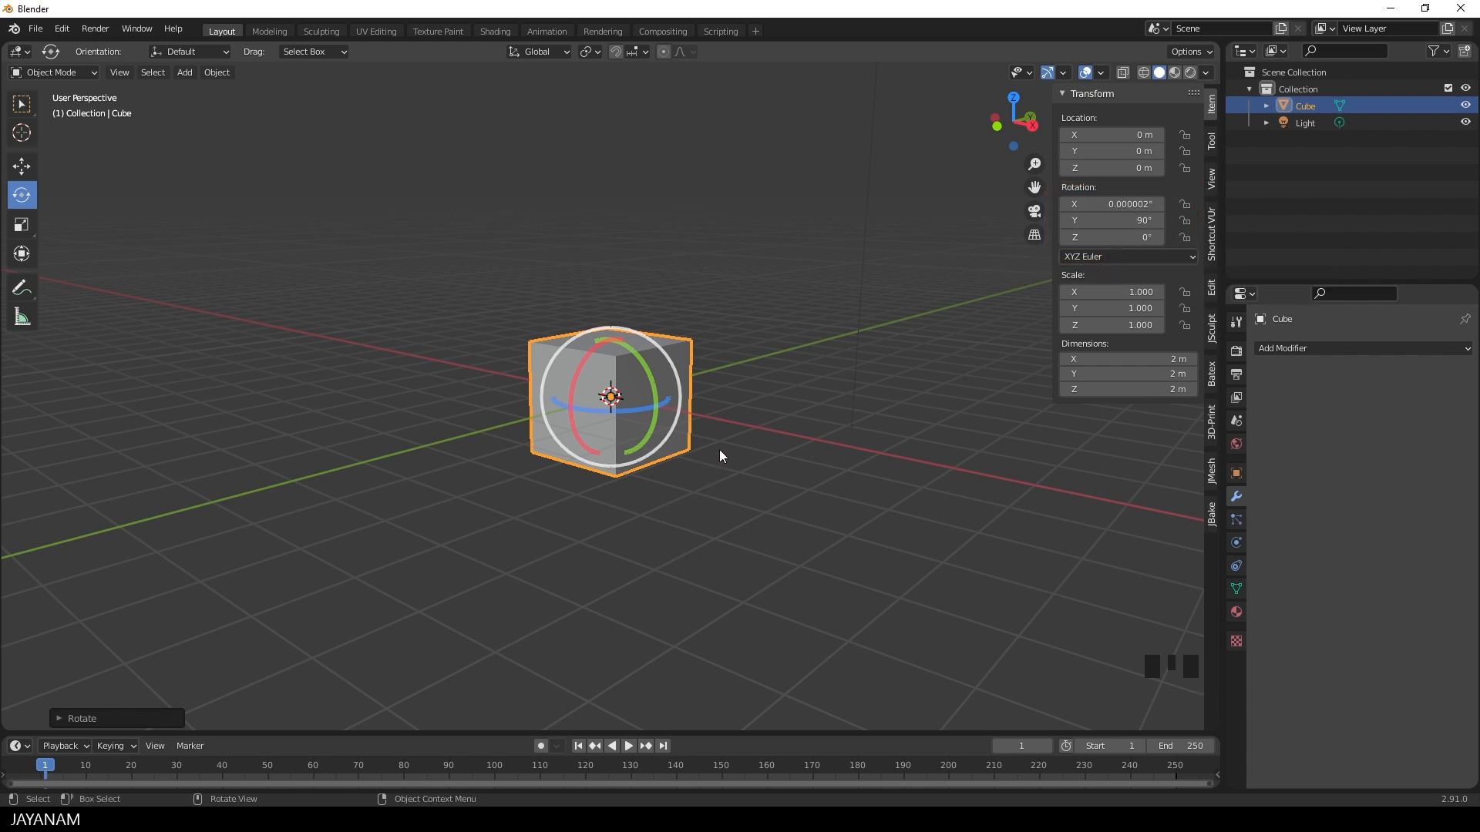
# Enter Edit Mode and add a Mirror modifier set to the Z axis only.
pyautogui.middleClick(610, 395)
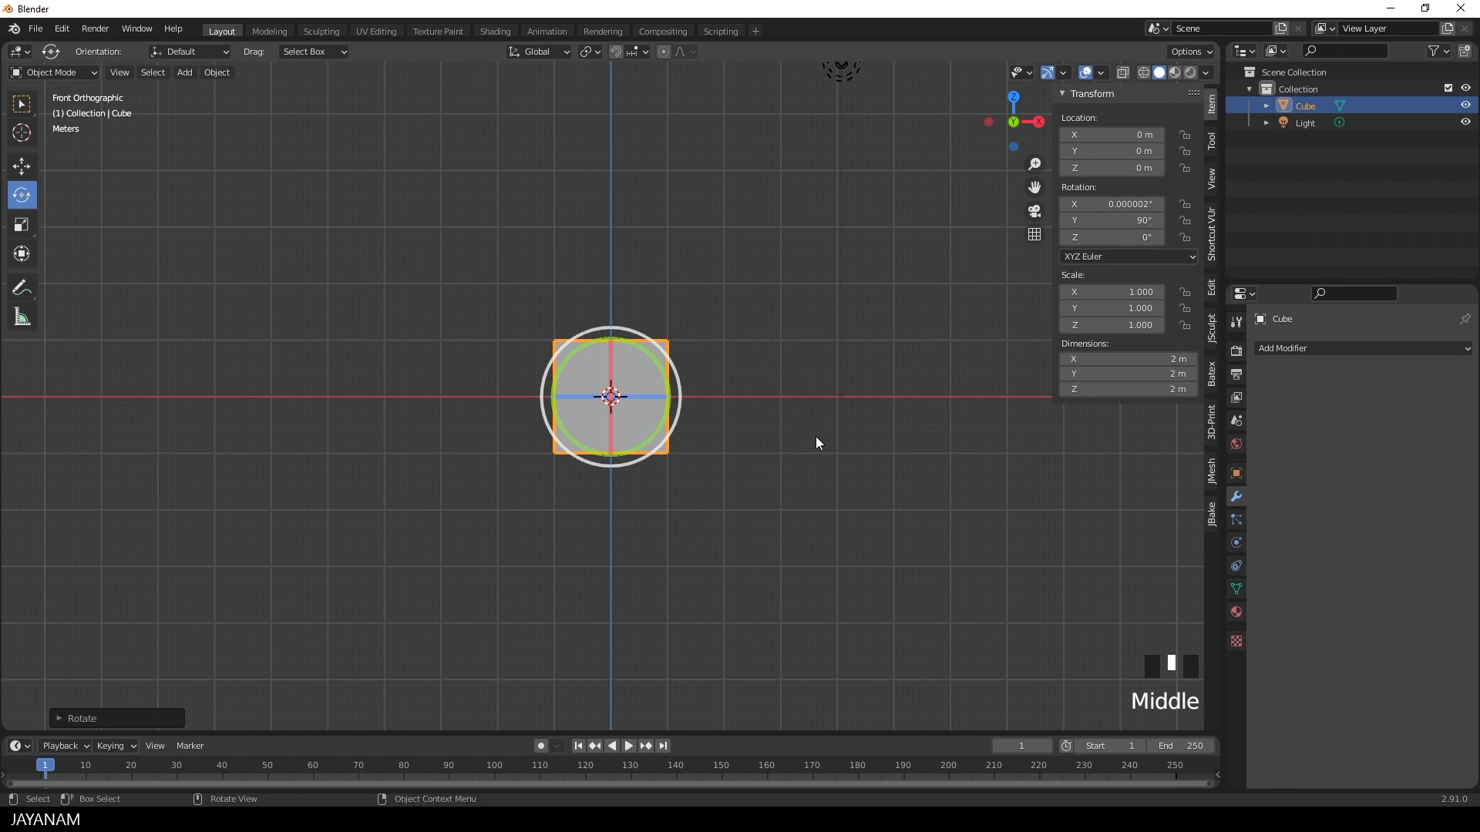
pyautogui.press('Tab')
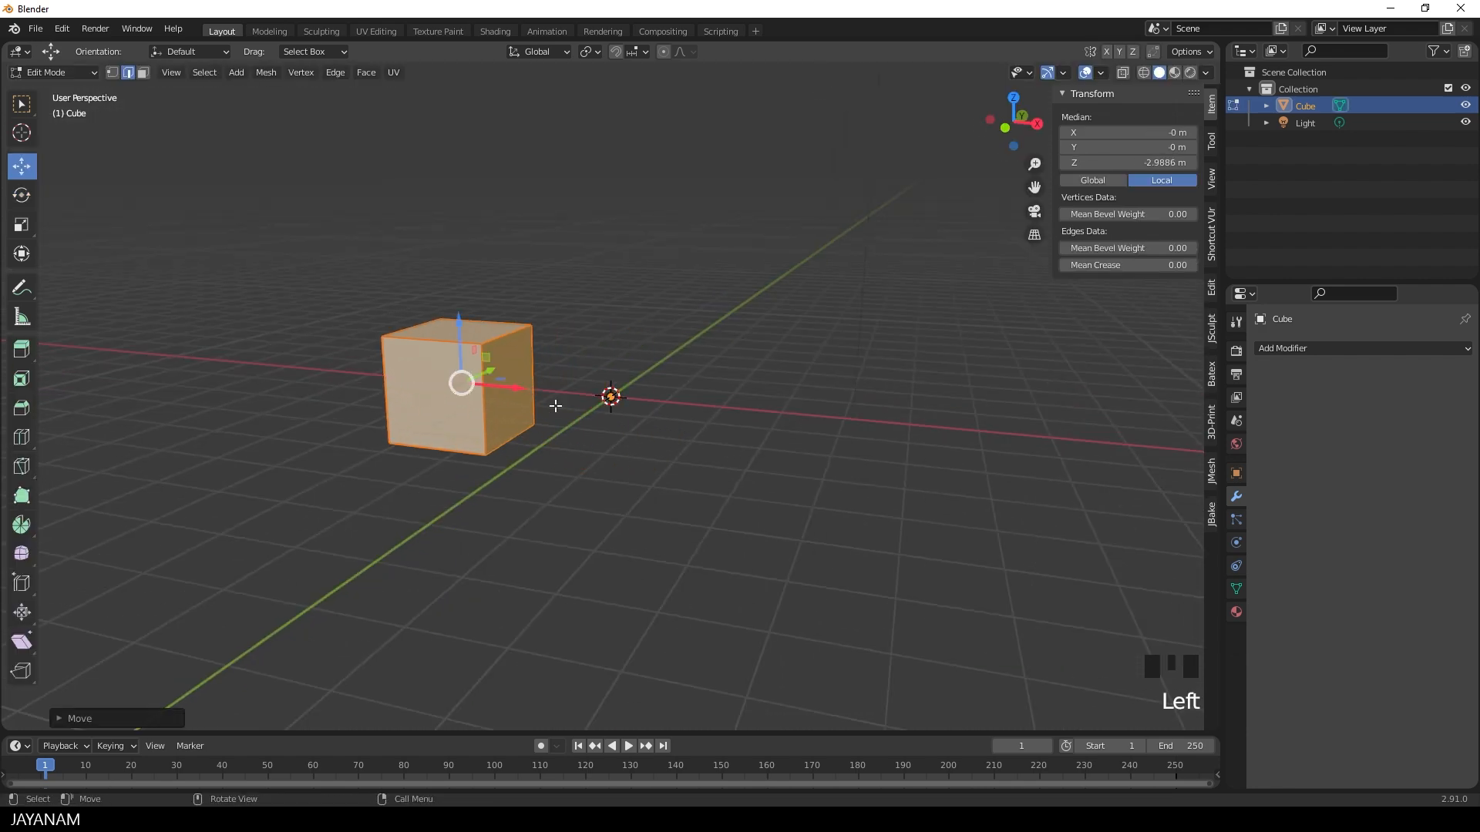
pyautogui.click(1283, 349)
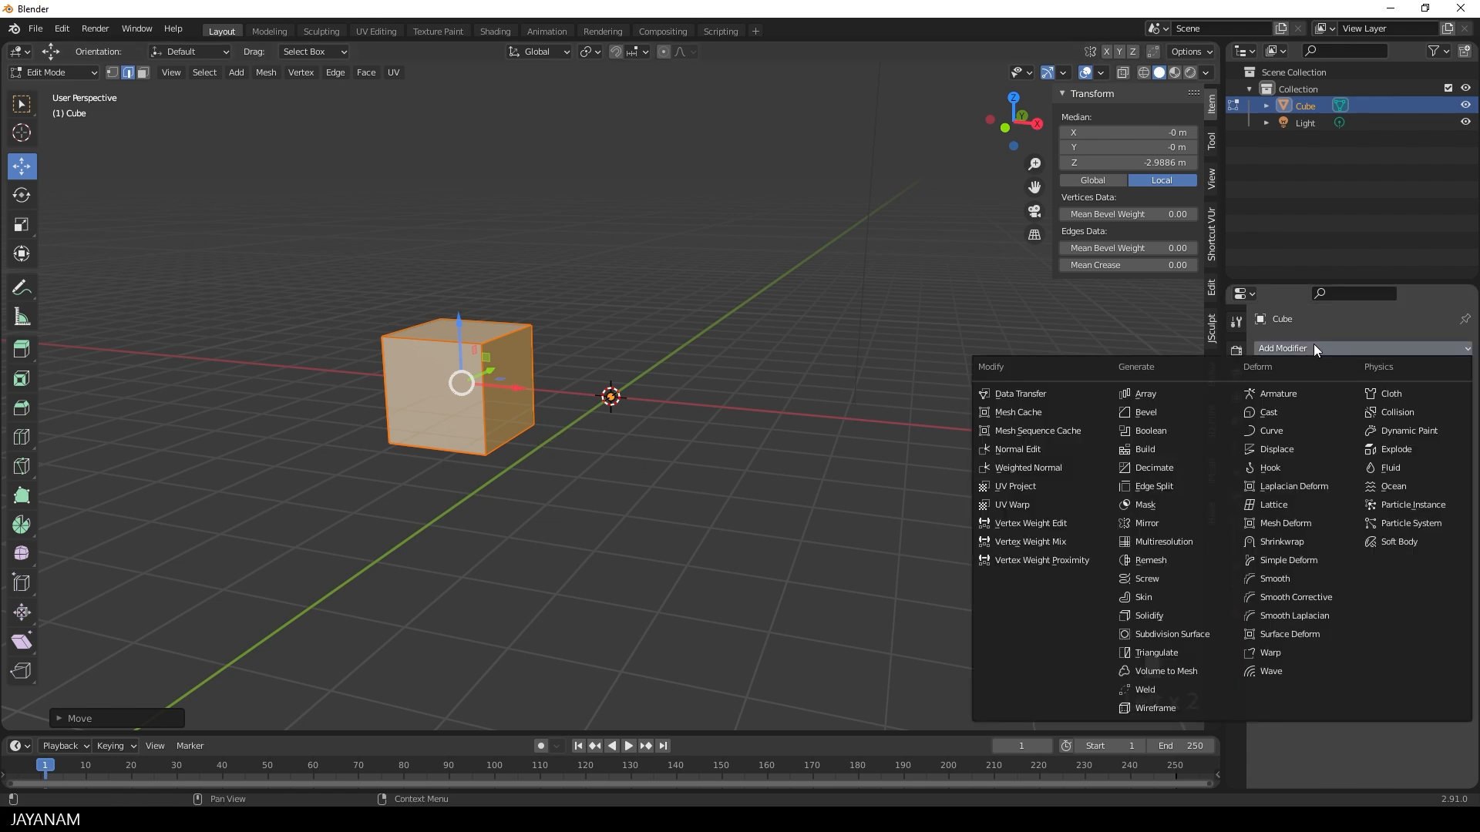
pyautogui.click(1147, 522)
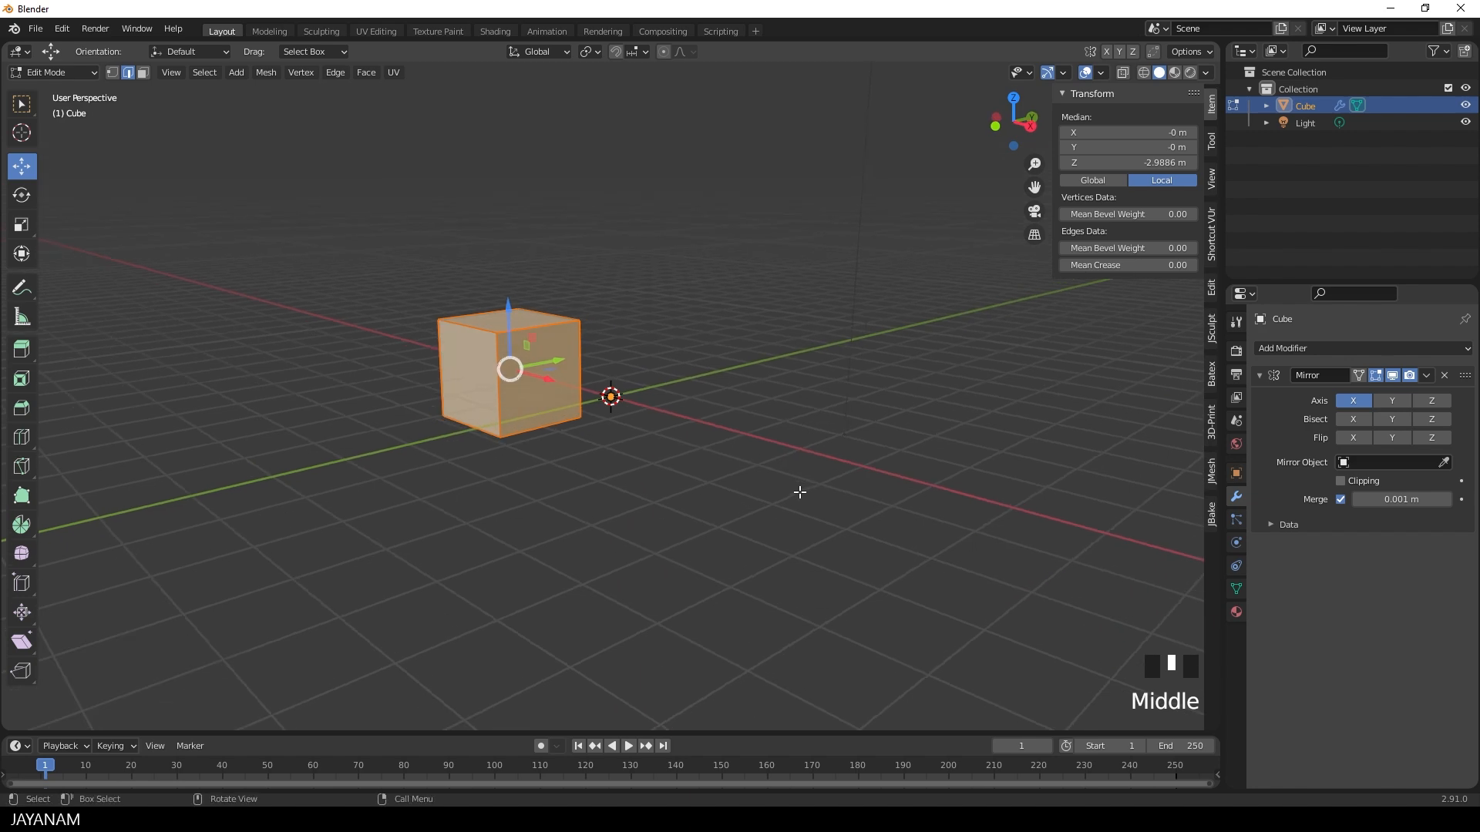
pyautogui.click(1391, 400)
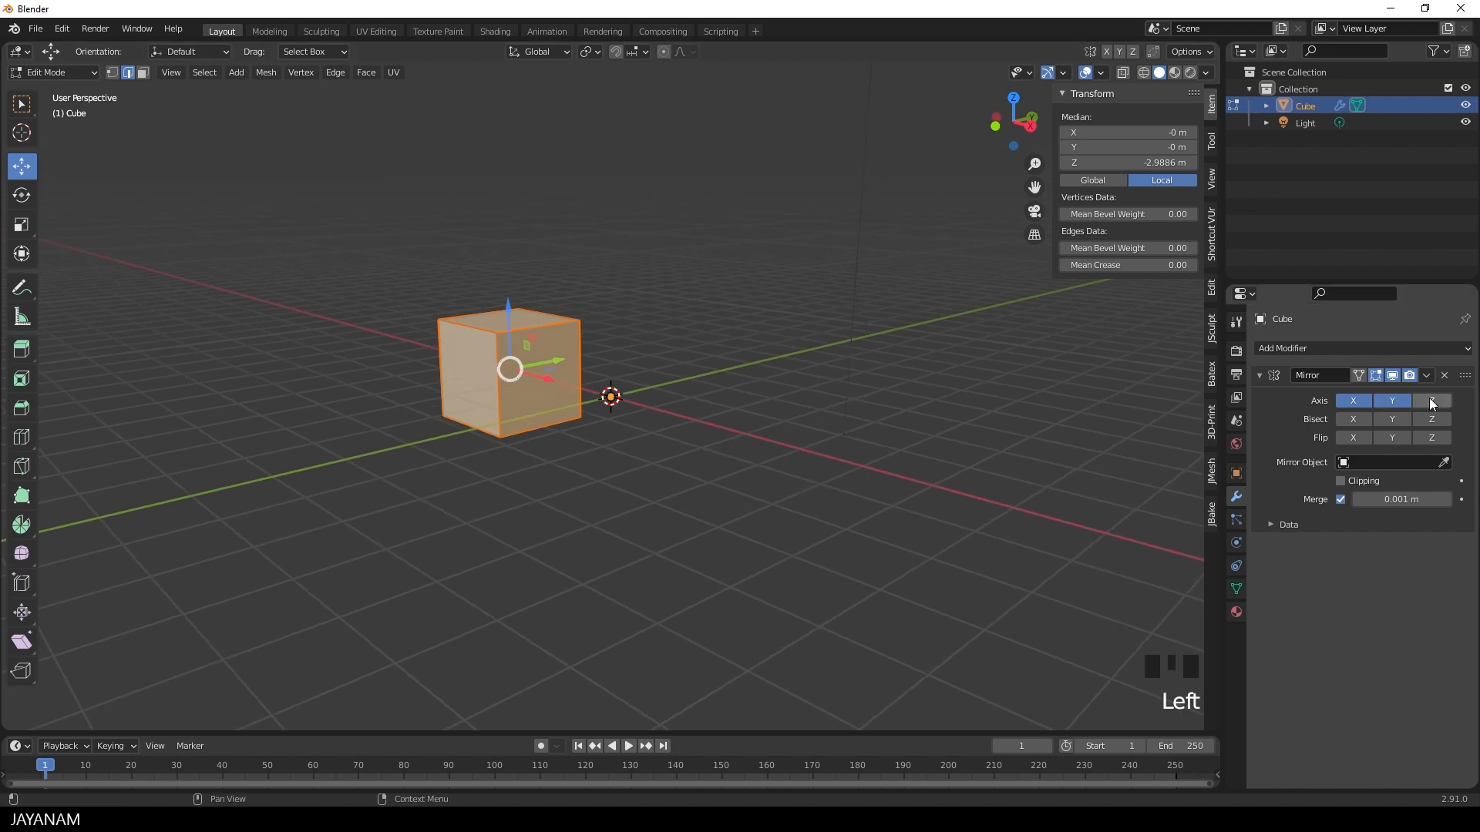
pyautogui.click(1430, 400)
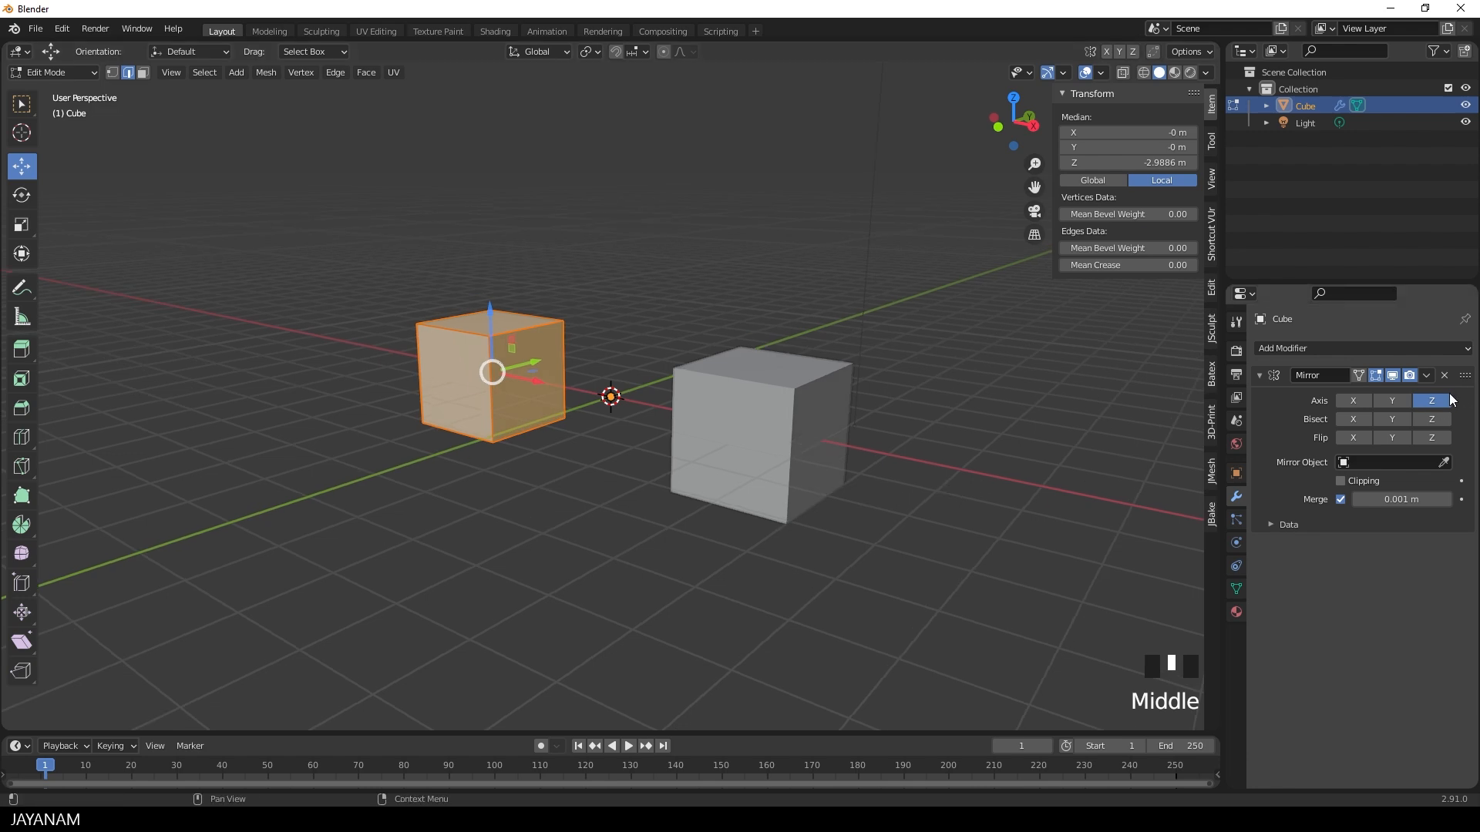
pyautogui.moveTo(941, 519)
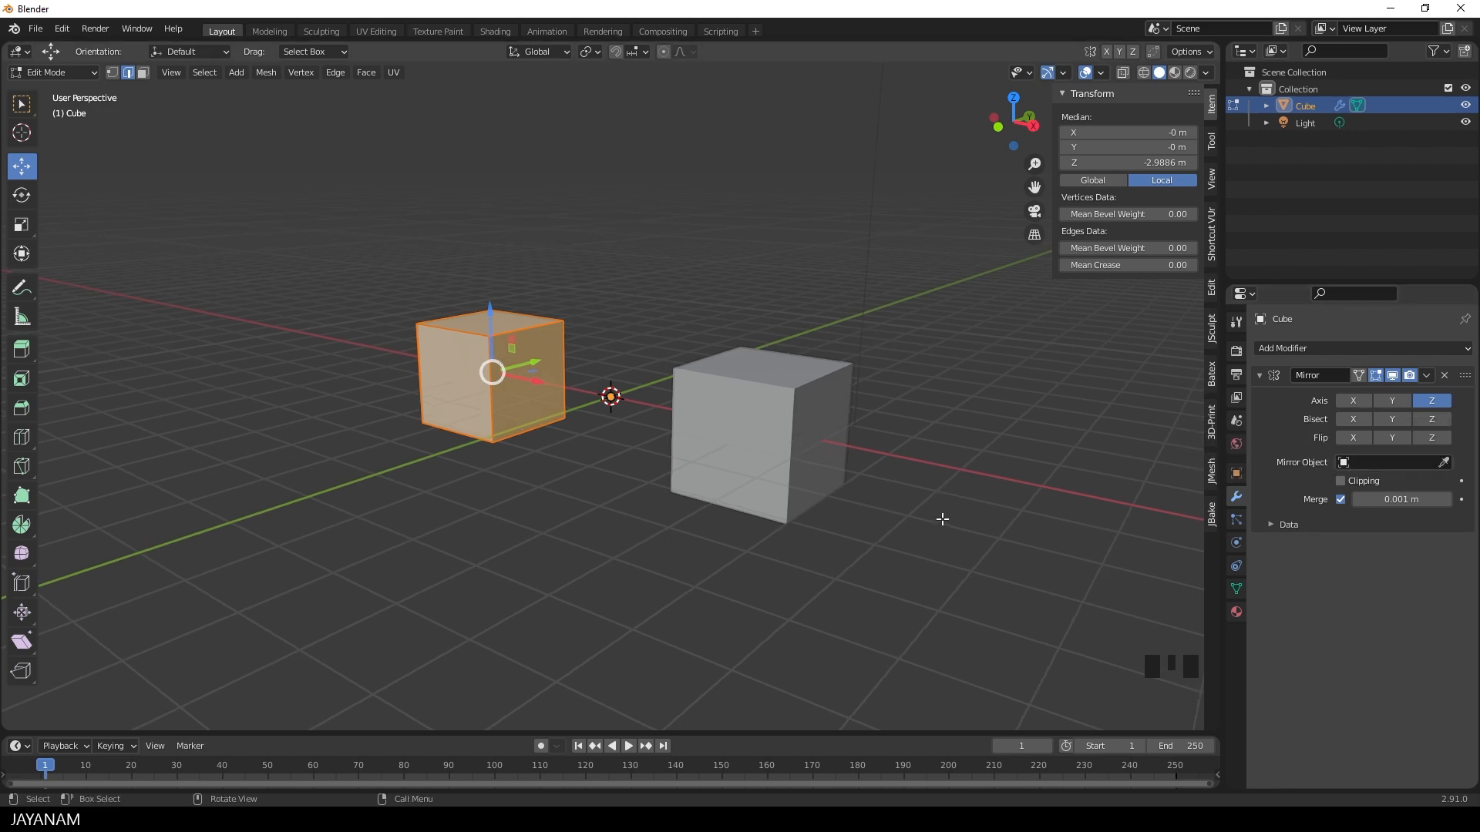
# In Object Mode, switch the Mirror axis to X and apply All Transforms.
pyautogui.press('Tab')
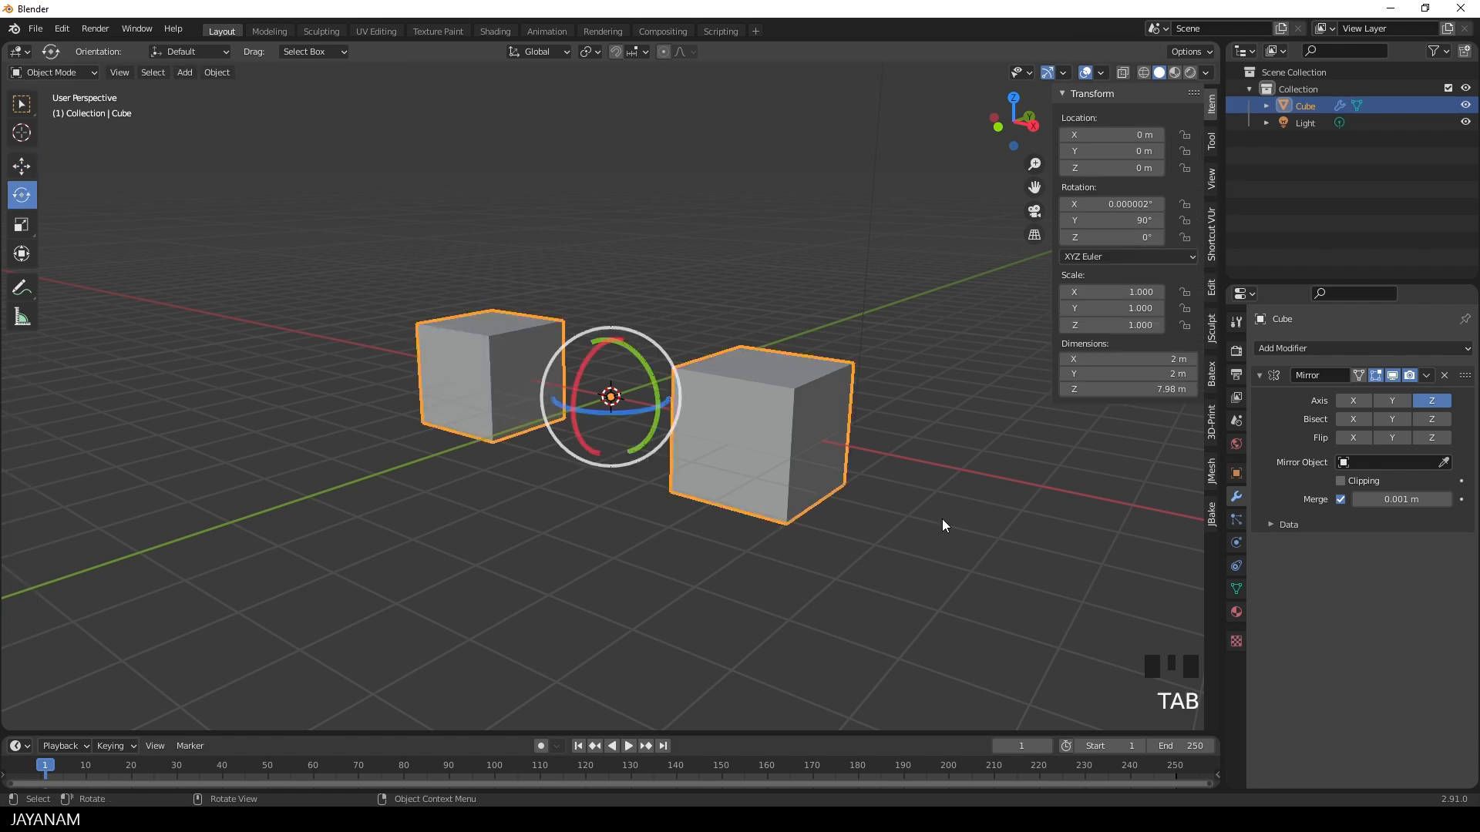
pyautogui.moveTo(960, 518)
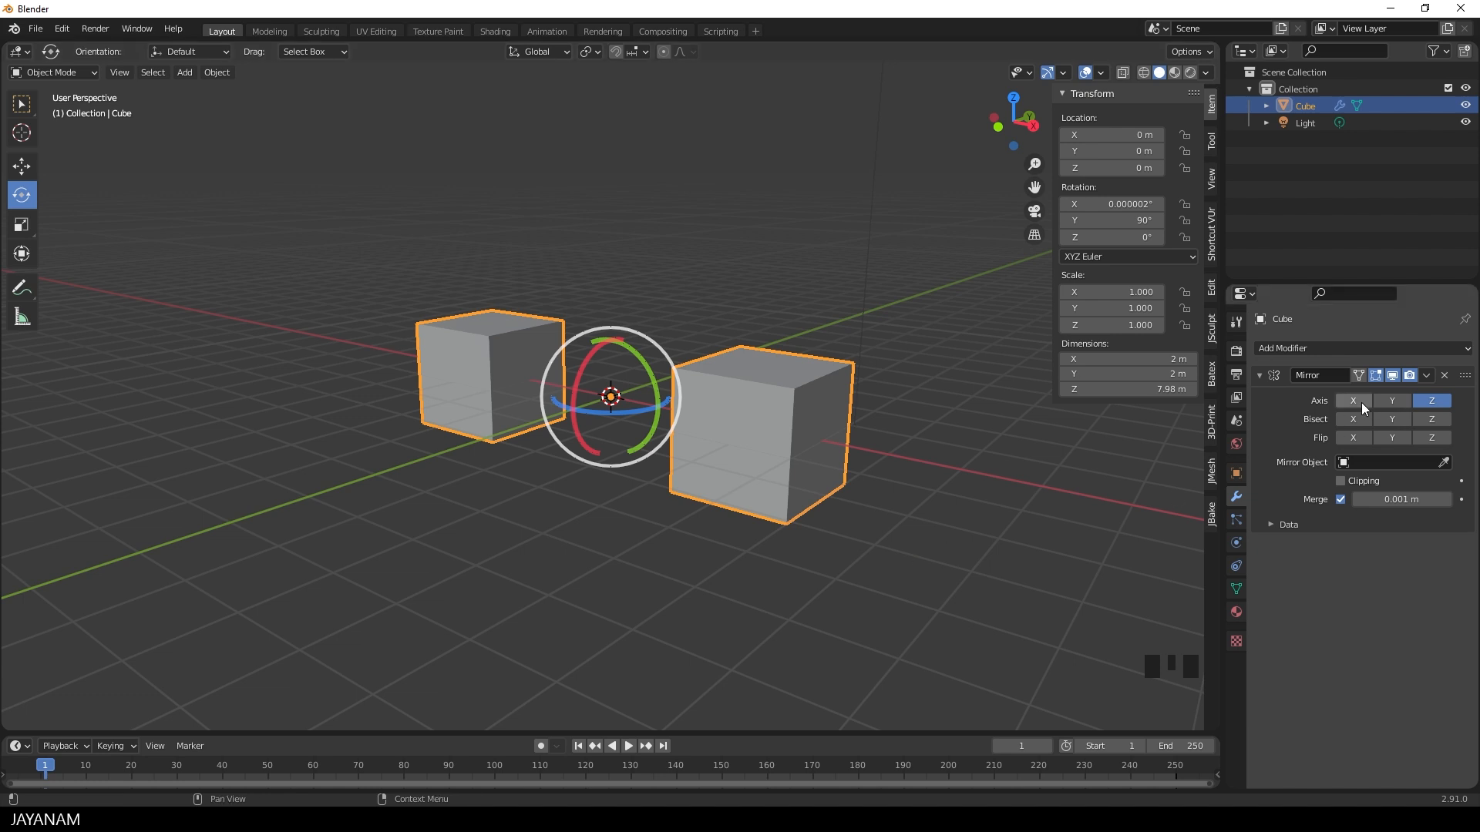
pyautogui.click(1351, 400)
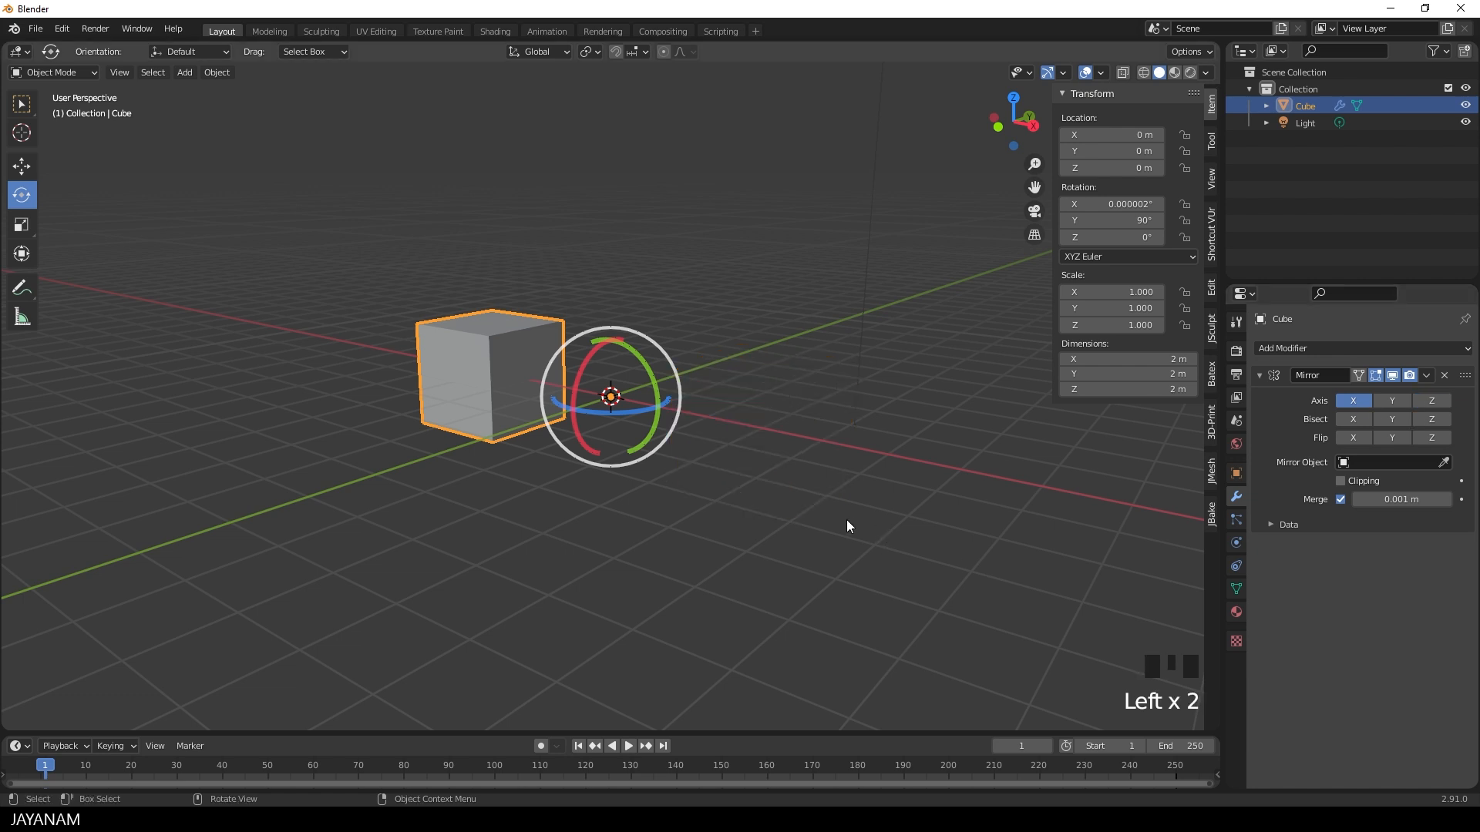
pyautogui.moveTo(814, 464)
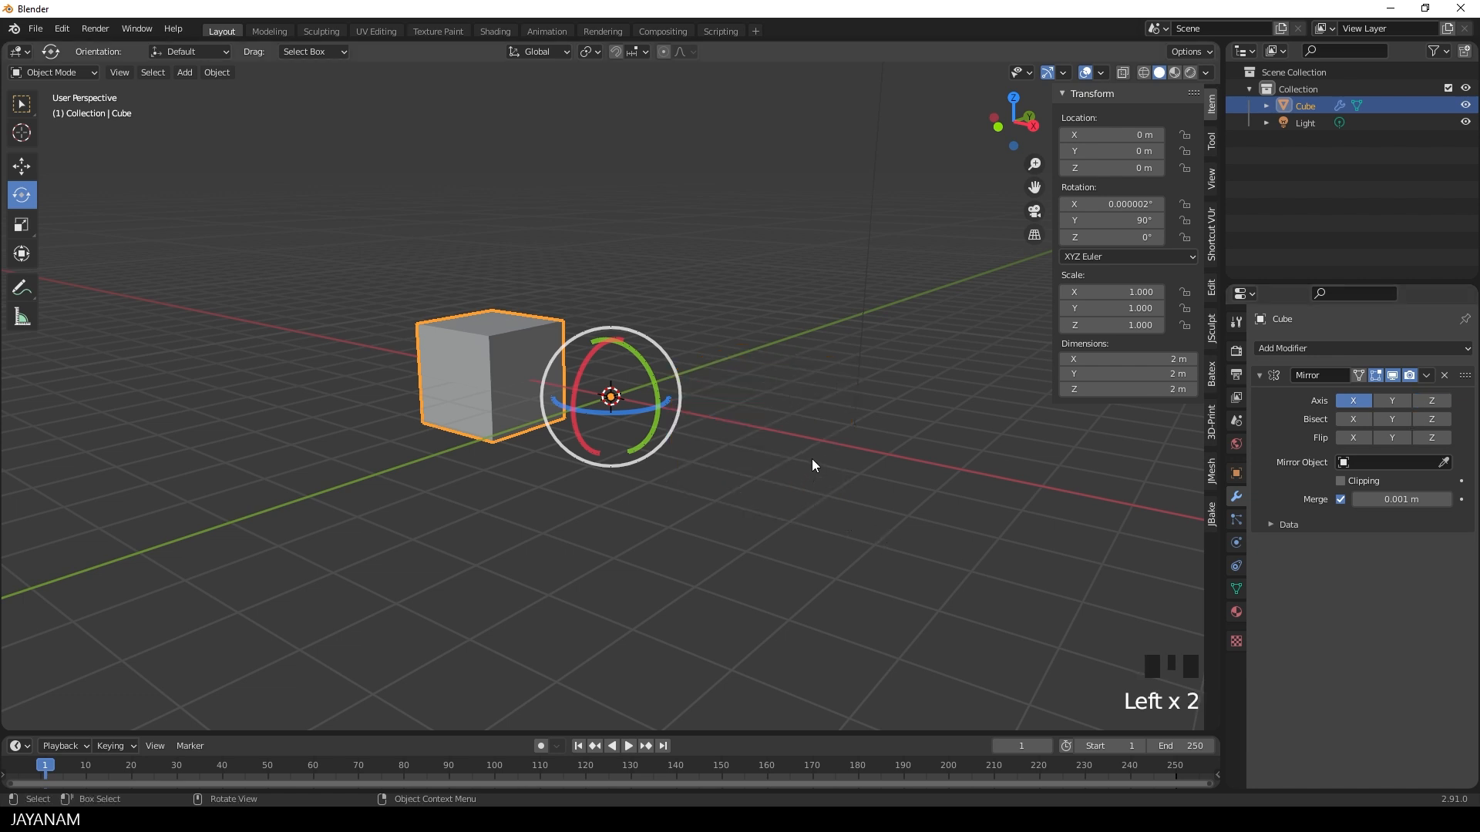
pyautogui.press('ctrl+a')
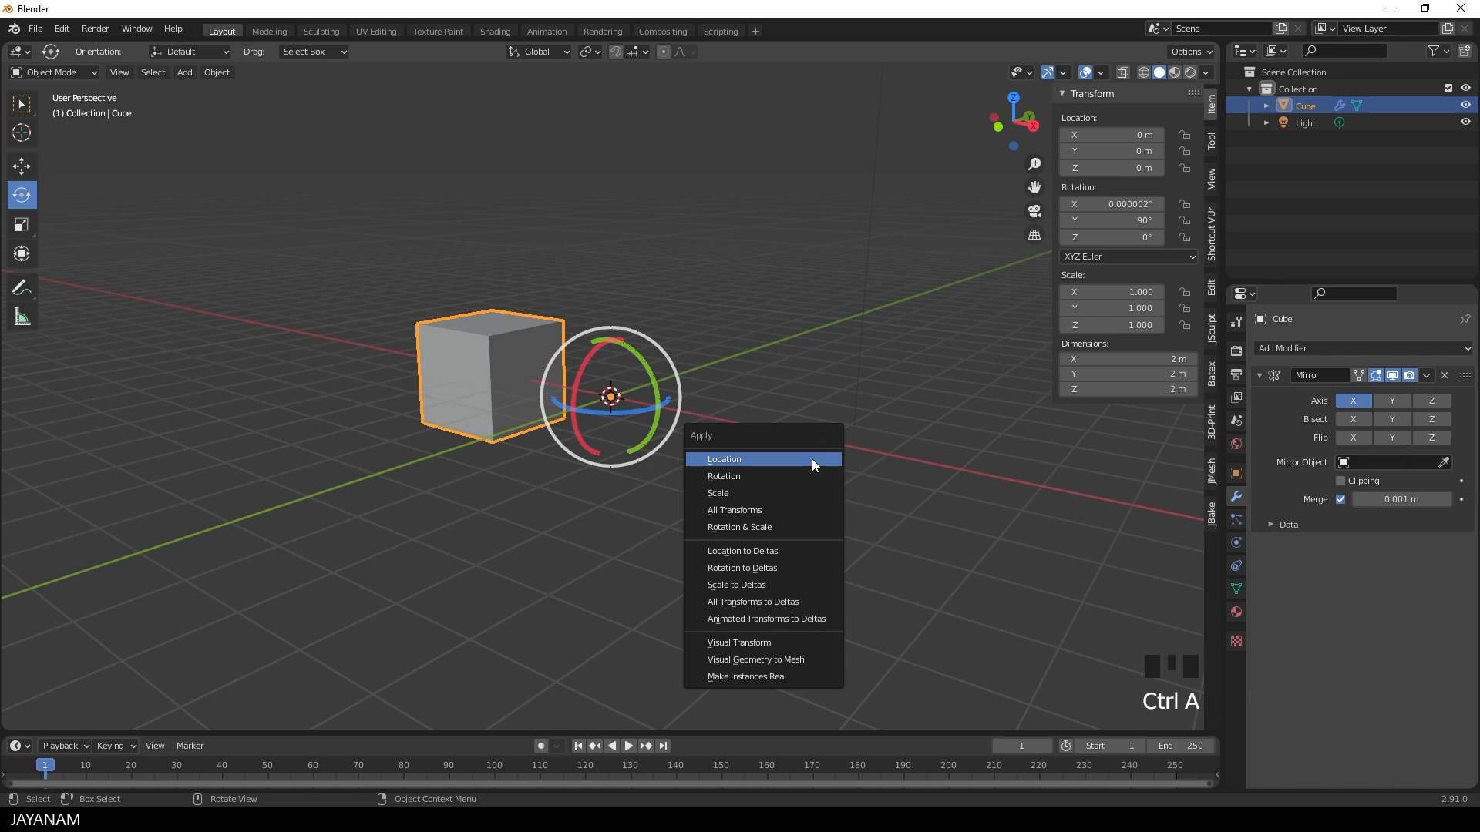
pyautogui.moveTo(750, 475)
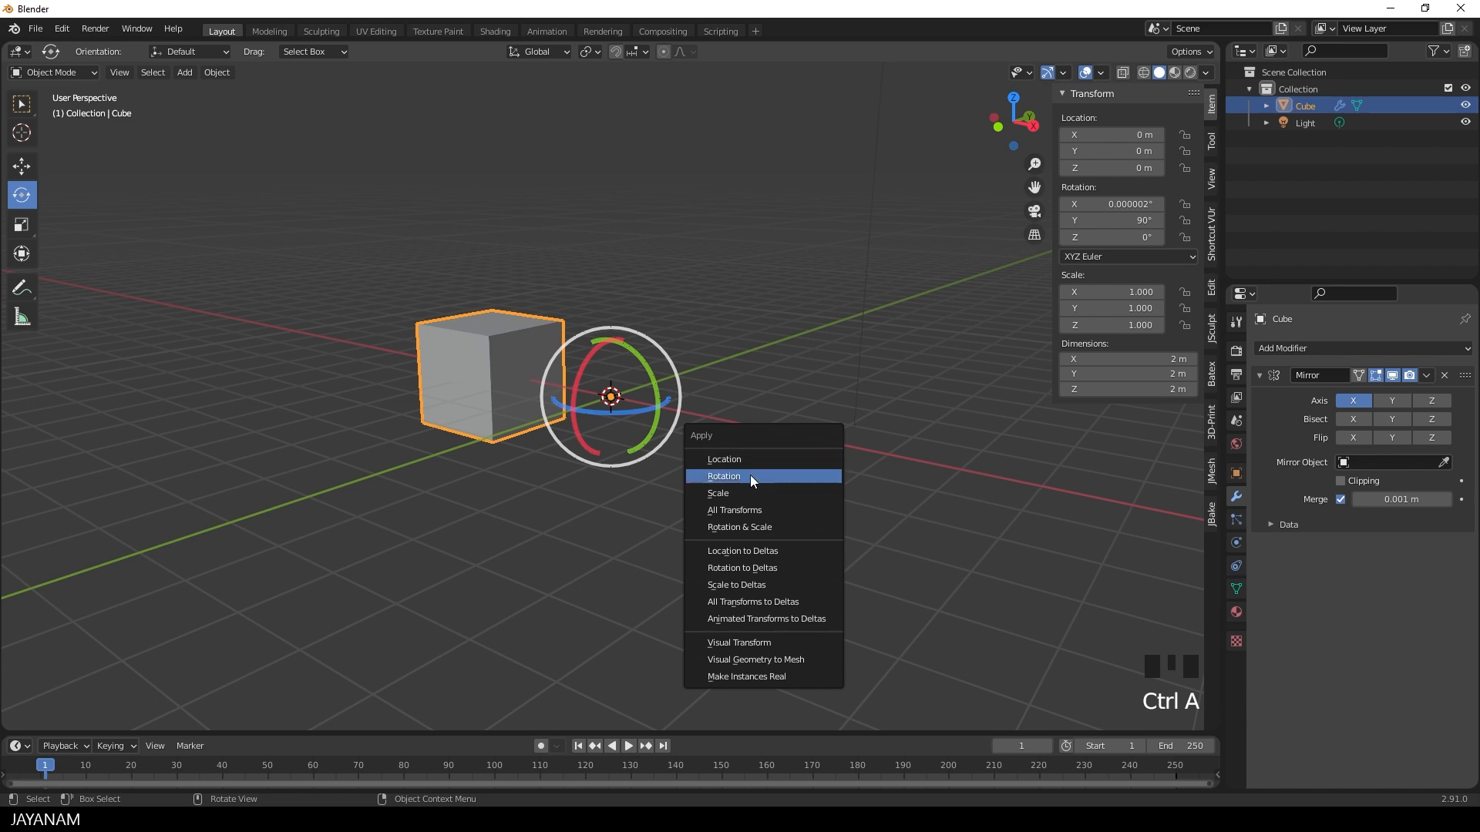
pyautogui.moveTo(724, 476)
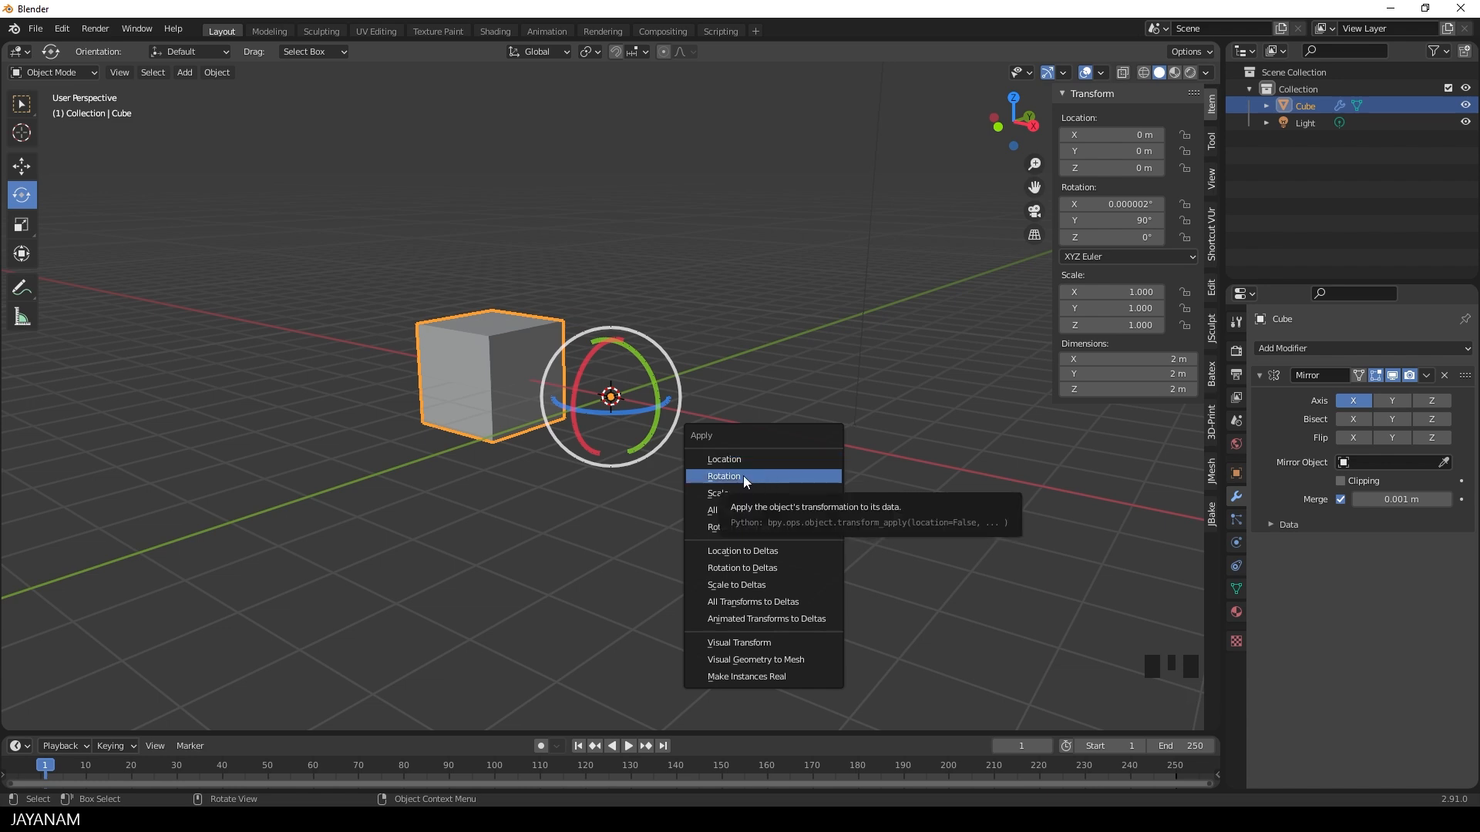
pyautogui.moveTo(715, 484)
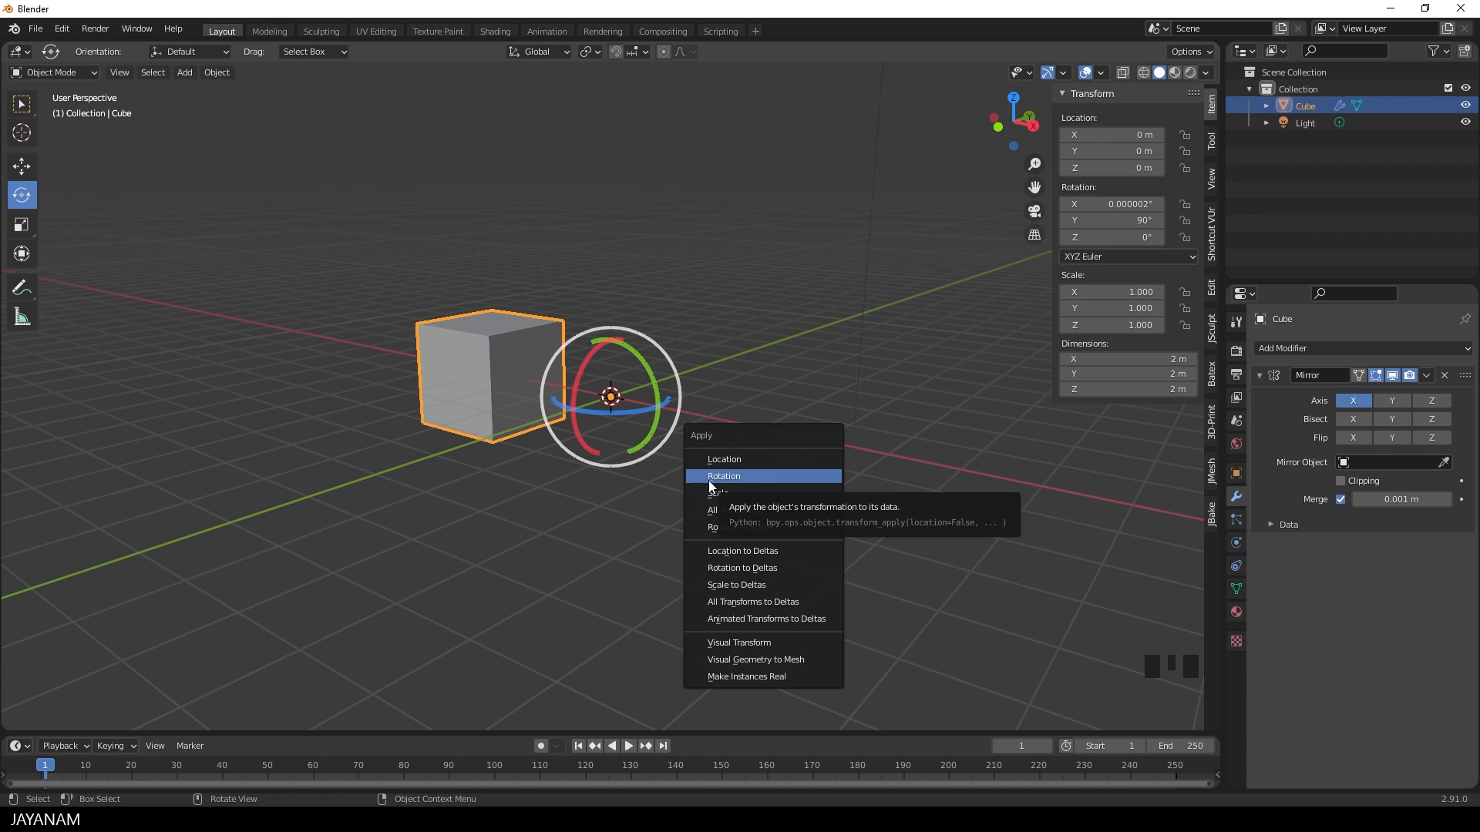
pyautogui.moveTo(735, 509)
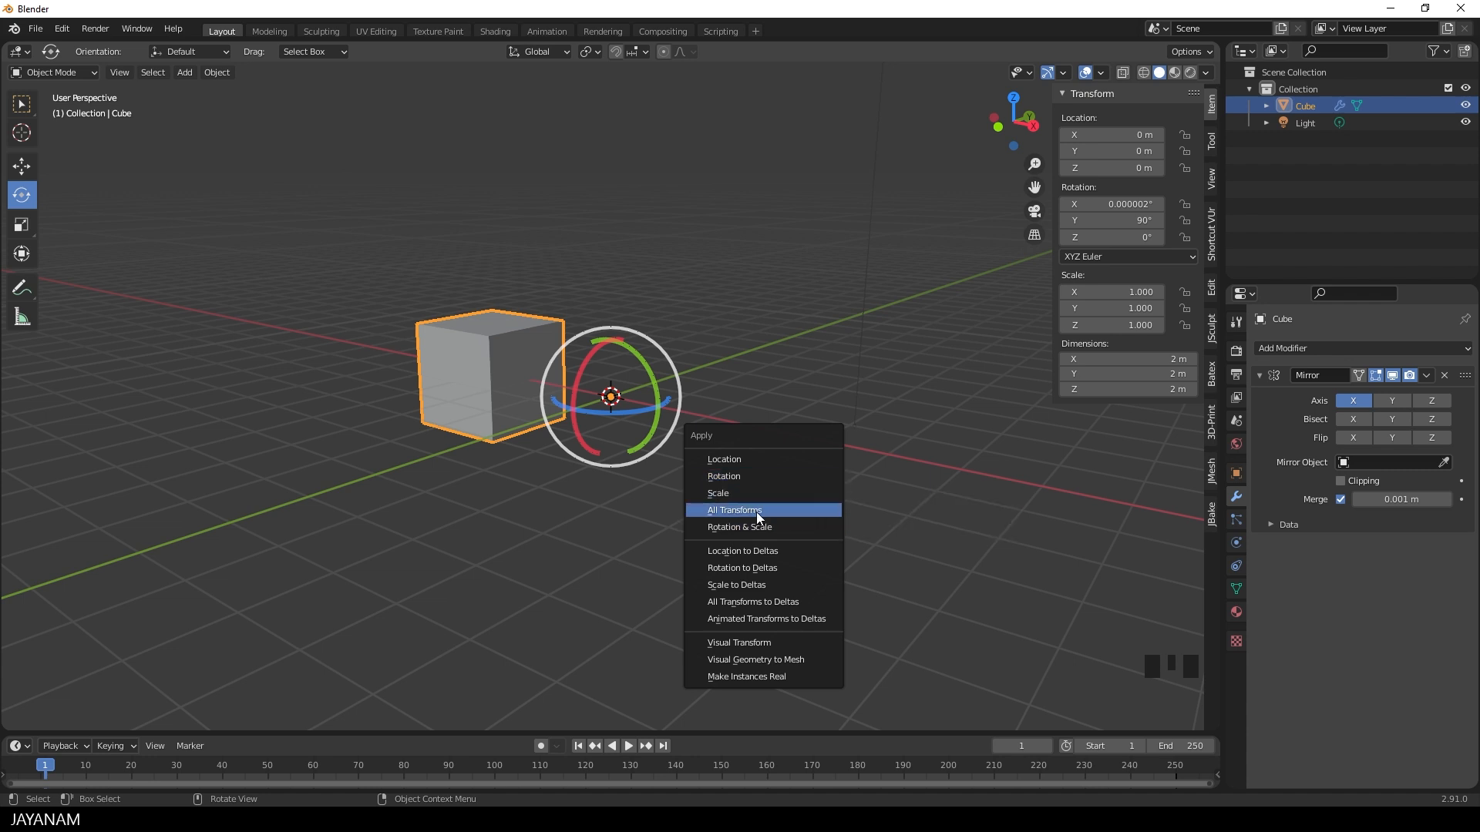
pyautogui.moveTo(733, 510)
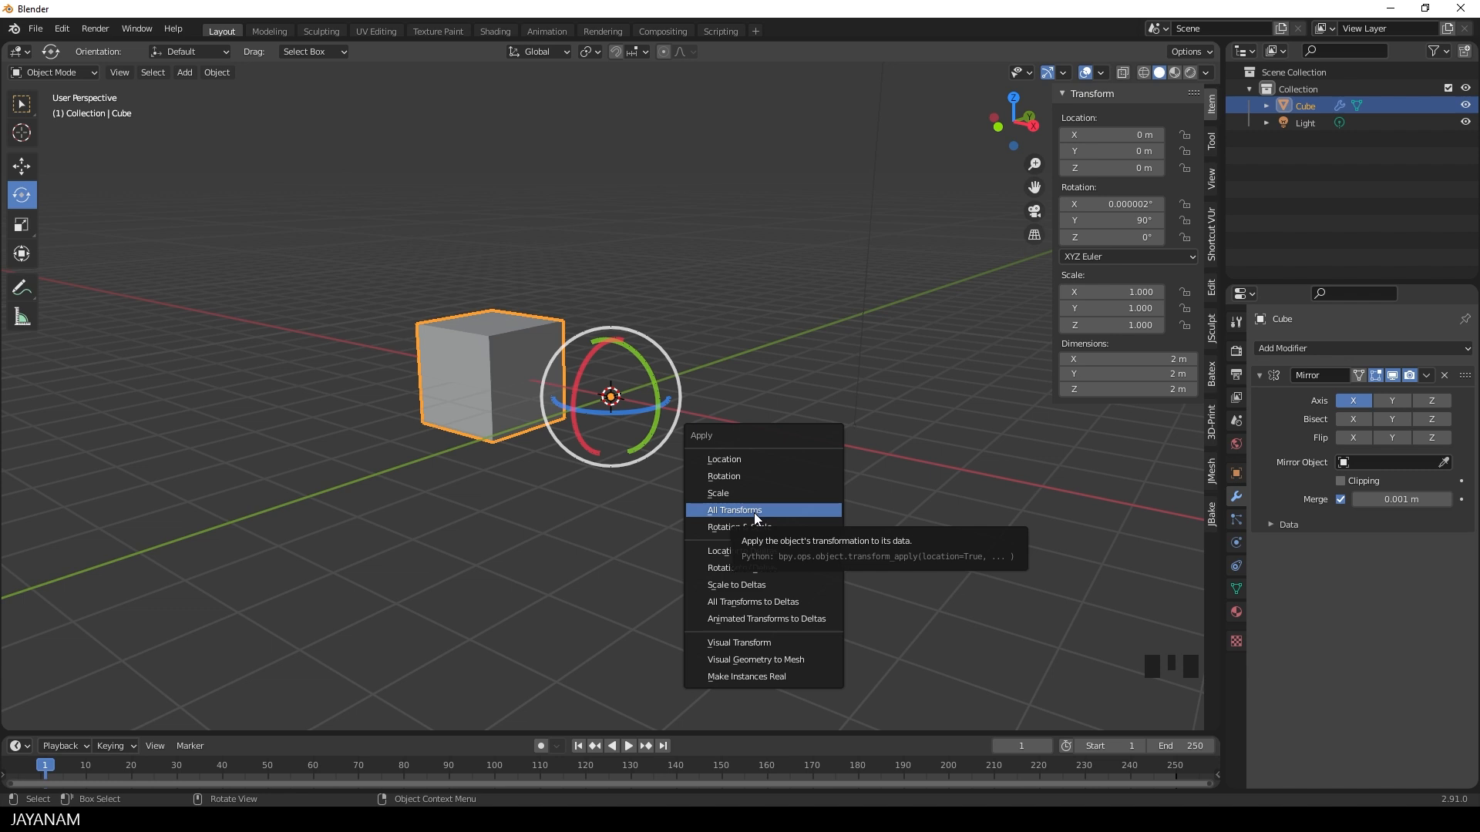
pyautogui.click(735, 510)
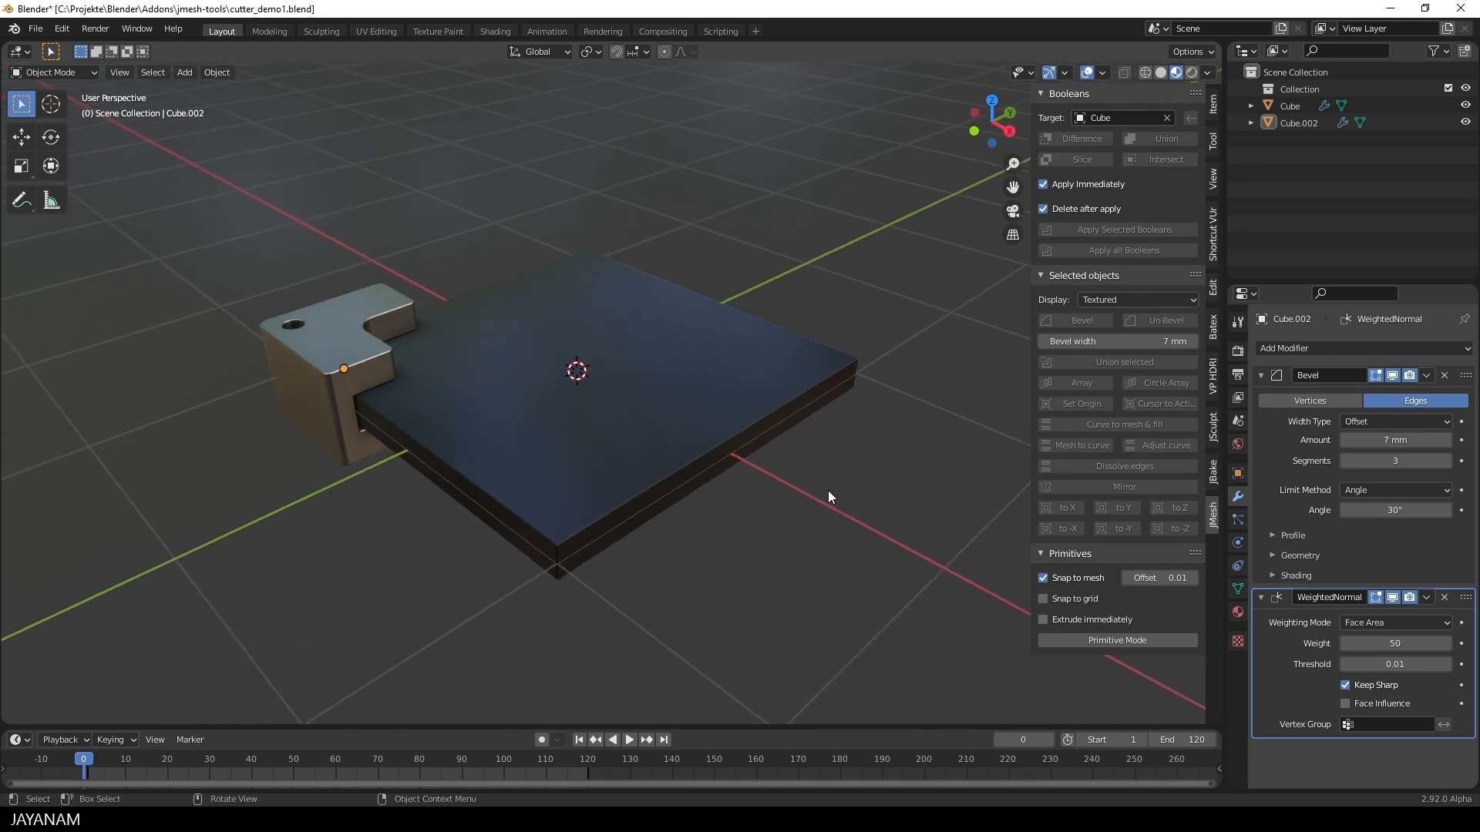
pyautogui.moveTo(820, 500)
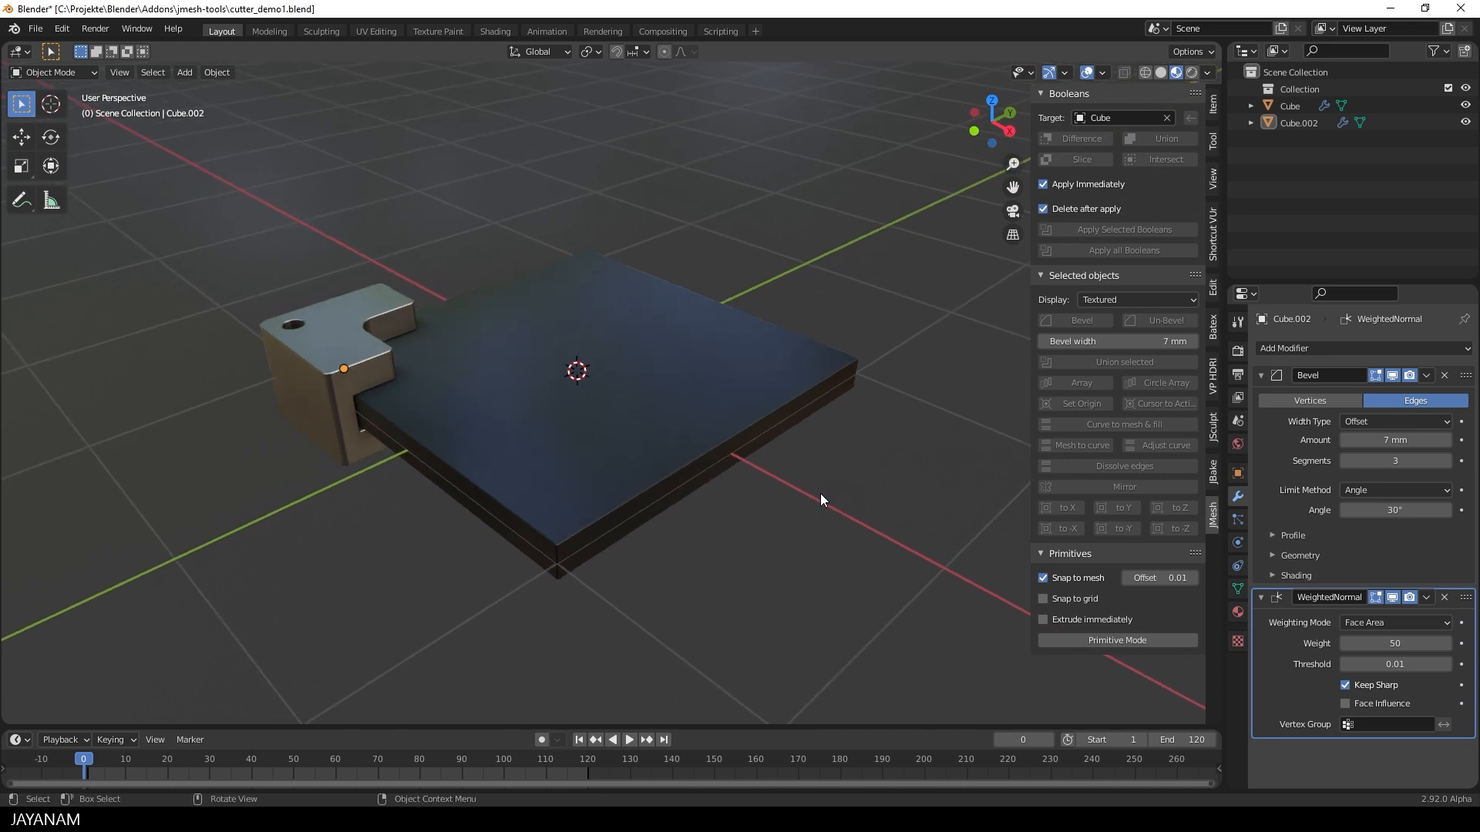
# Select the corner part, collapse its Bevel and WeightedNormal modifiers, and set Origin to Geometry.
pyautogui.click(344, 373)
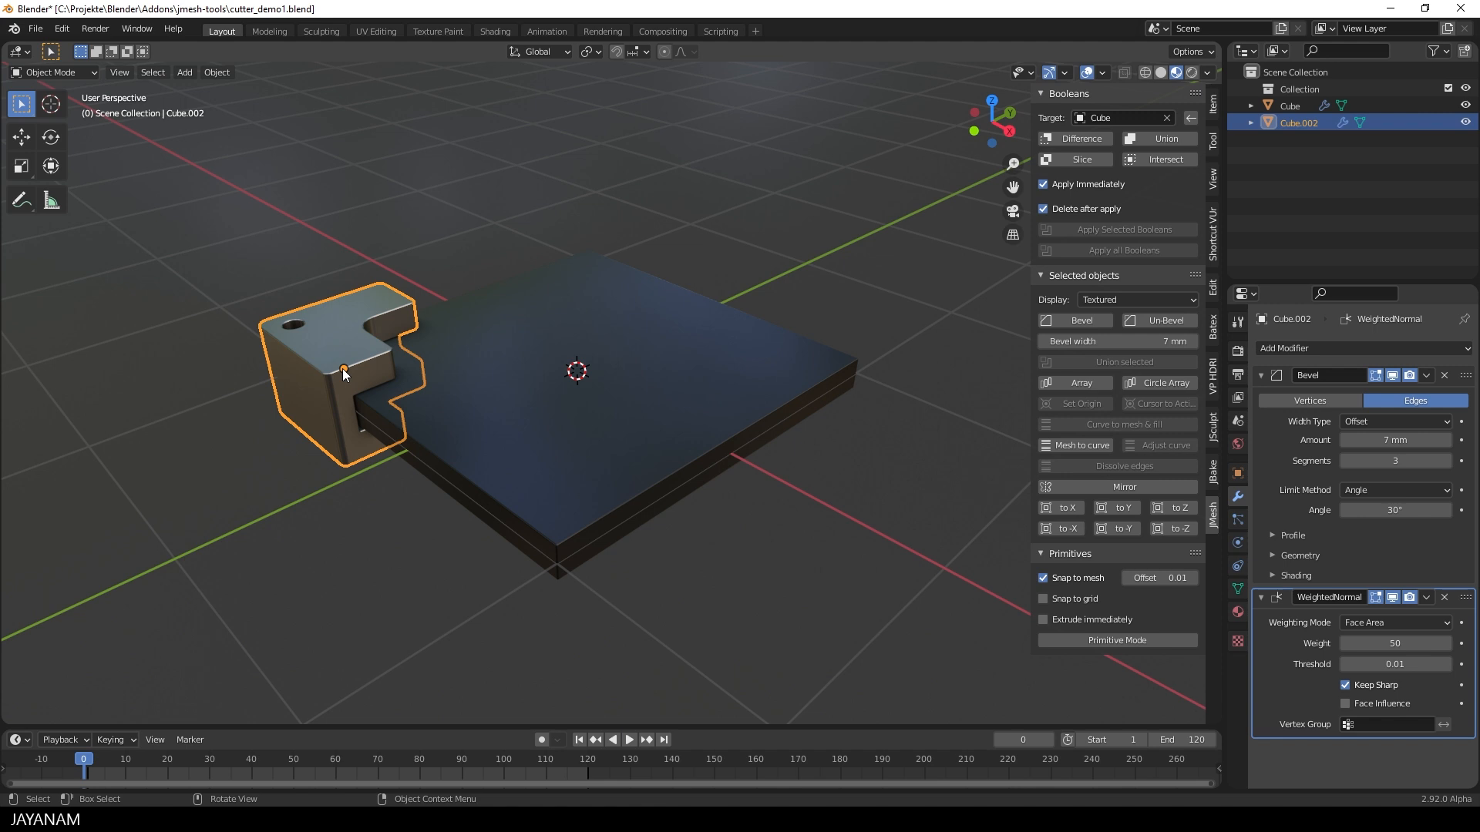
pyautogui.click(1264, 375)
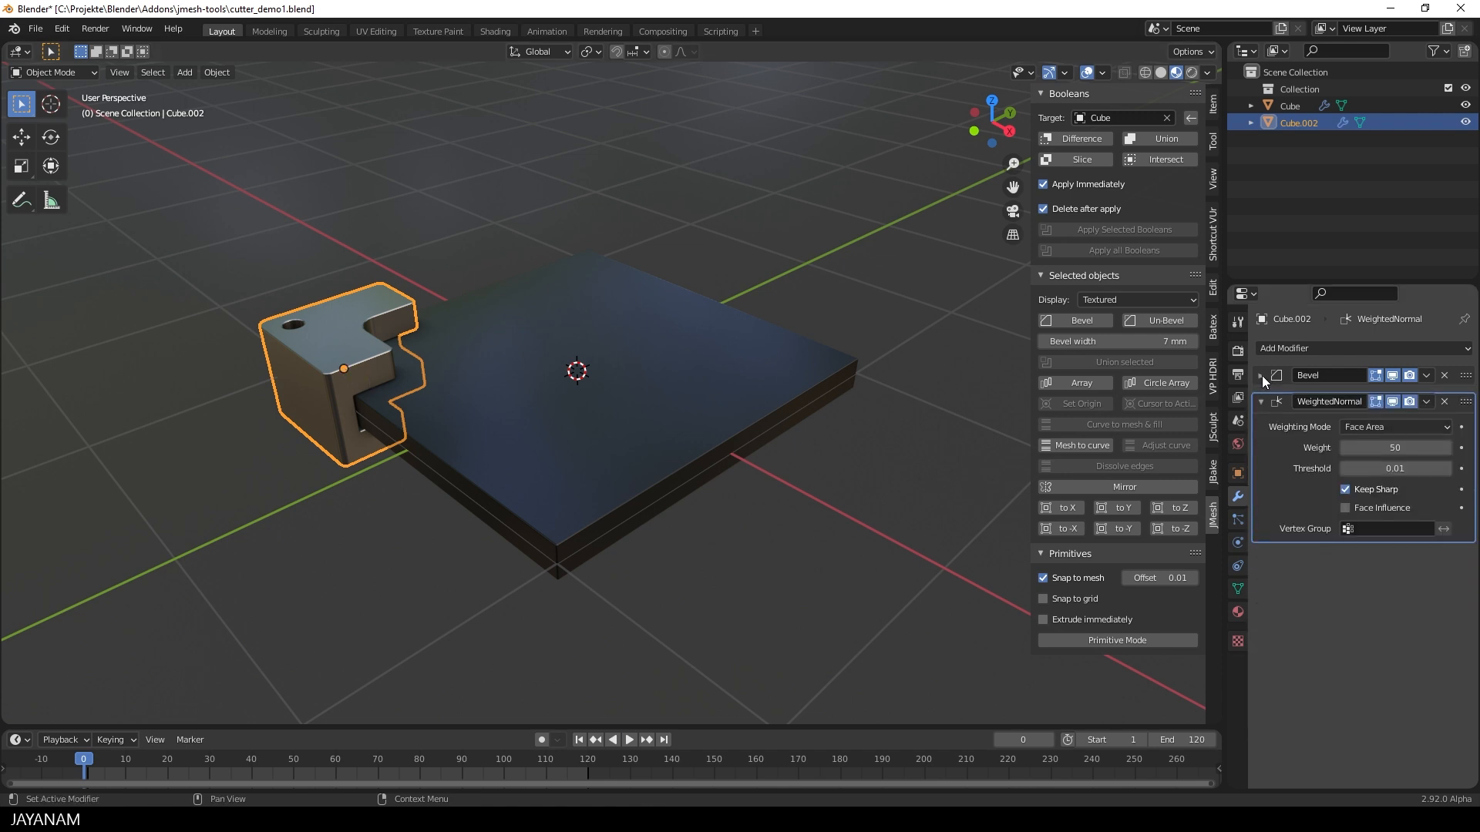
pyautogui.click(1261, 400)
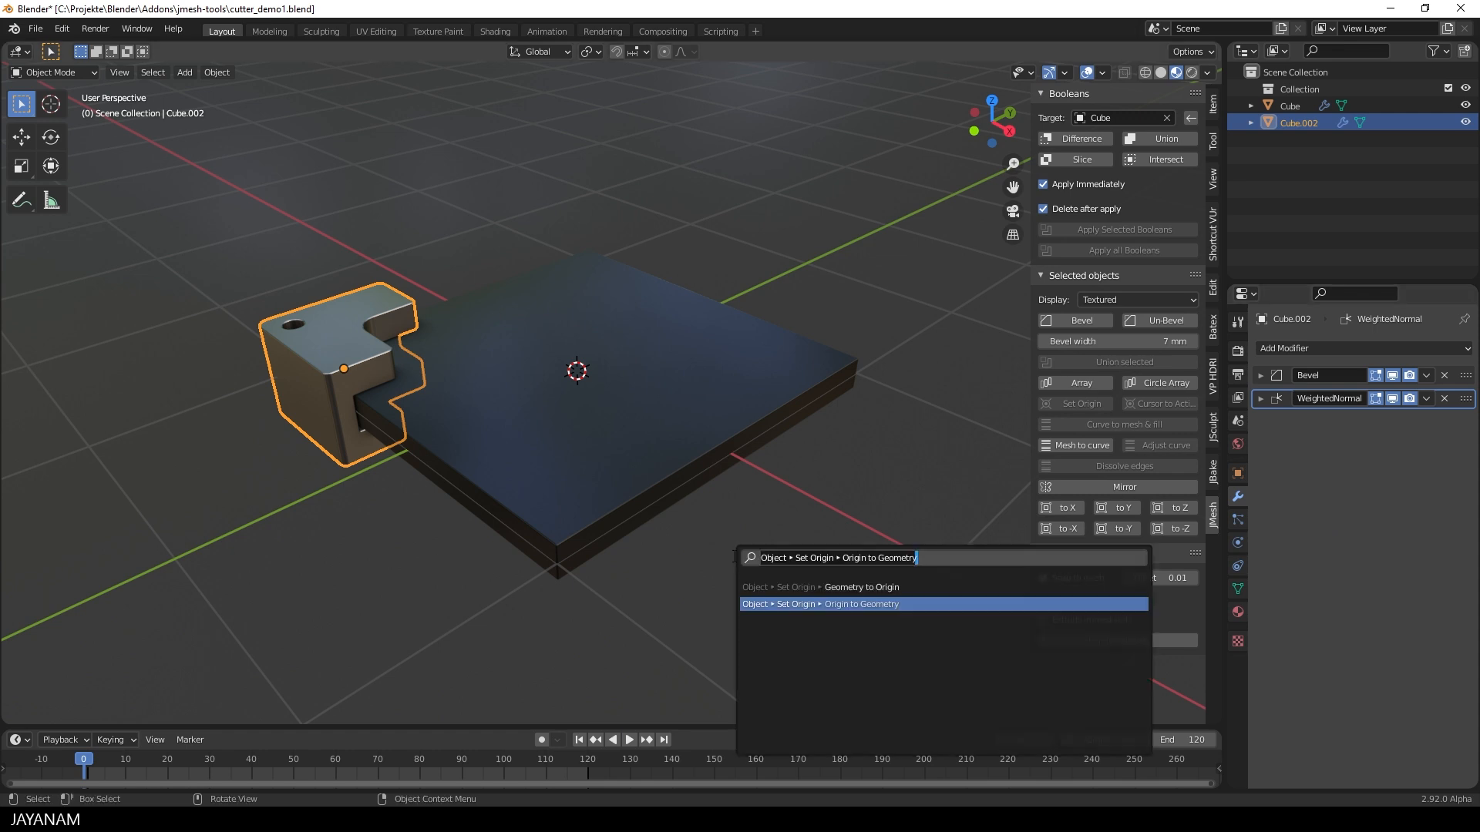
pyautogui.write('origin to 3')
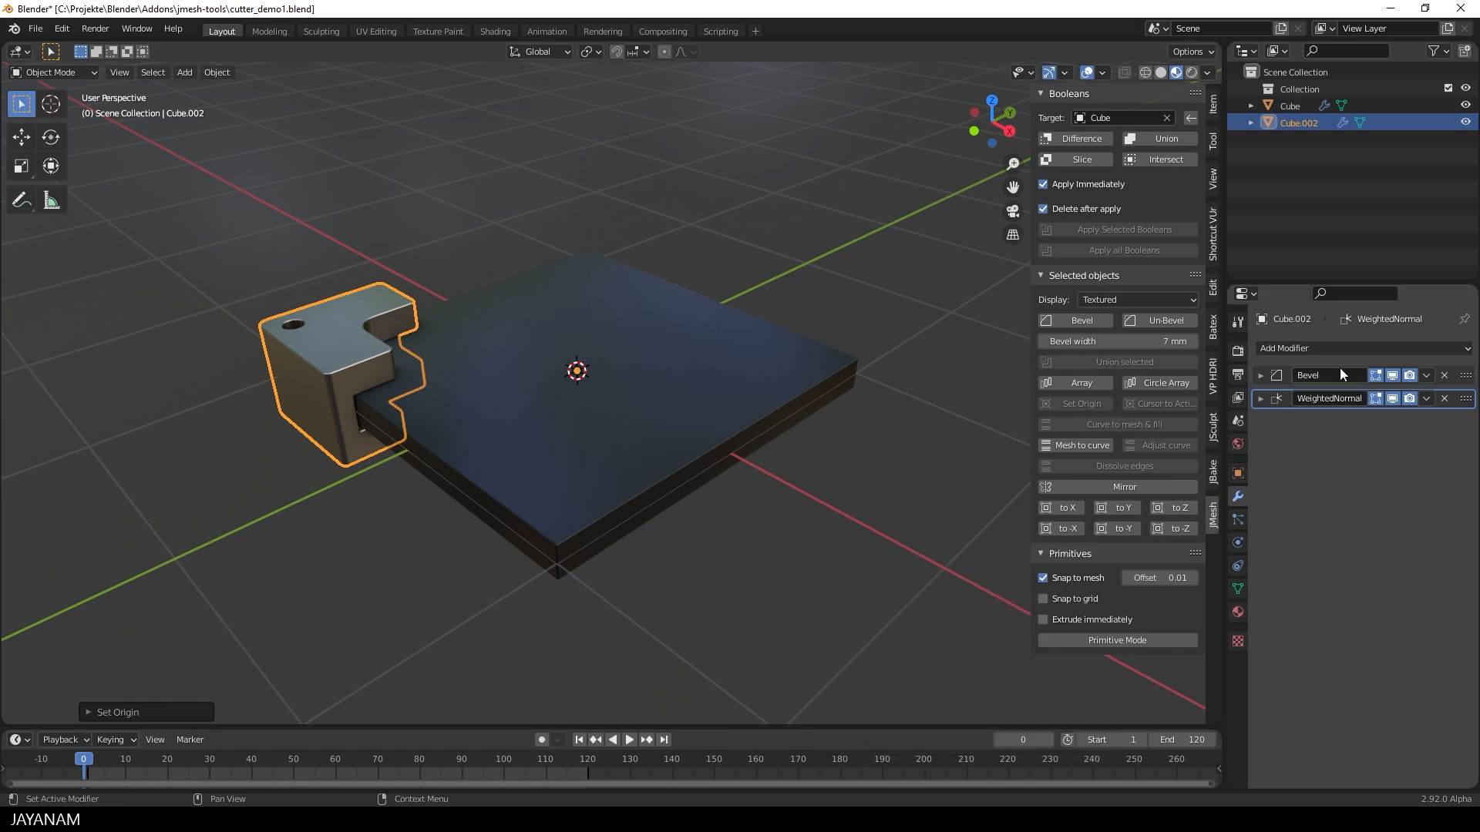
# Try adding a Mirror modifier to the corner part, then remove it.
pyautogui.click(1283, 349)
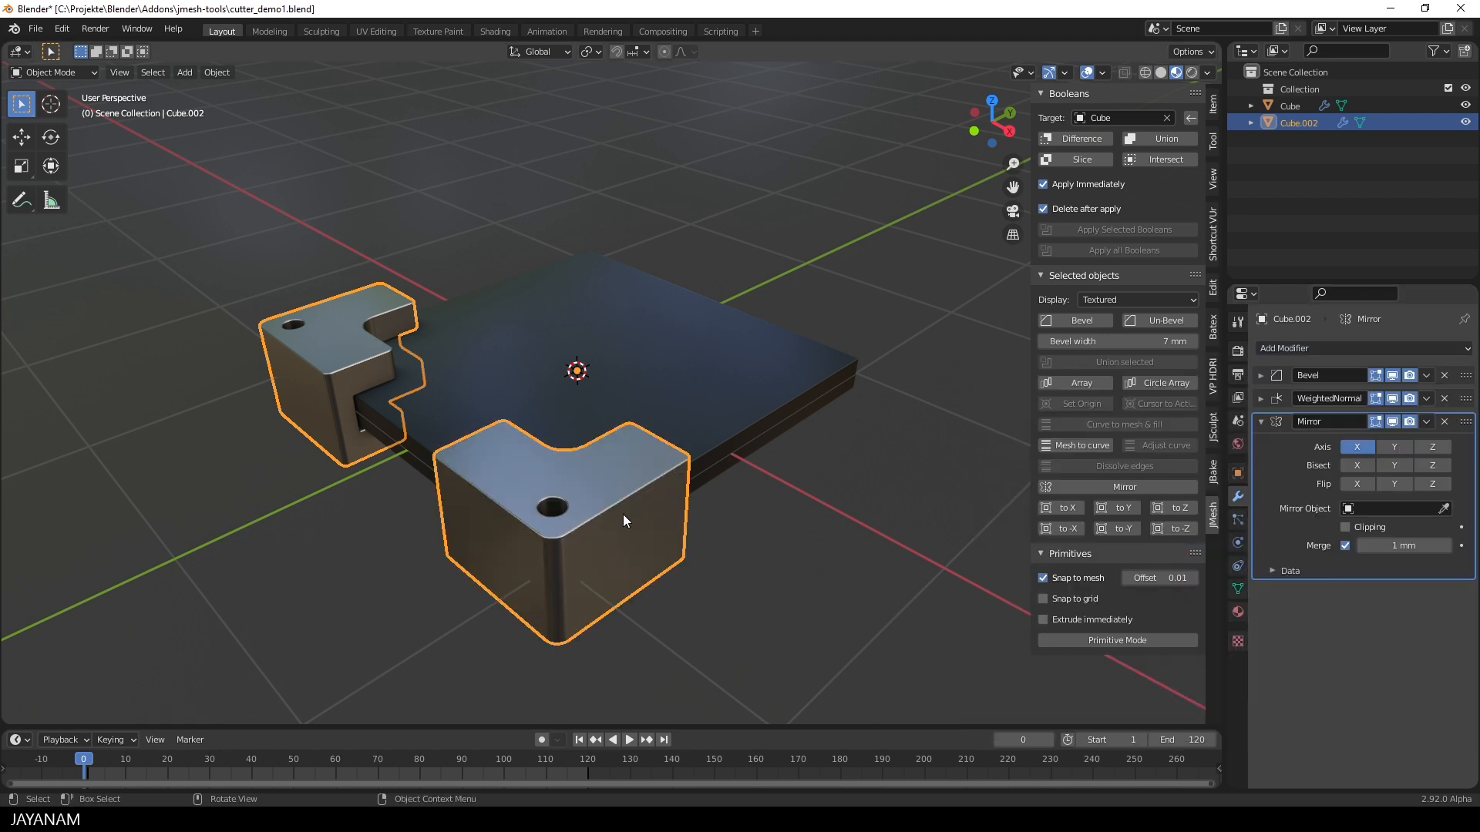
pyautogui.click(1395, 446)
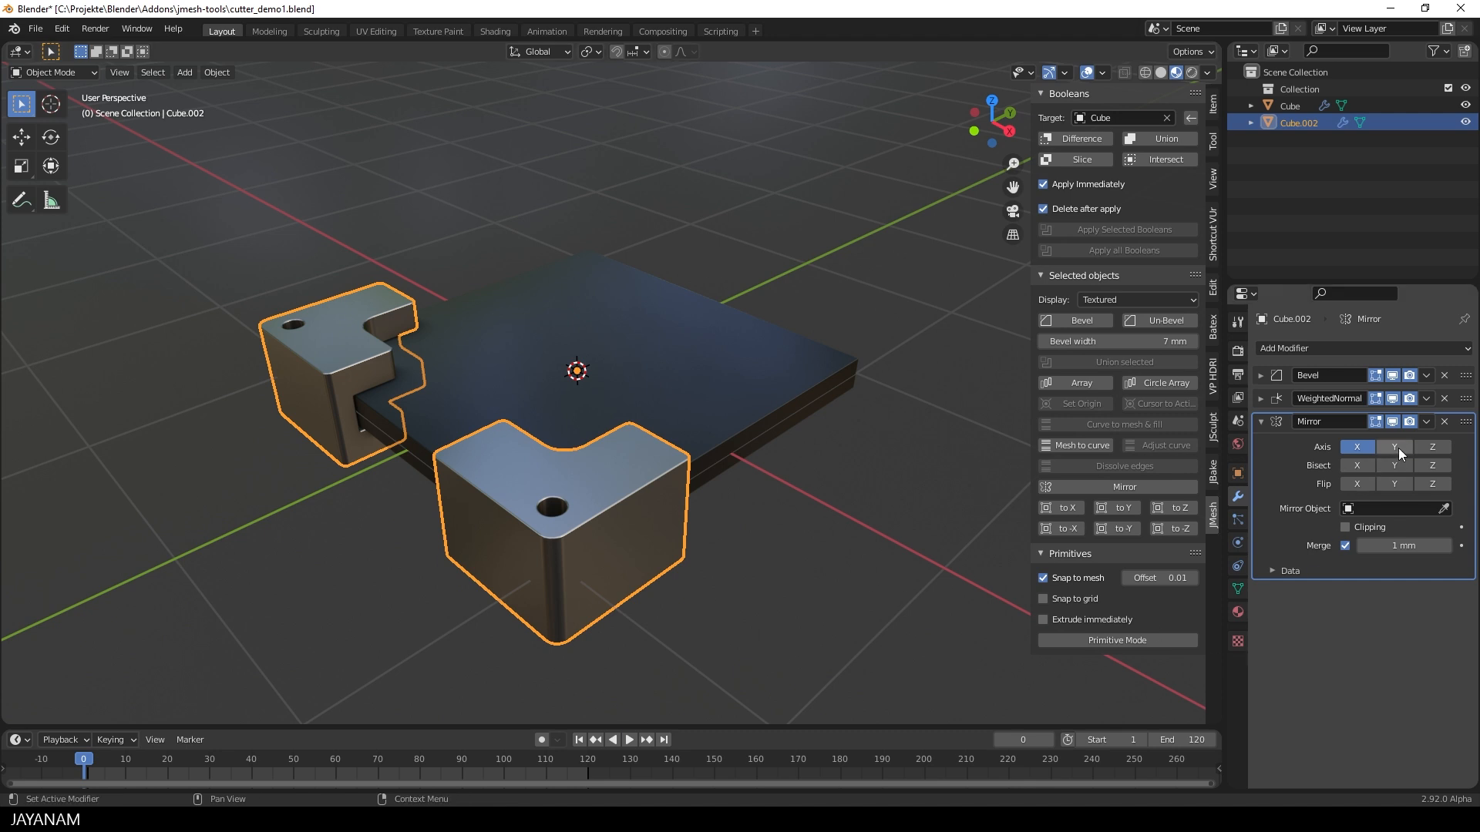
pyautogui.click(1394, 446)
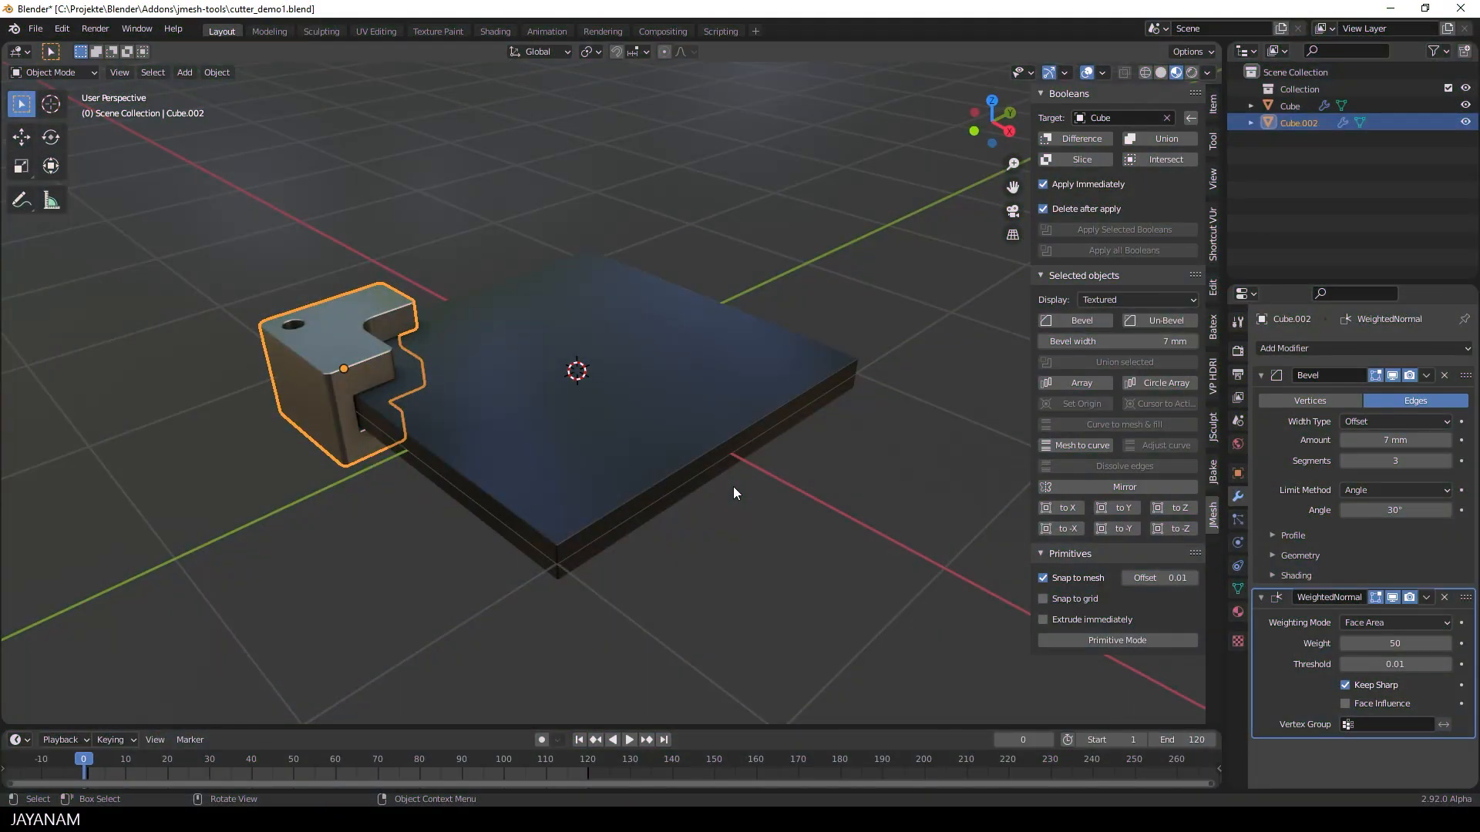
pyautogui.moveTo(700, 508)
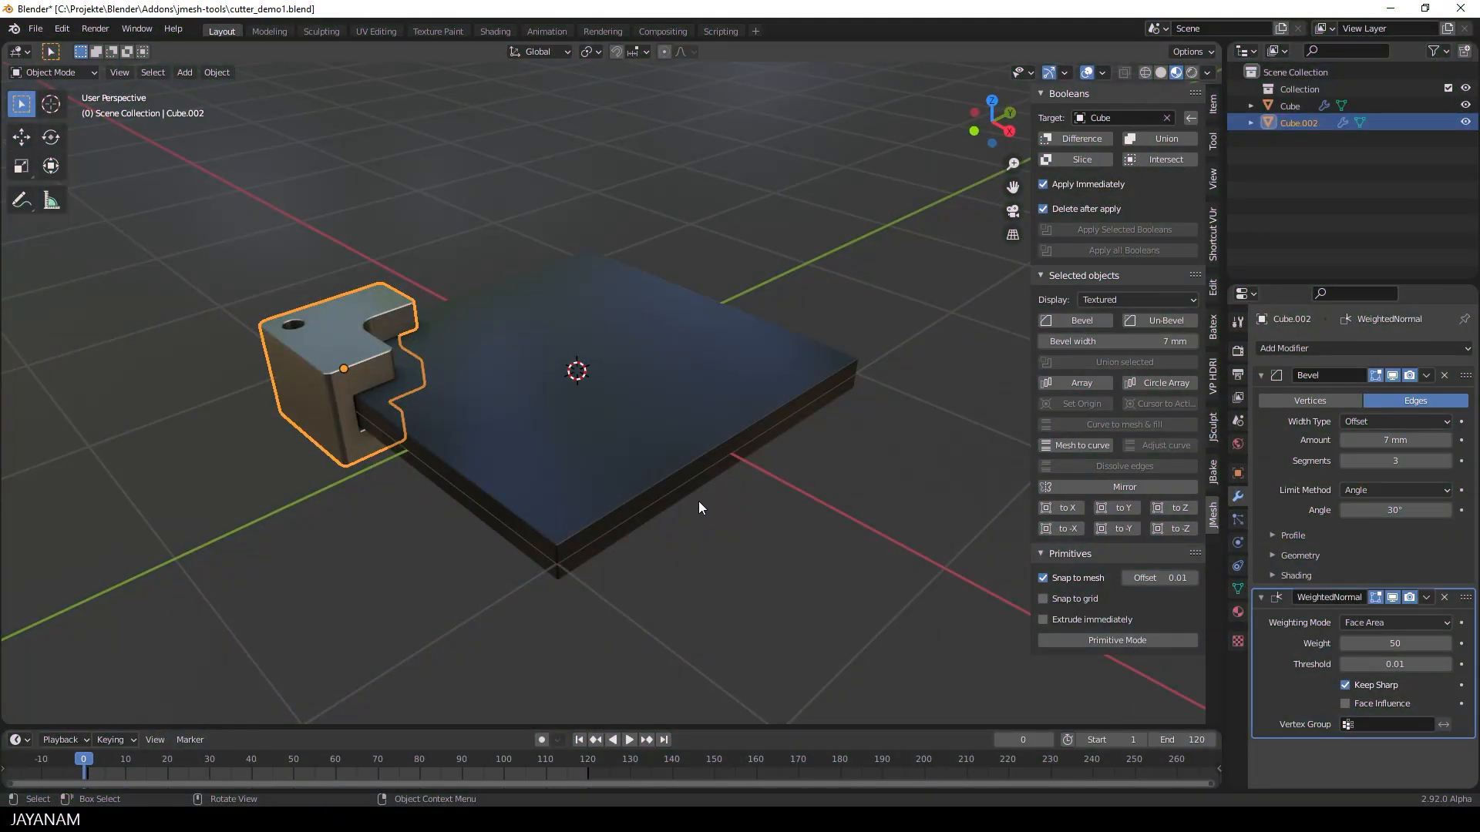
pyautogui.moveTo(1139, 491)
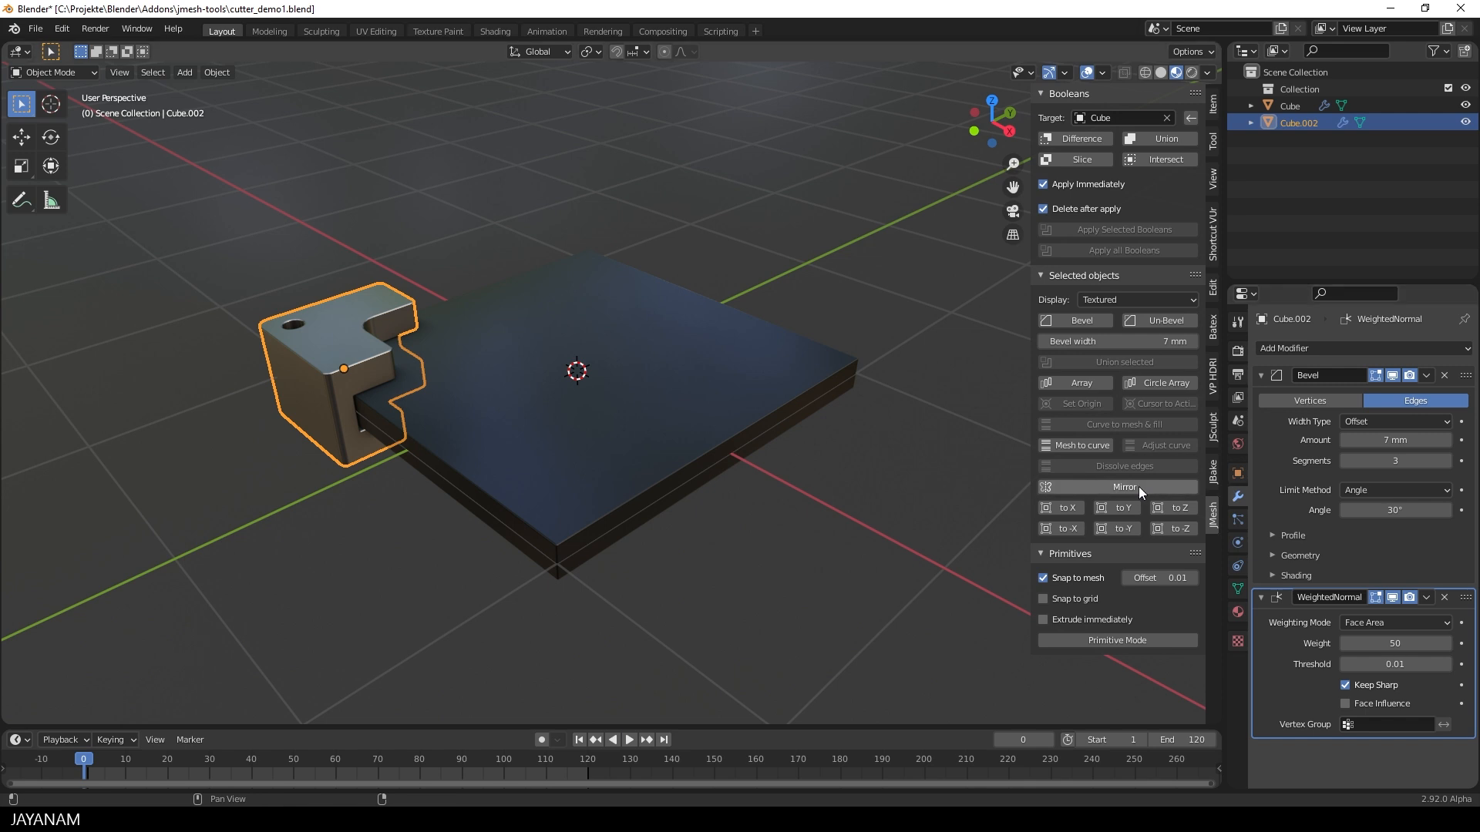
# Mirror the corner part across X and Y with JMesh and apply the modifier.
pyautogui.click(1118, 486)
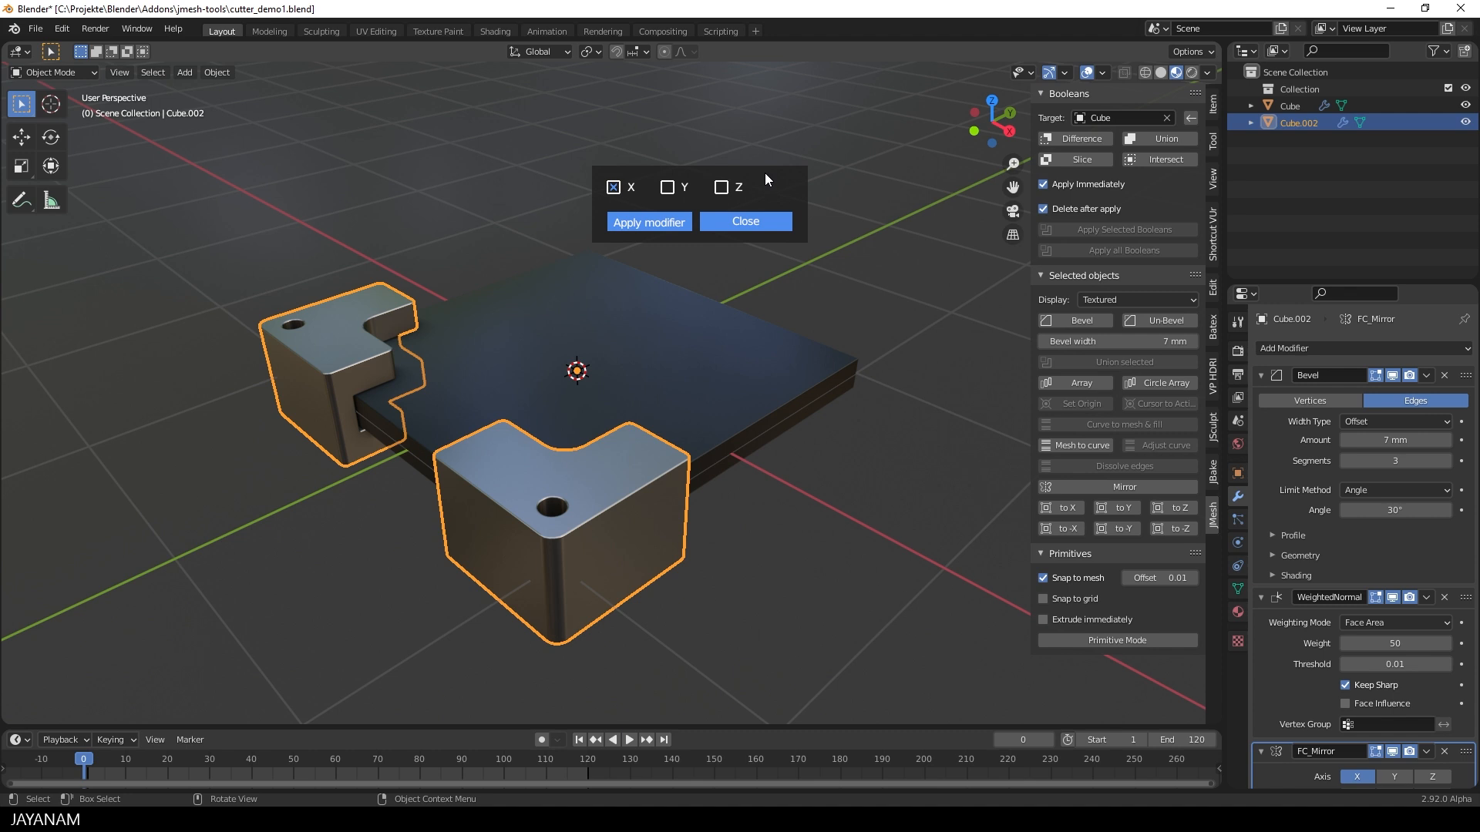
pyautogui.click(667, 187)
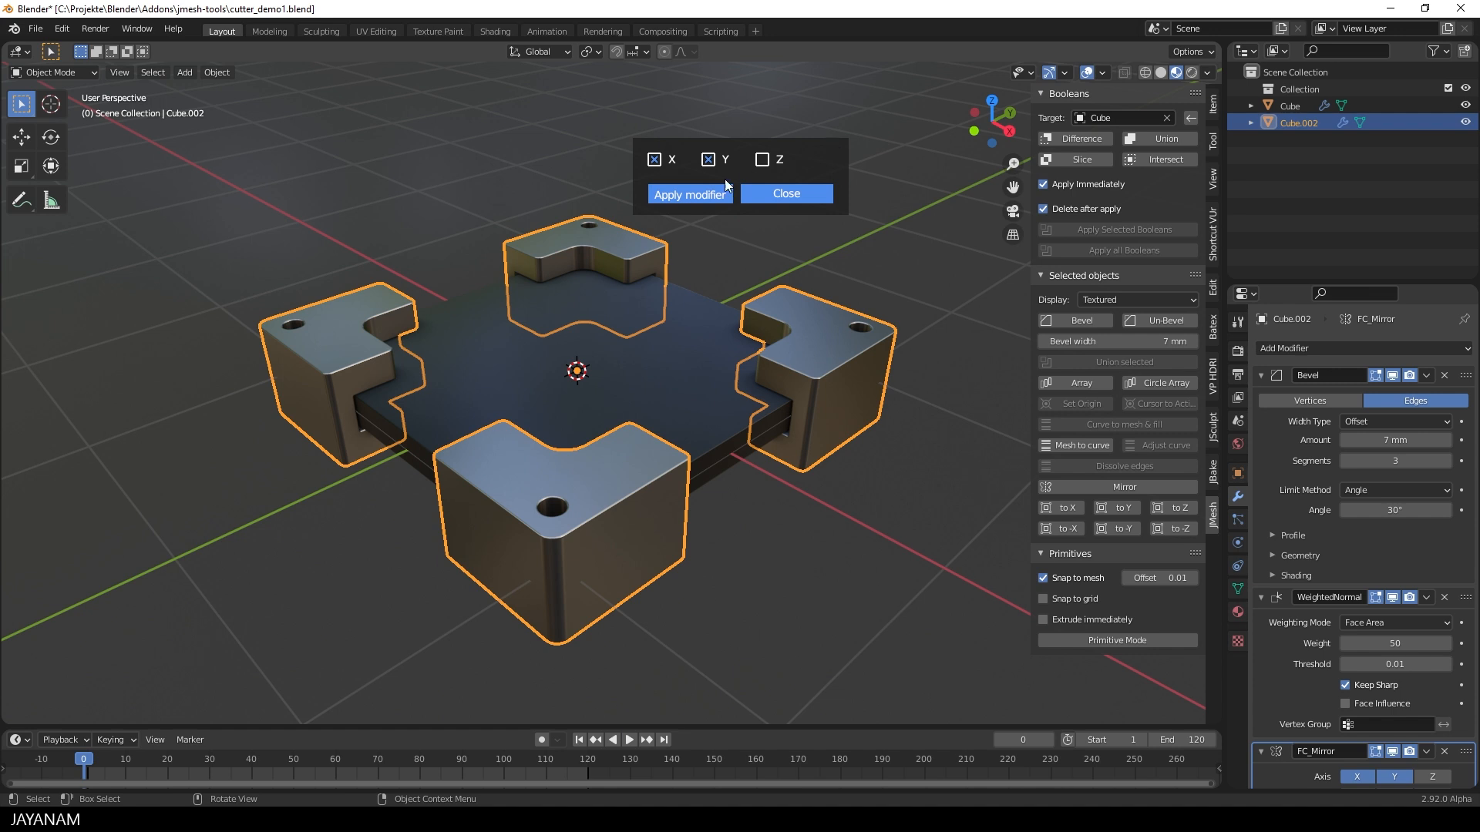
pyautogui.click(690, 193)
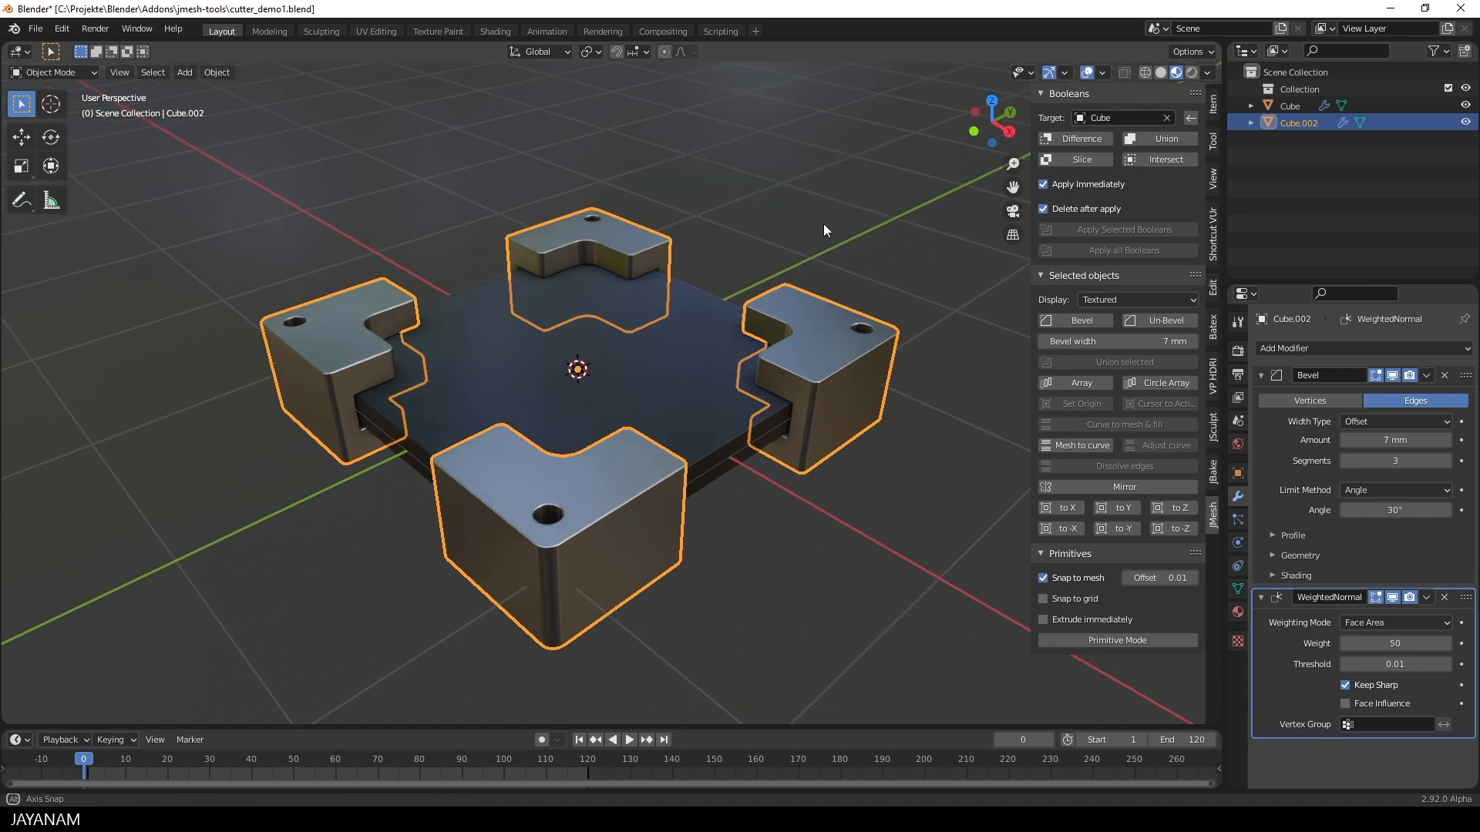